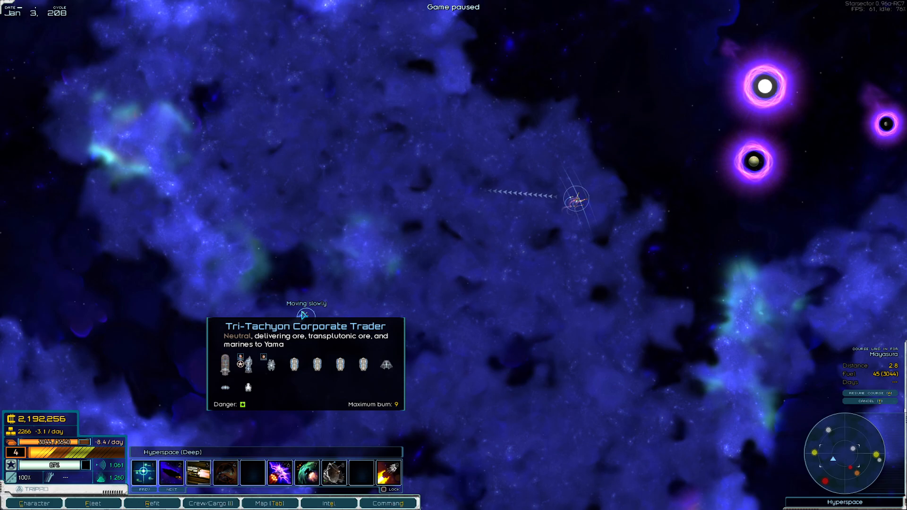
Check the route on the sector map, review the fleet's ships and cargo, then travel onward.
{"action": "left_click", "coordinate": [269, 503]}
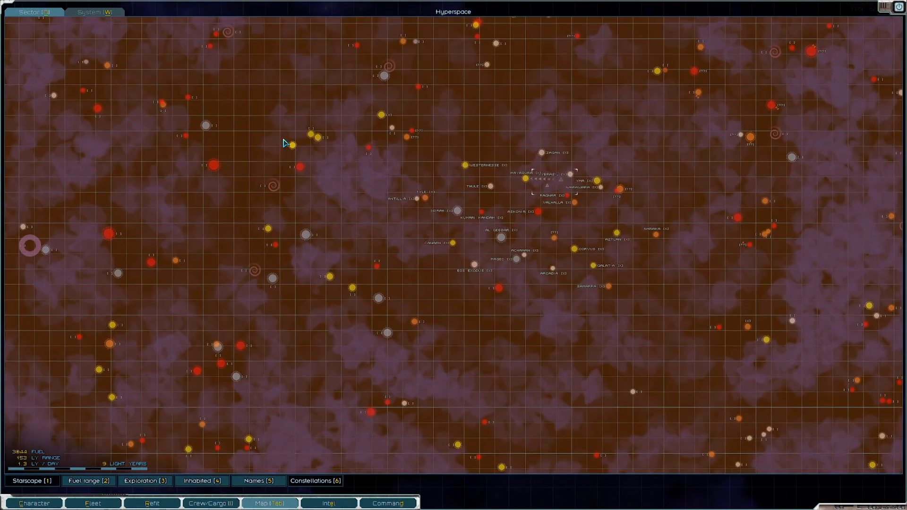
{"action": "mouse_move", "coordinate": [203, 486]}
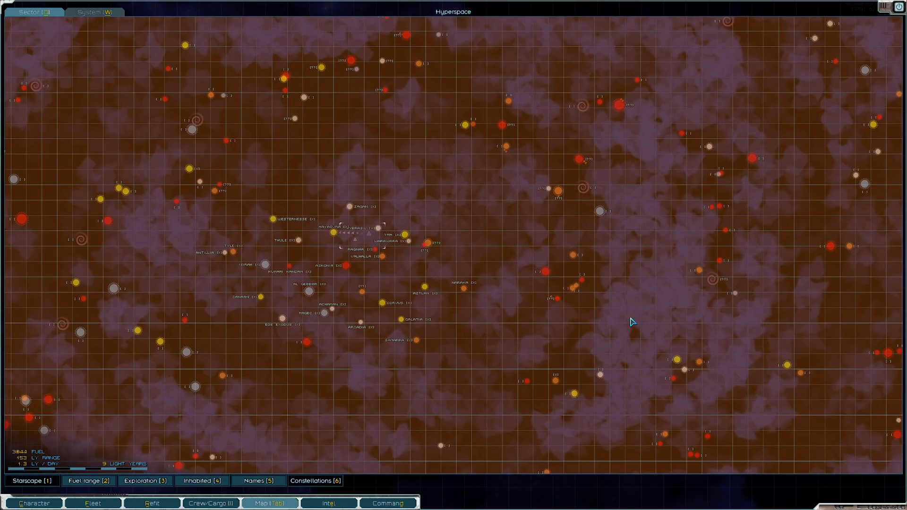
{"action": "mouse_move", "coordinate": [620, 297]}
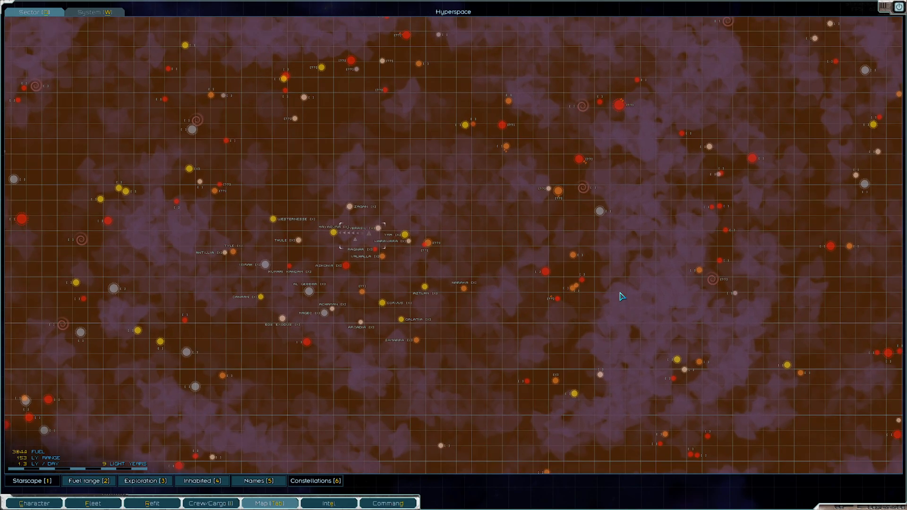
{"action": "mouse_move", "coordinate": [563, 293]}
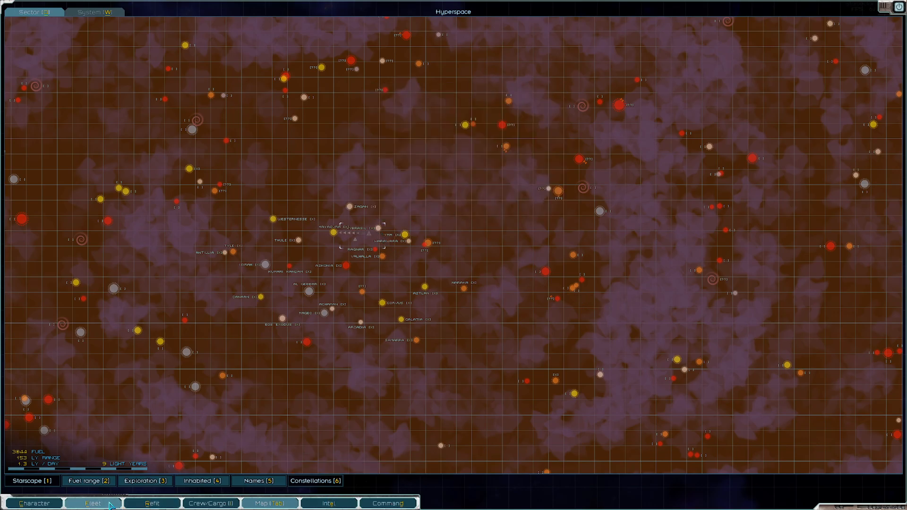
{"action": "left_click", "coordinate": [89, 504]}
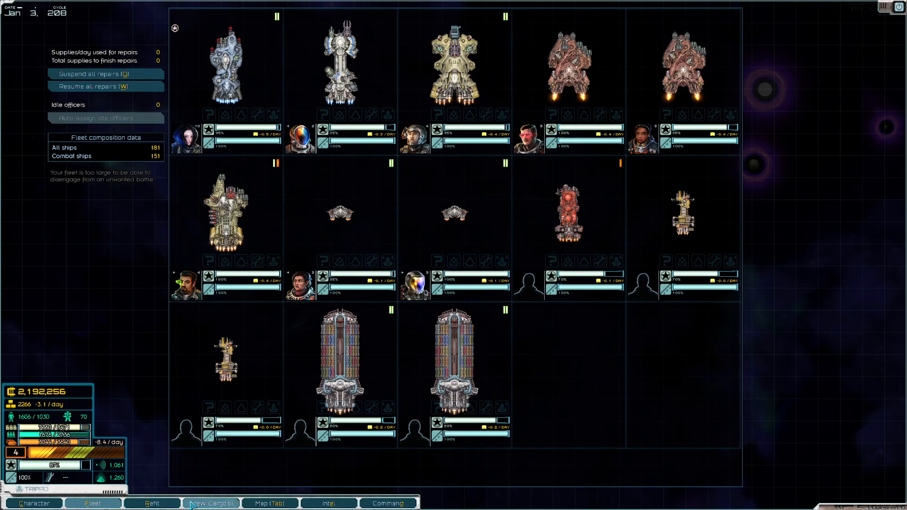
{"action": "left_click", "coordinate": [212, 504]}
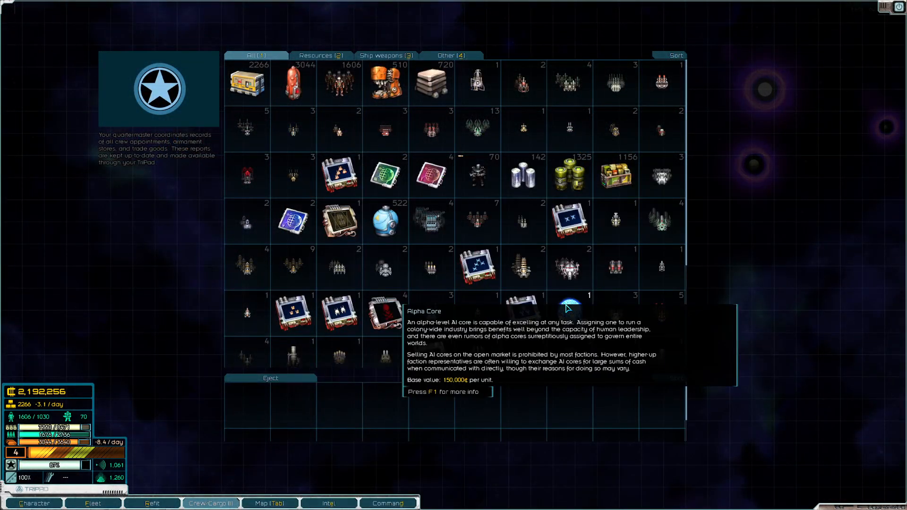
{"action": "mouse_move", "coordinate": [573, 336]}
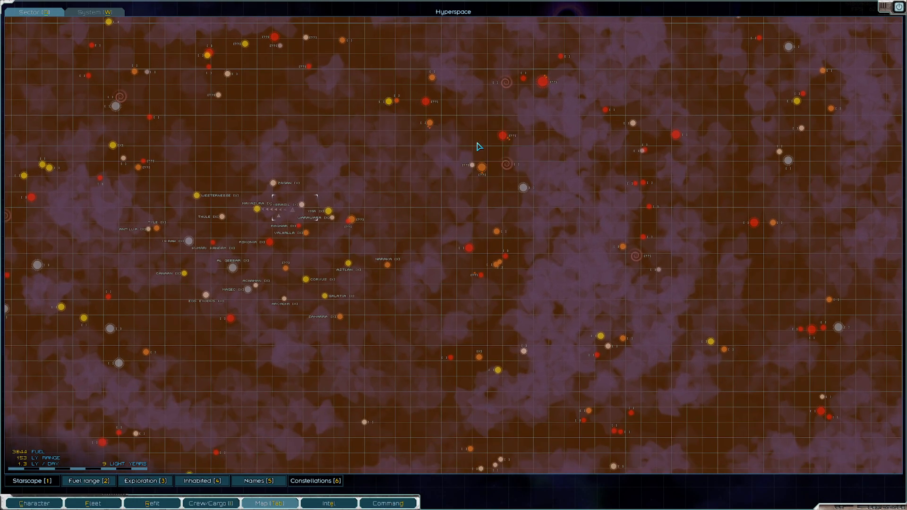
{"action": "mouse_move", "coordinate": [538, 261]}
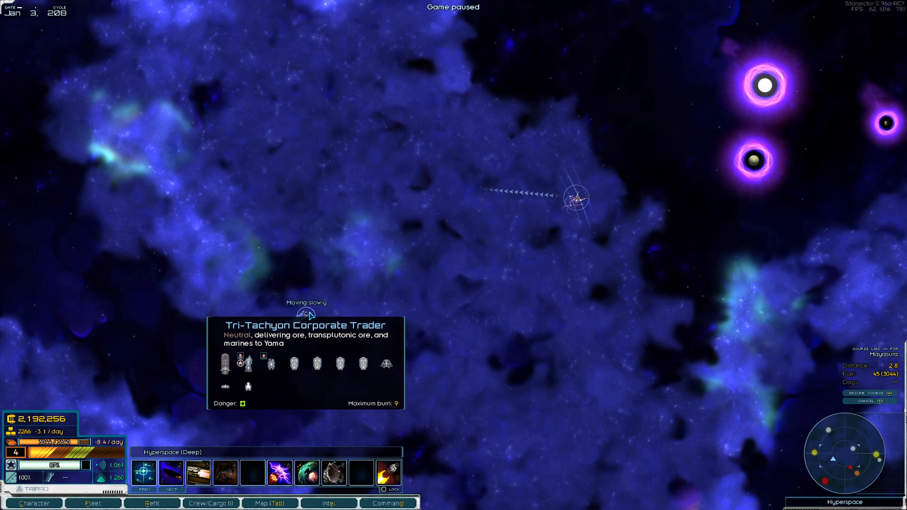
{"action": "key", "text": "SPACE"}
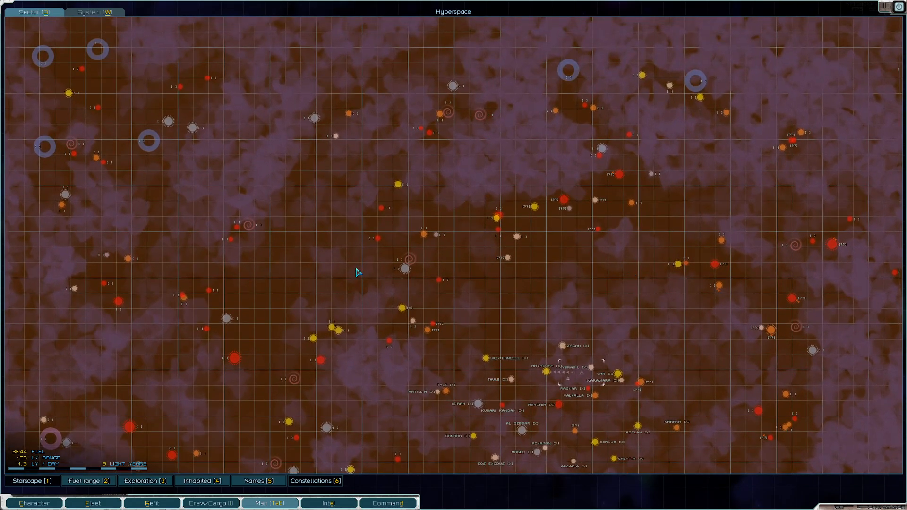
{"action": "mouse_move", "coordinate": [650, 176]}
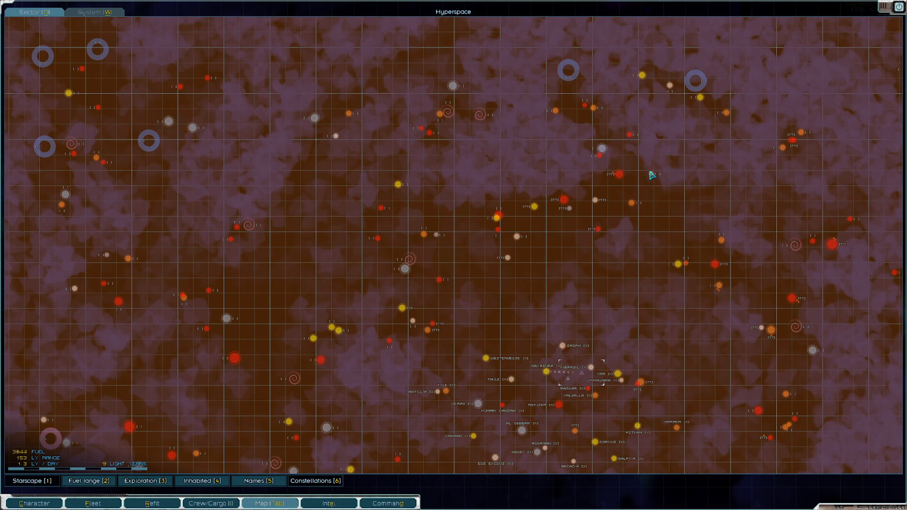
{"action": "mouse_move", "coordinate": [558, 85]}
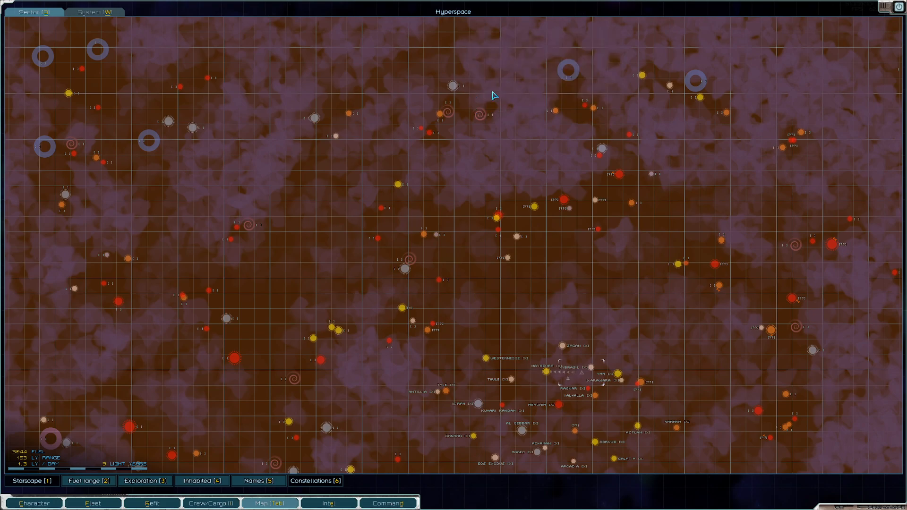
{"action": "mouse_move", "coordinate": [324, 260]}
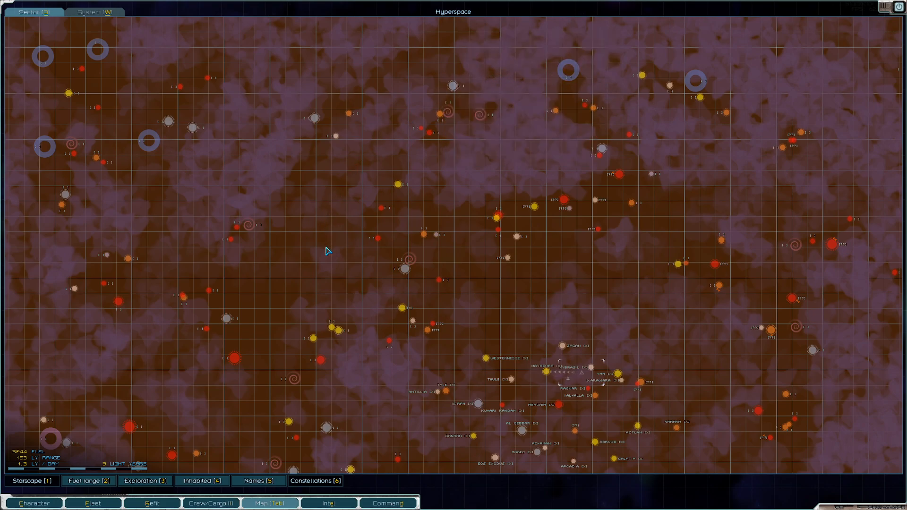
{"action": "mouse_move", "coordinate": [478, 96]}
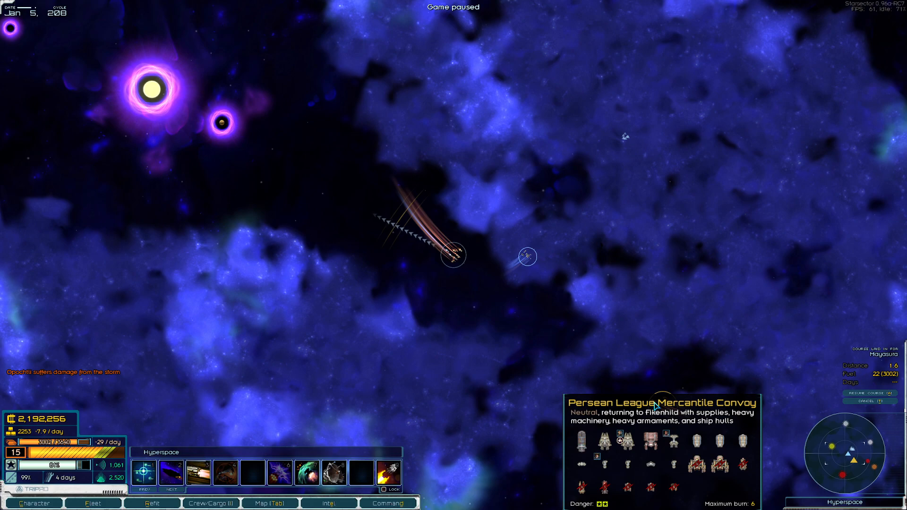
{"action": "mouse_move", "coordinate": [636, 389]}
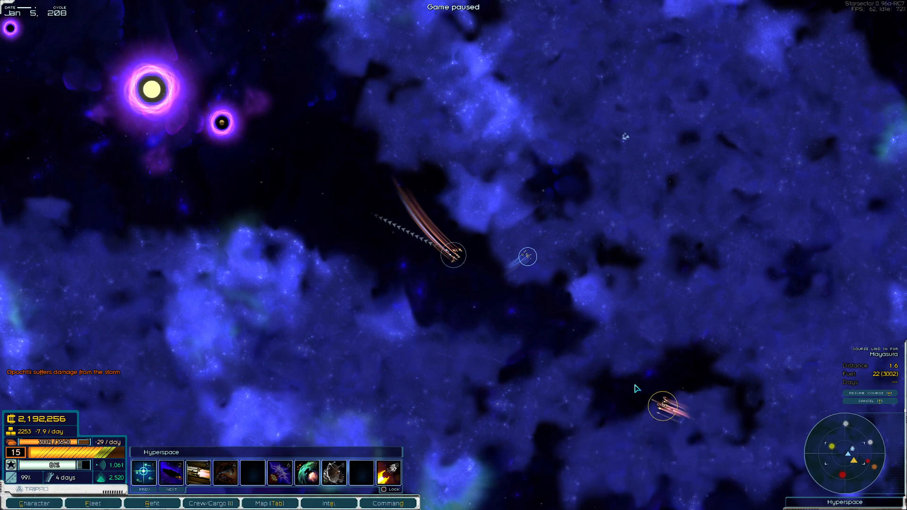
Intercept the Tri-Tachyon trader fleet, pursue it and take personal command of the battle.
{"action": "left_click", "coordinate": [527, 257]}
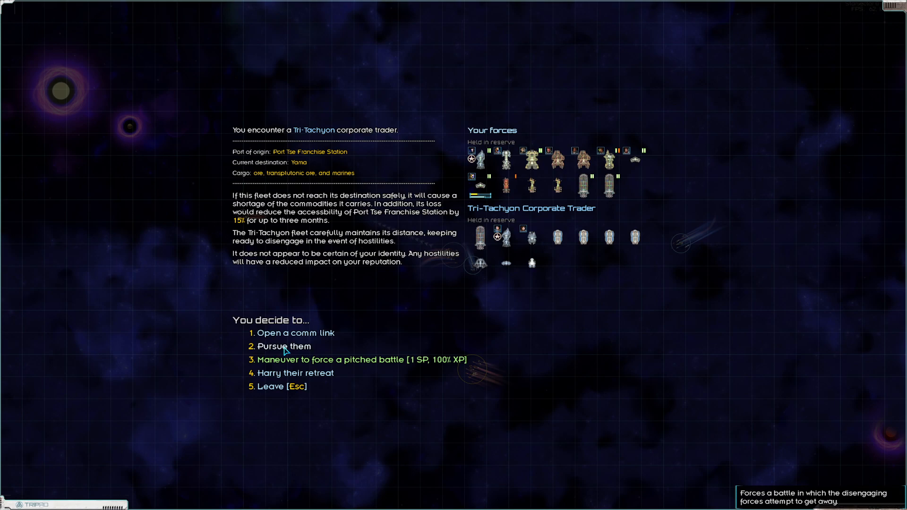
{"action": "left_click", "coordinate": [284, 346]}
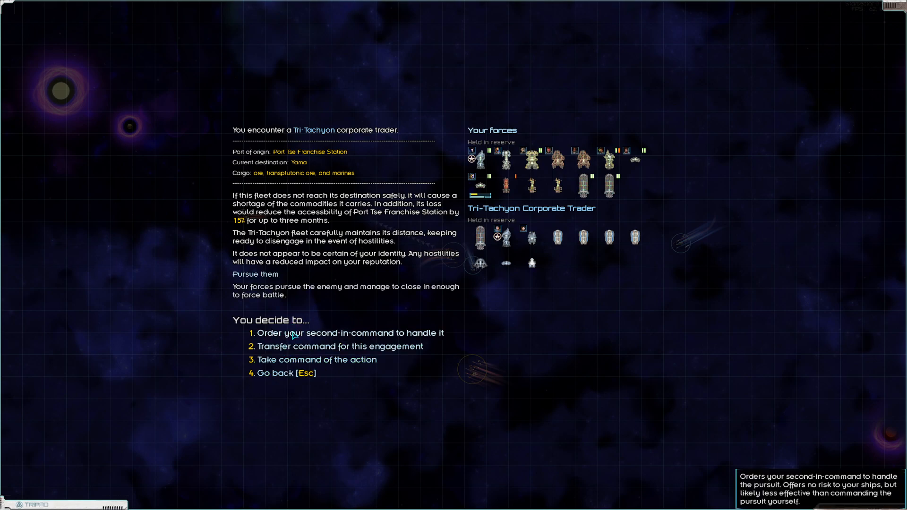
{"action": "left_click", "coordinate": [342, 346]}
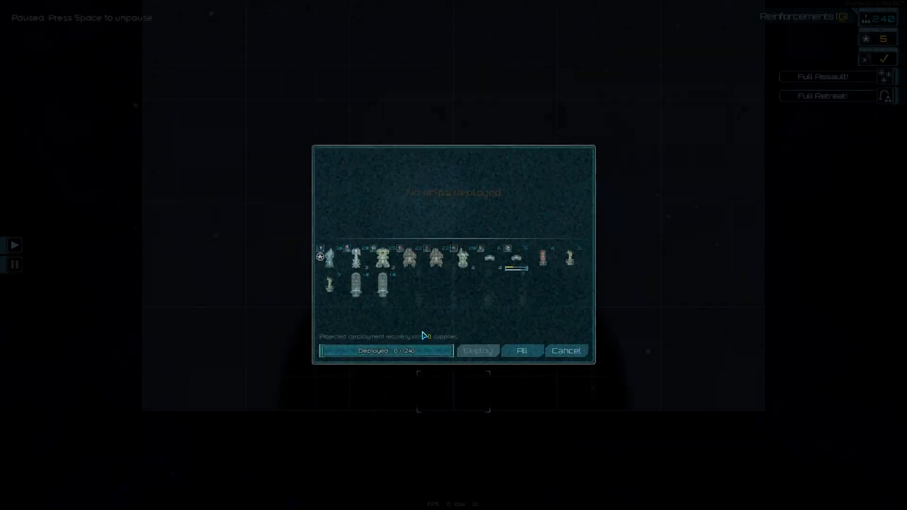
Deploy two warships into the pursuit battle against the trader's fleet.
{"action": "left_click", "coordinate": [485, 258]}
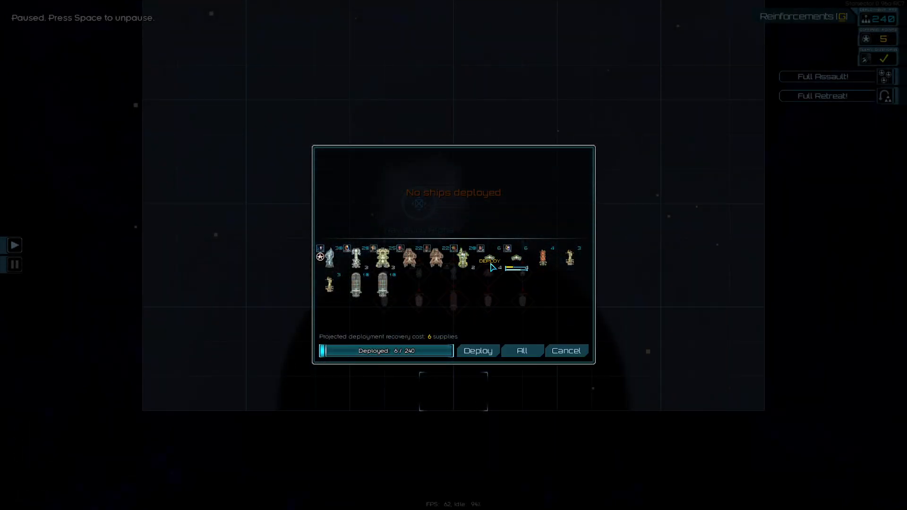
{"action": "mouse_move", "coordinate": [356, 258]}
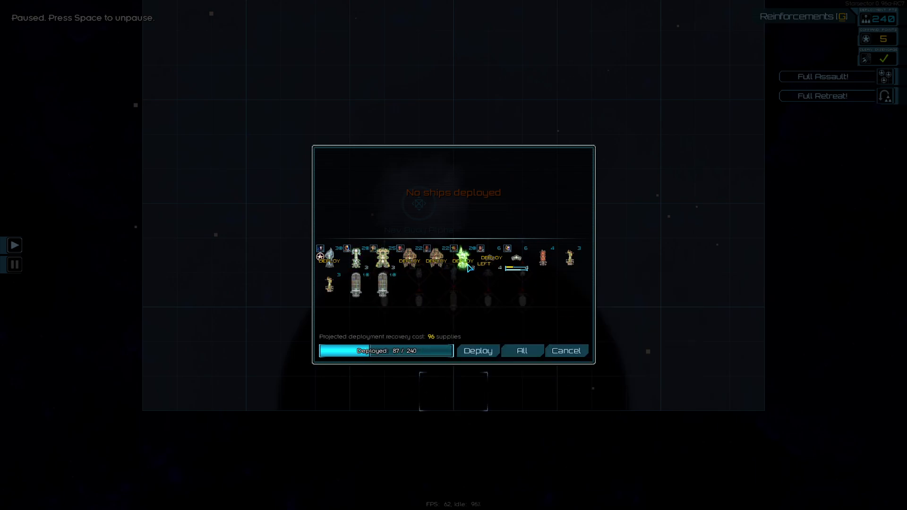
{"action": "left_click", "coordinate": [479, 350]}
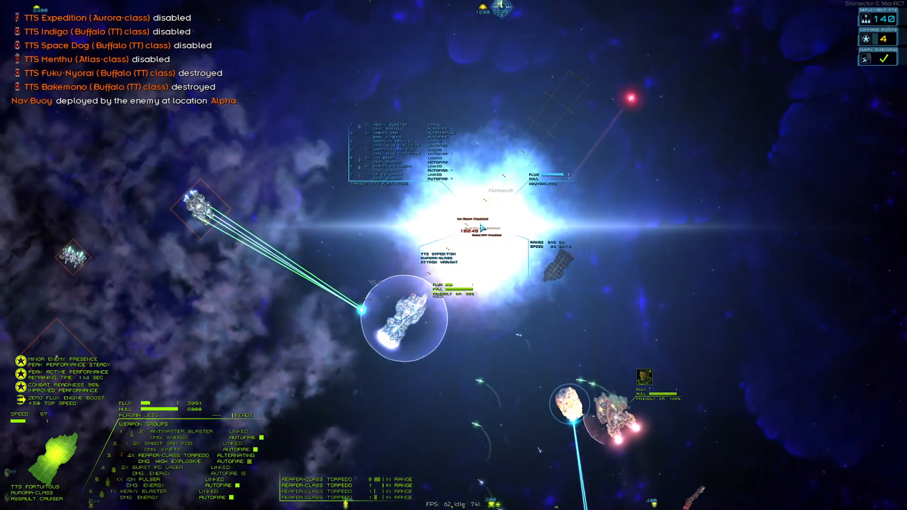
Pause and resume the fight, then end the battle once the Tri-Tachyon fleet is defeated.
{"action": "key", "text": "Space"}
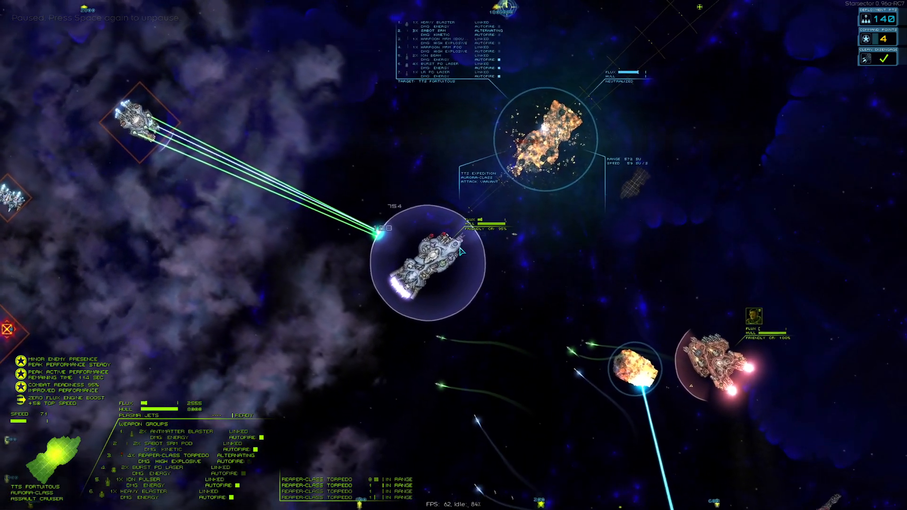
{"action": "key", "text": "Space"}
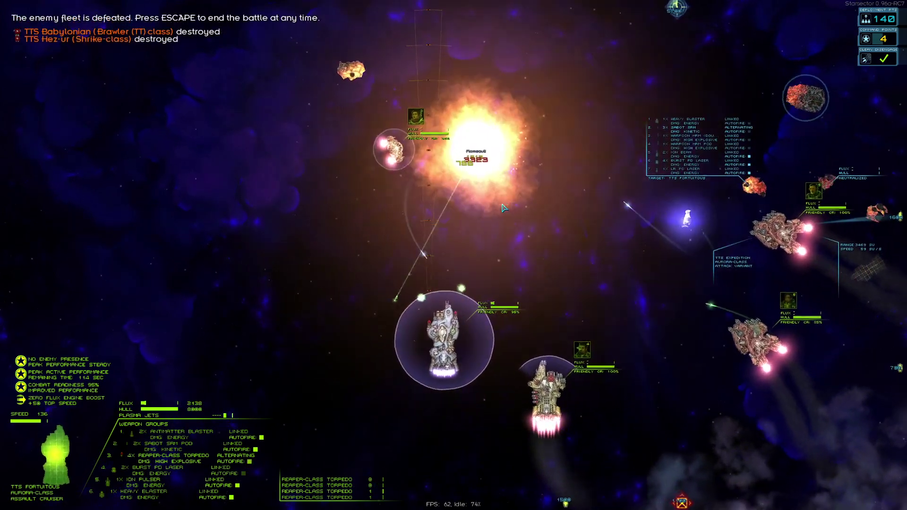
{"action": "key", "text": "Space"}
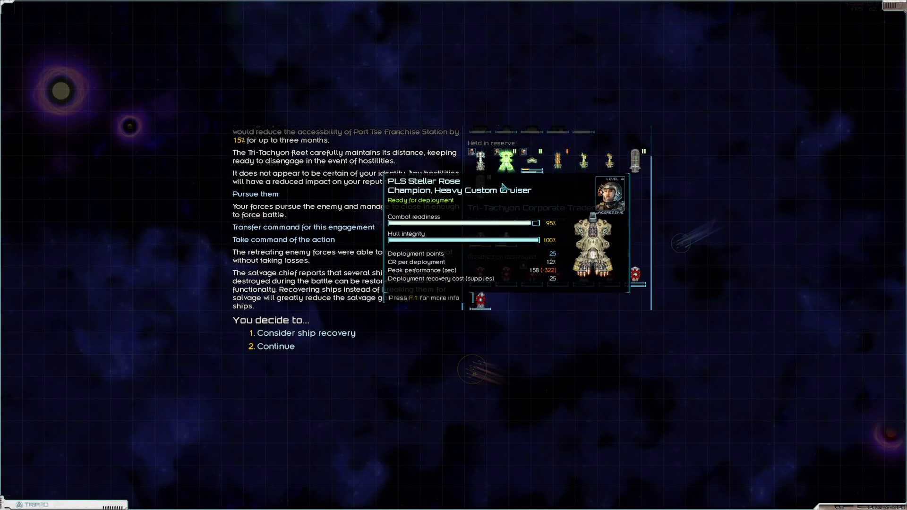
Recover the disabled TTS Expedition cruiser into the fleet.
{"action": "left_click", "coordinate": [306, 333]}
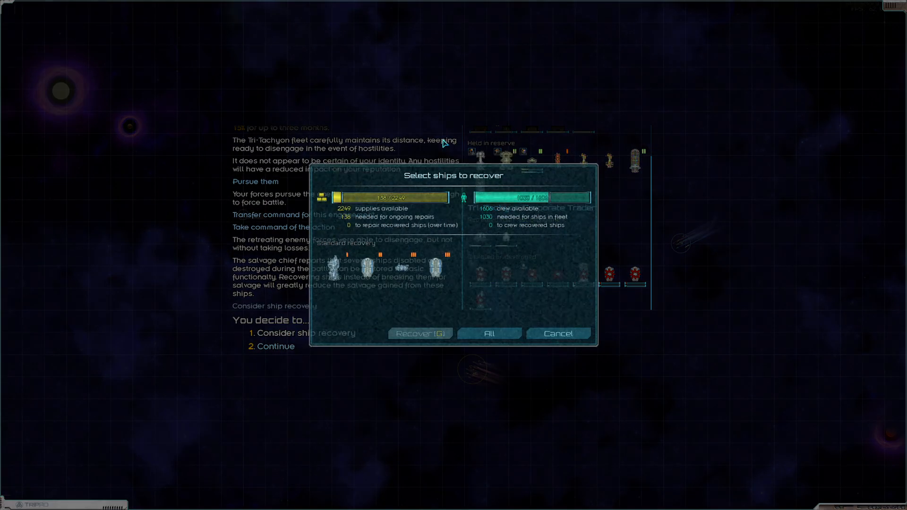
{"action": "mouse_move", "coordinate": [334, 267]}
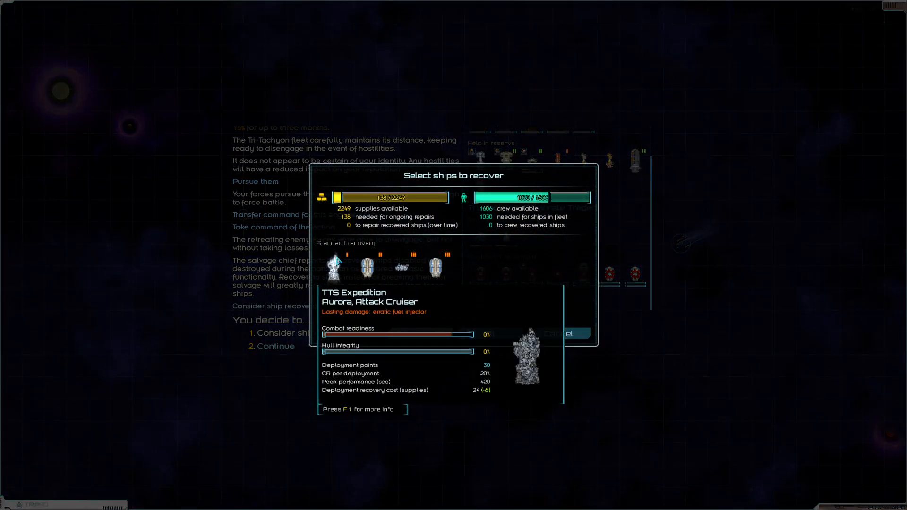
{"action": "left_click", "coordinate": [335, 268]}
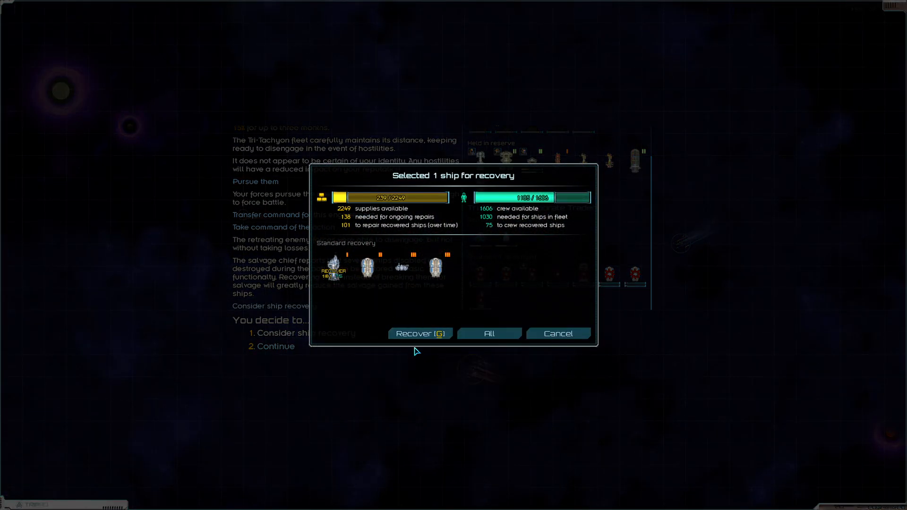
{"action": "left_click", "coordinate": [419, 333]}
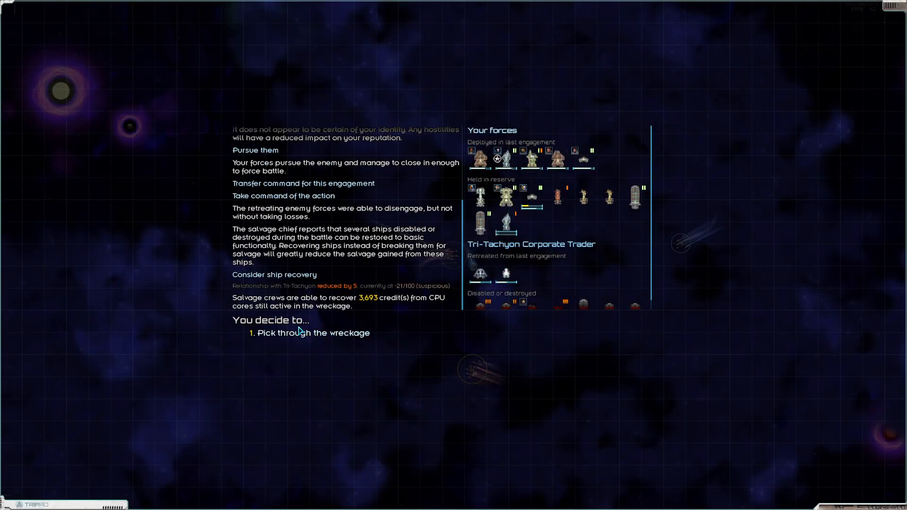
Salvage the battle wreckage, taking all supplies, fuel and weapons into cargo.
{"action": "left_click", "coordinate": [313, 332]}
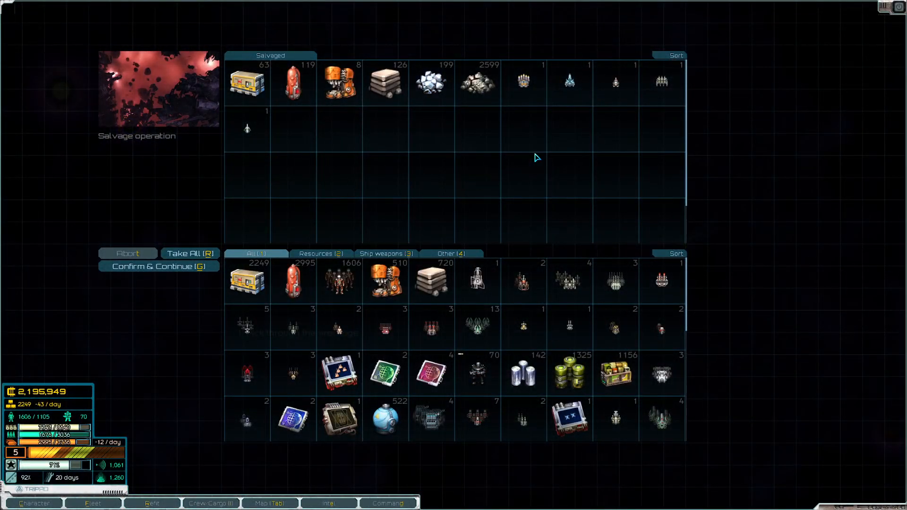
{"action": "left_click", "coordinate": [189, 253]}
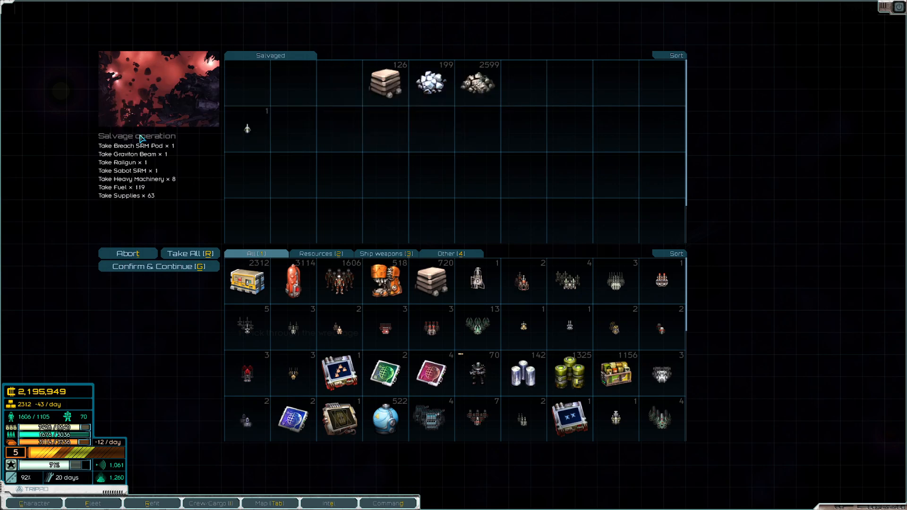
{"action": "left_click", "coordinate": [158, 267]}
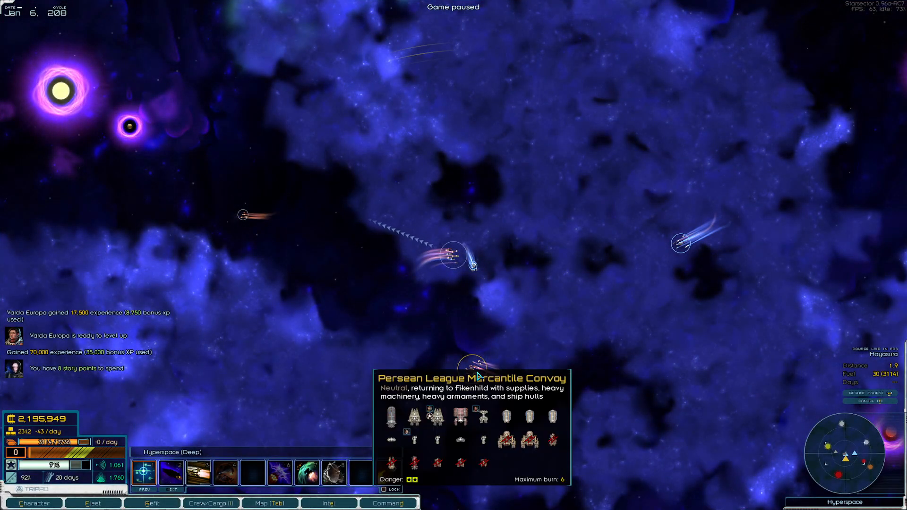
{"action": "mouse_move", "coordinate": [683, 242]}
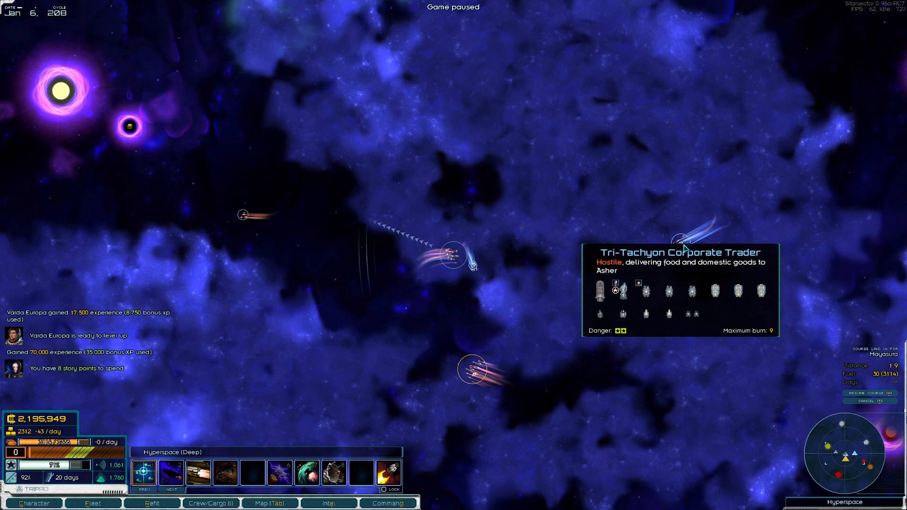
{"action": "mouse_move", "coordinate": [556, 319]}
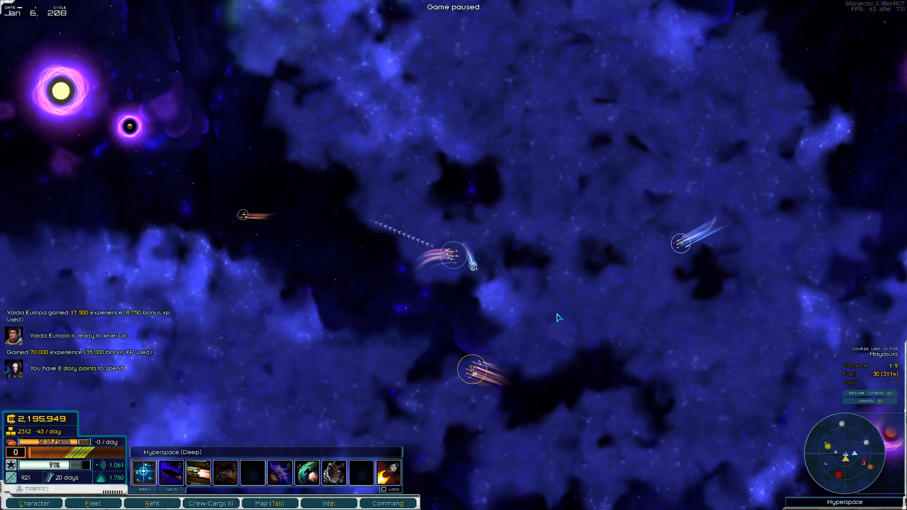
{"action": "mouse_move", "coordinate": [427, 350]}
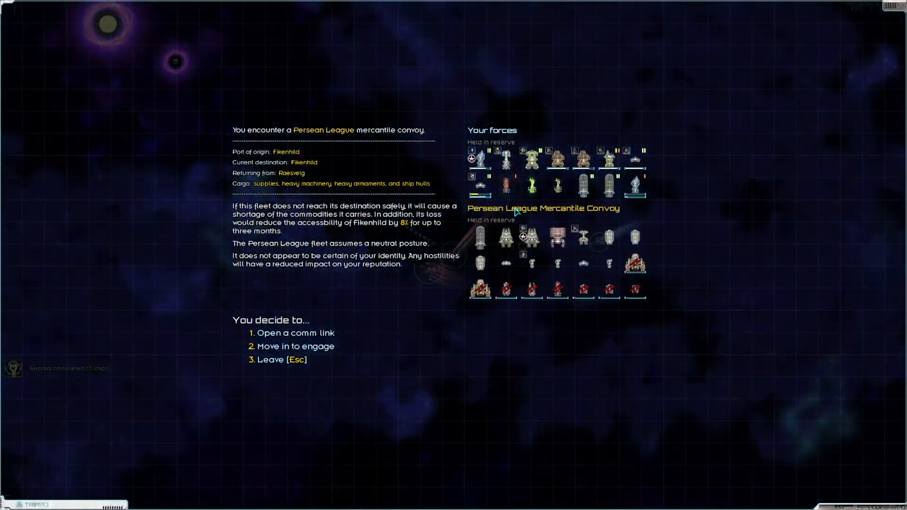
{"action": "mouse_move", "coordinate": [527, 238]}
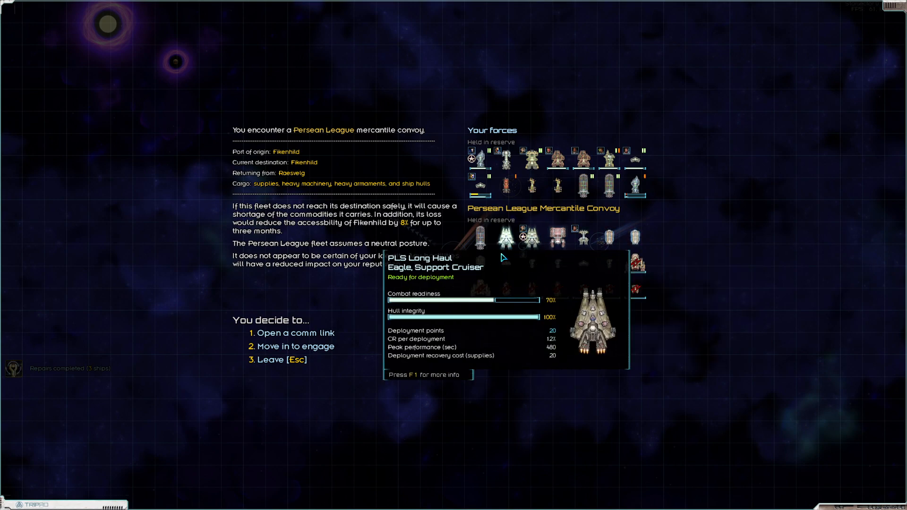
Move in to engage the Persean League convoy, deploy the whole fleet and order a full assault.
{"action": "left_click", "coordinate": [296, 345]}
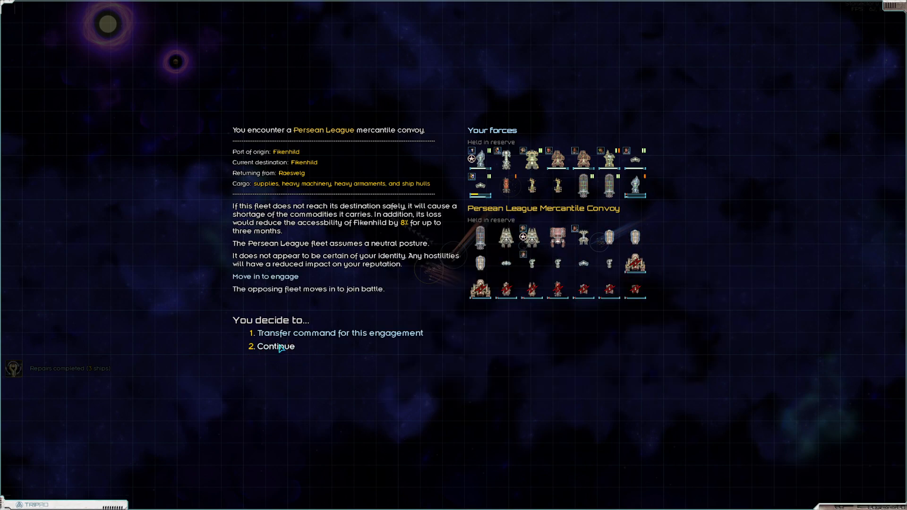
{"action": "left_click", "coordinate": [276, 346]}
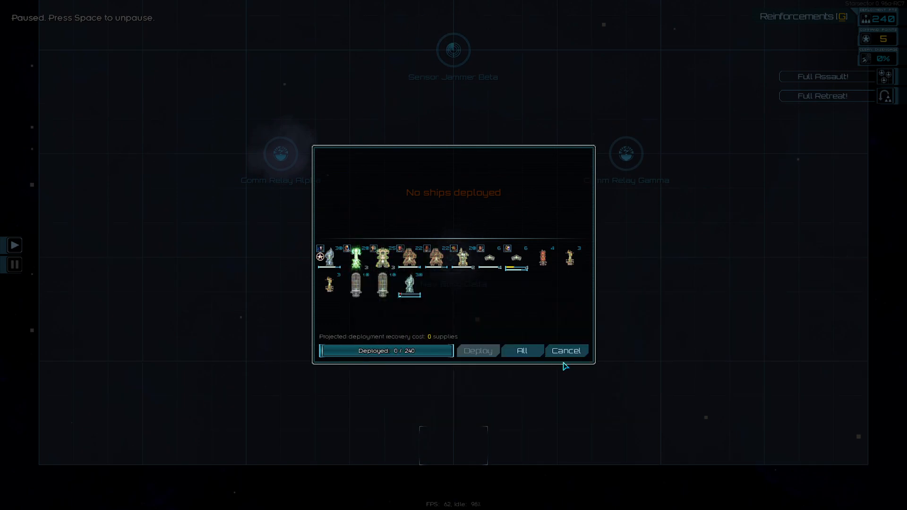
{"action": "left_click", "coordinate": [521, 350]}
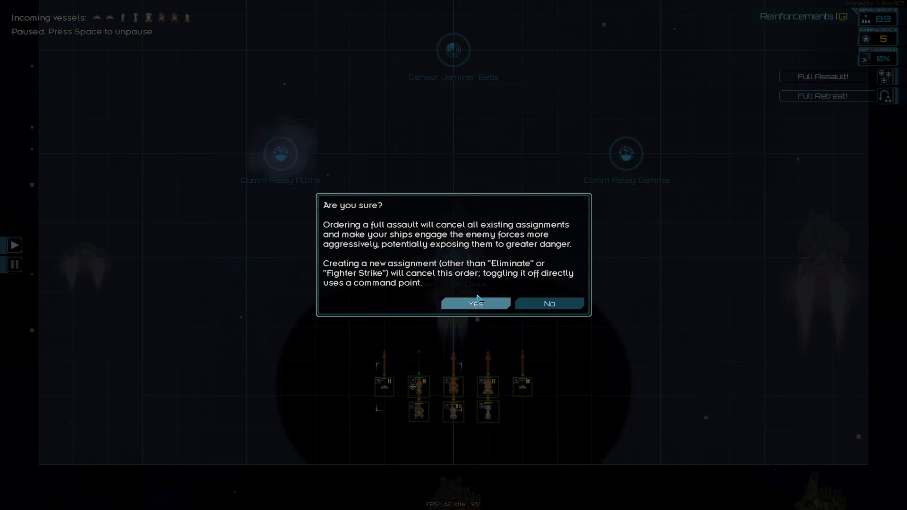
{"action": "left_click", "coordinate": [476, 303]}
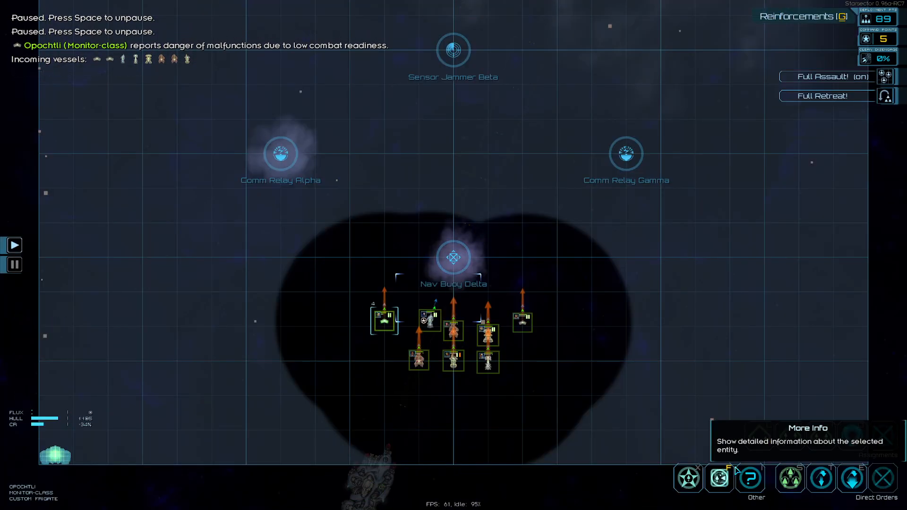
{"action": "mouse_move", "coordinate": [790, 484]}
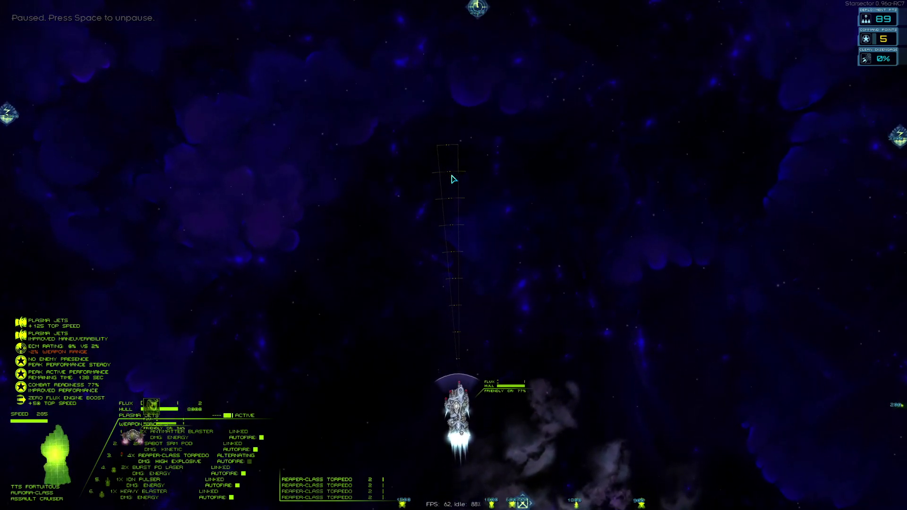
Fight the convoy battle through to victory, forcing the survivors to disengage.
{"action": "key", "text": "Space"}
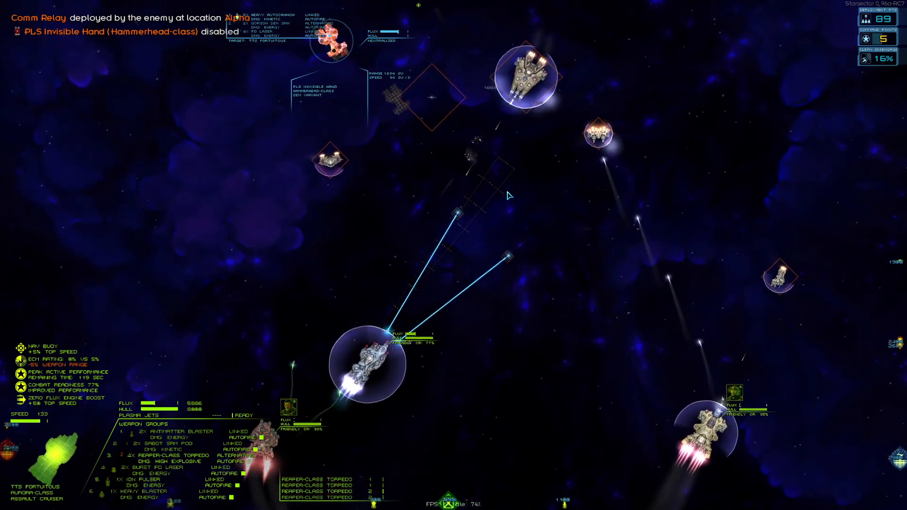
{"action": "key", "text": "Tab"}
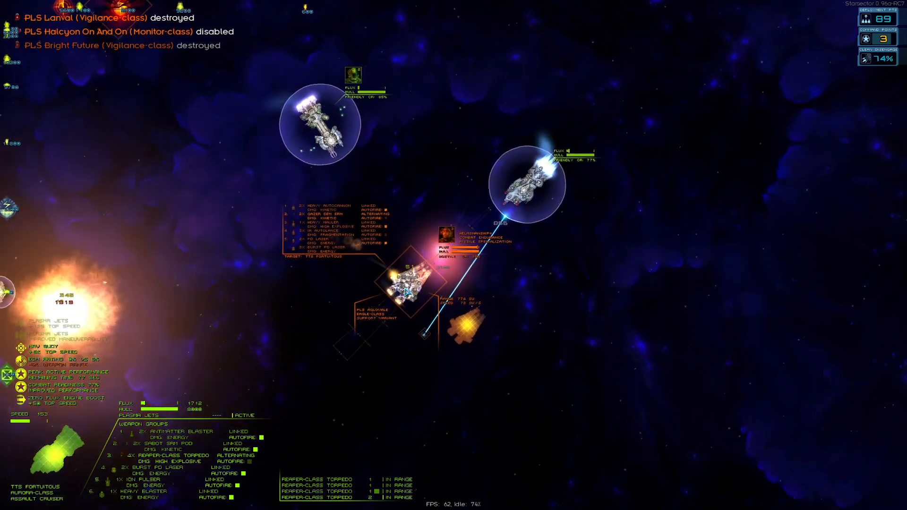
{"action": "key", "text": "Space"}
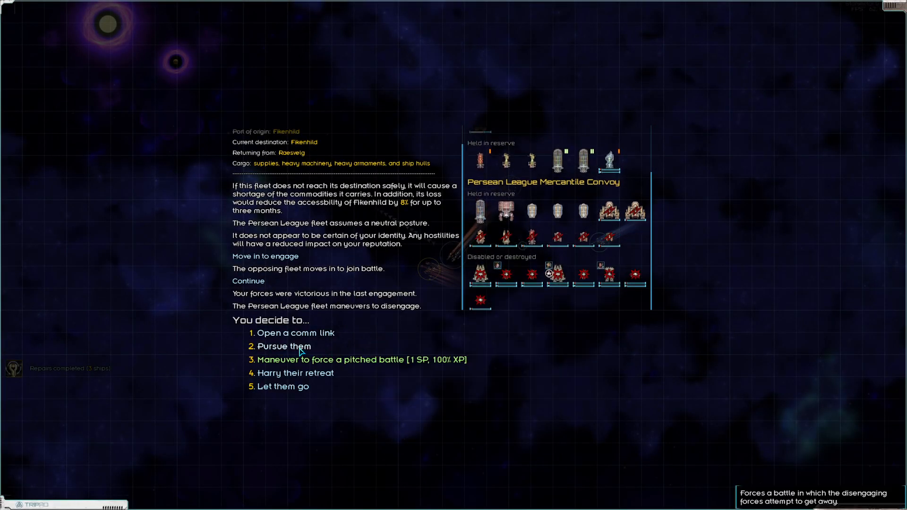
Pursue the disengaging convoy with second-in-command's ships, then recover one disabled ship.
{"action": "left_click", "coordinate": [283, 346]}
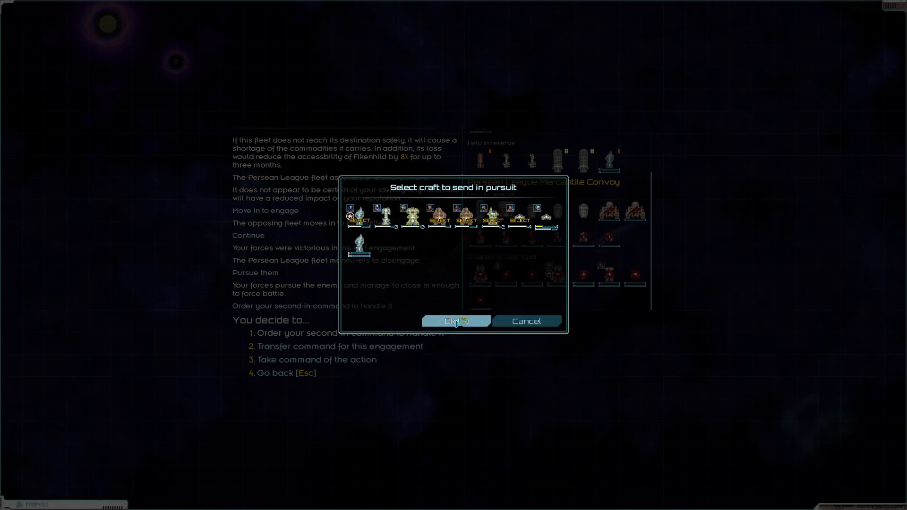
{"action": "left_click", "coordinate": [456, 321]}
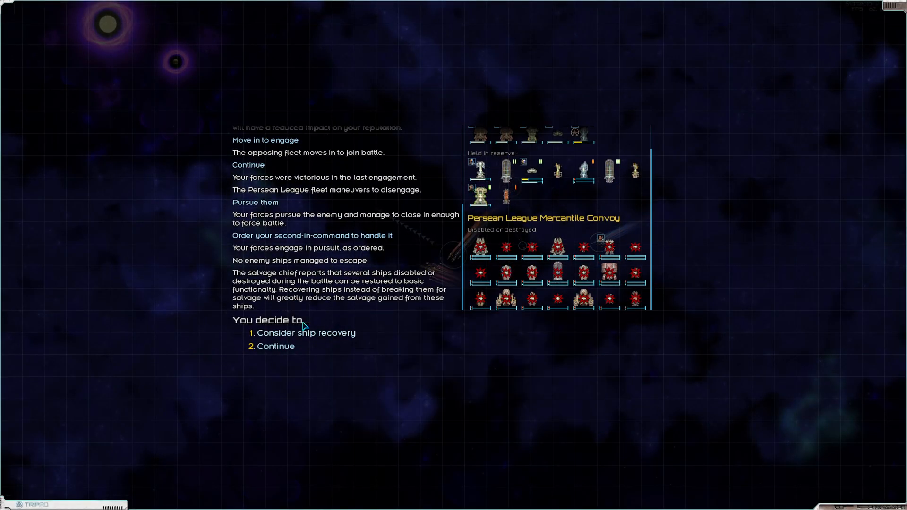
{"action": "left_click", "coordinate": [306, 333]}
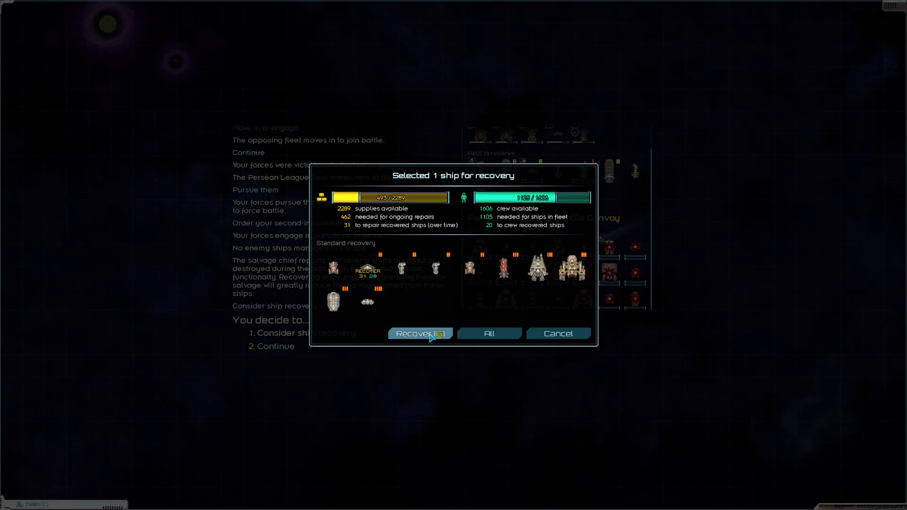
{"action": "left_click", "coordinate": [421, 334]}
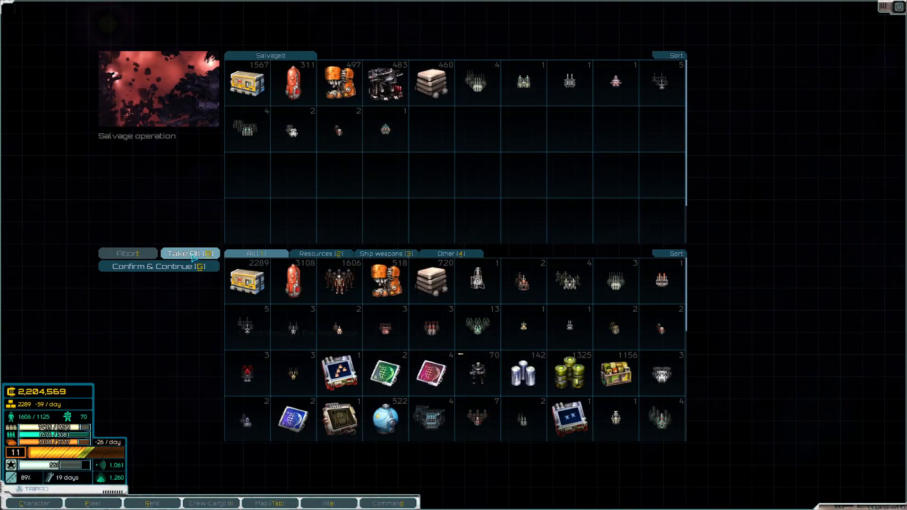
Take all the convoy's salvaged items into cargo and continue back to hyperspace.
{"action": "left_click", "coordinate": [190, 253]}
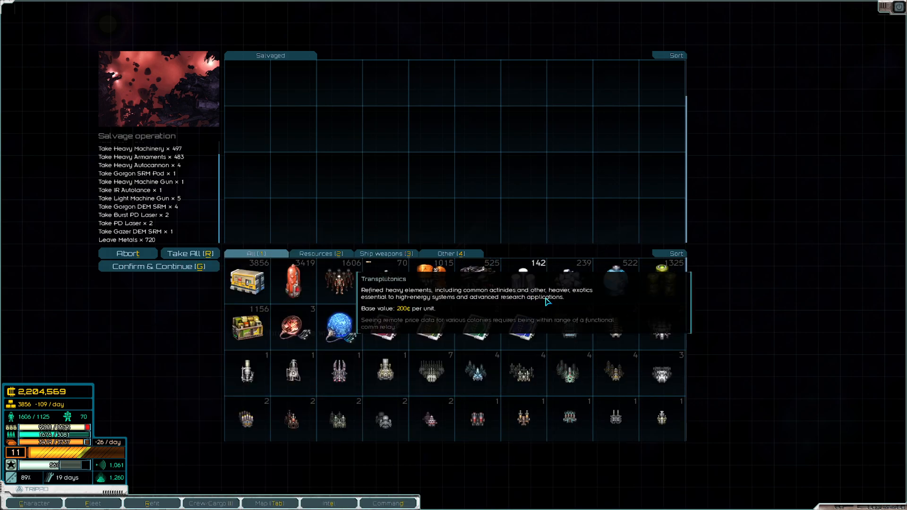
{"action": "left_click", "coordinate": [386, 253]}
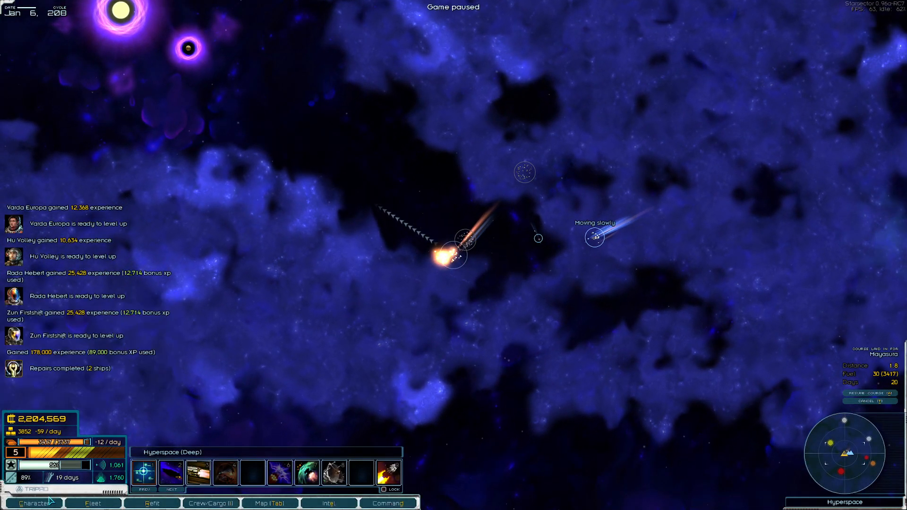
Level up the Stellar Rose officer with Target Analysis, then start levelling the Classus officer.
{"action": "left_click", "coordinate": [90, 502]}
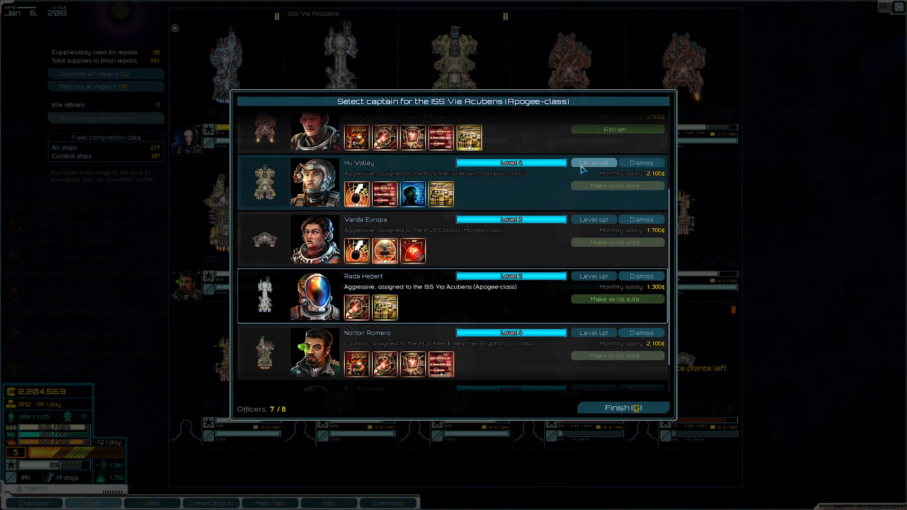
{"action": "left_click", "coordinate": [593, 162]}
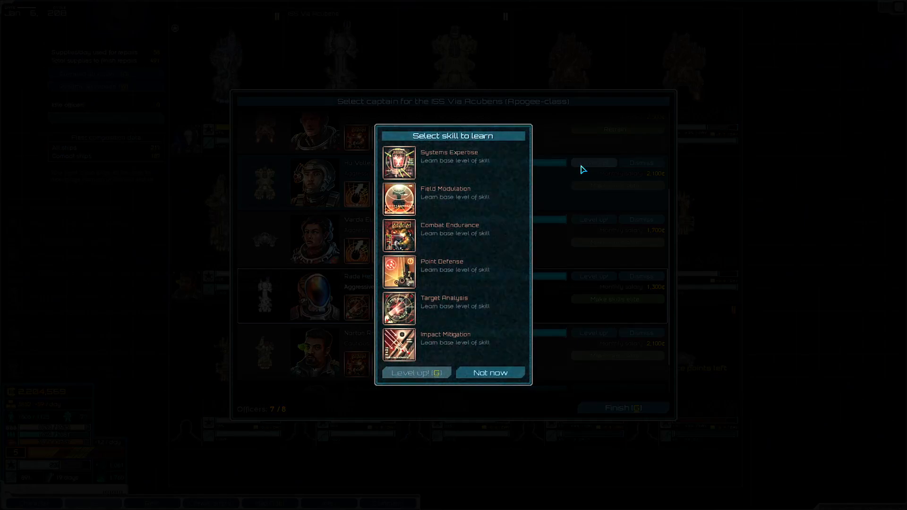
{"action": "left_click", "coordinate": [452, 309]}
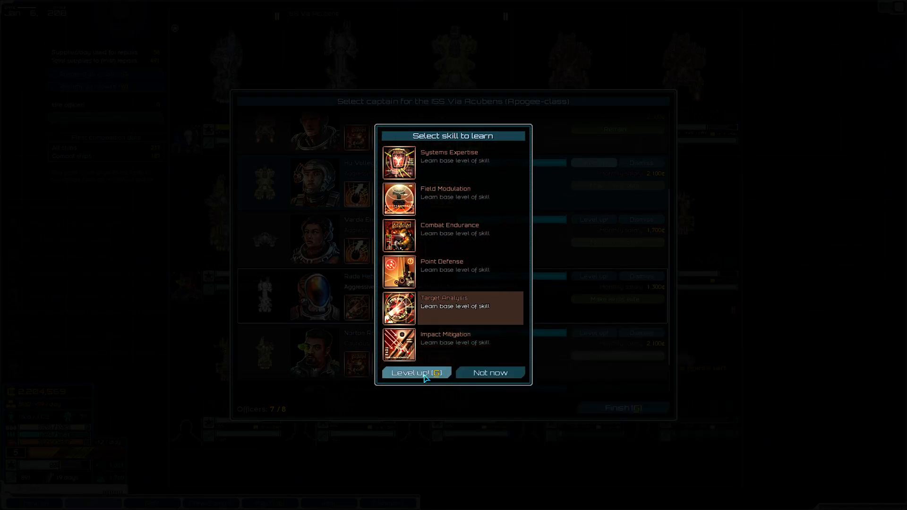
{"action": "mouse_move", "coordinate": [306, 188]}
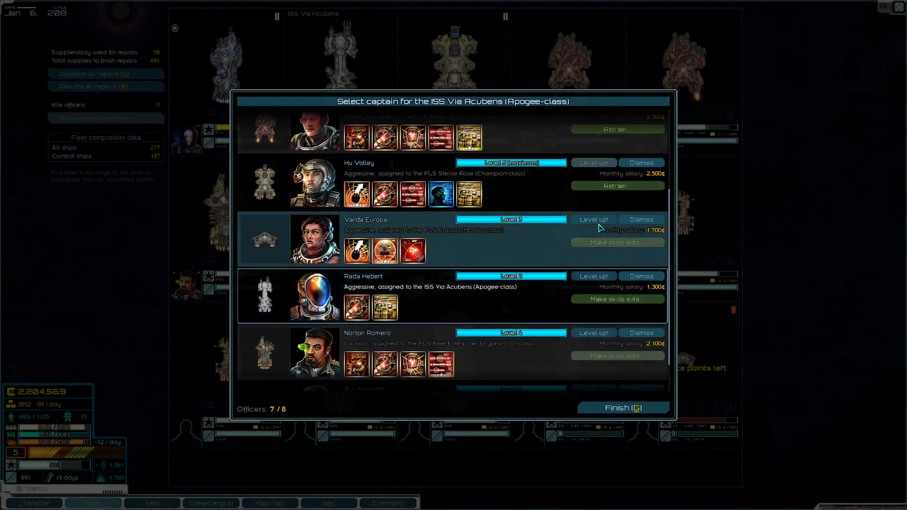
{"action": "left_click", "coordinate": [593, 219]}
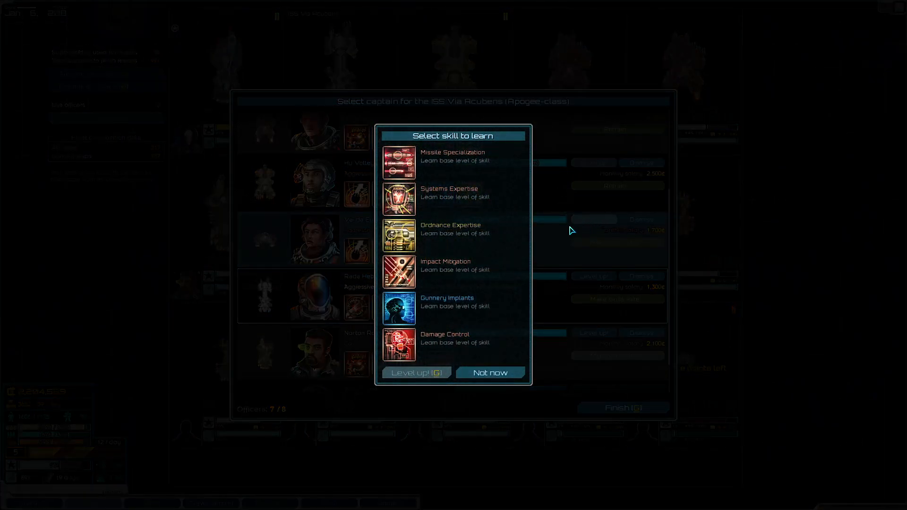
{"action": "mouse_move", "coordinate": [458, 235]}
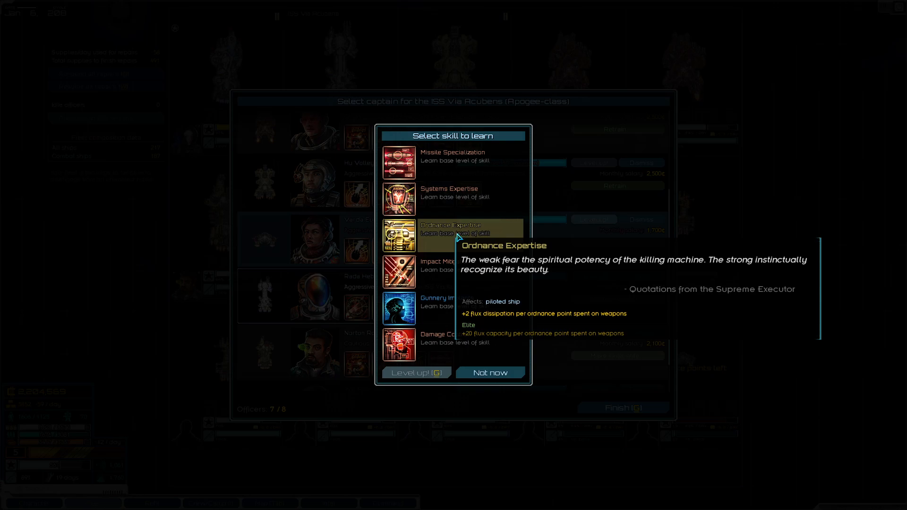
{"action": "mouse_move", "coordinate": [471, 243]}
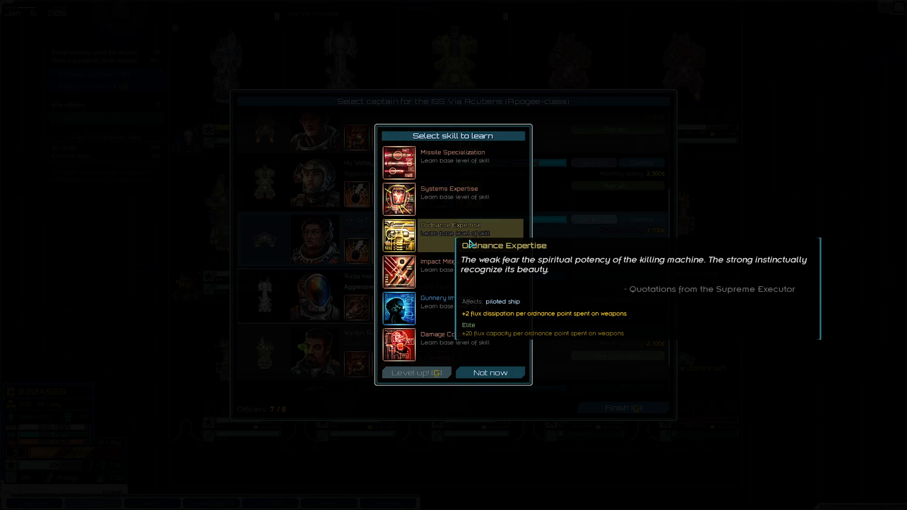
{"action": "mouse_move", "coordinate": [449, 200]}
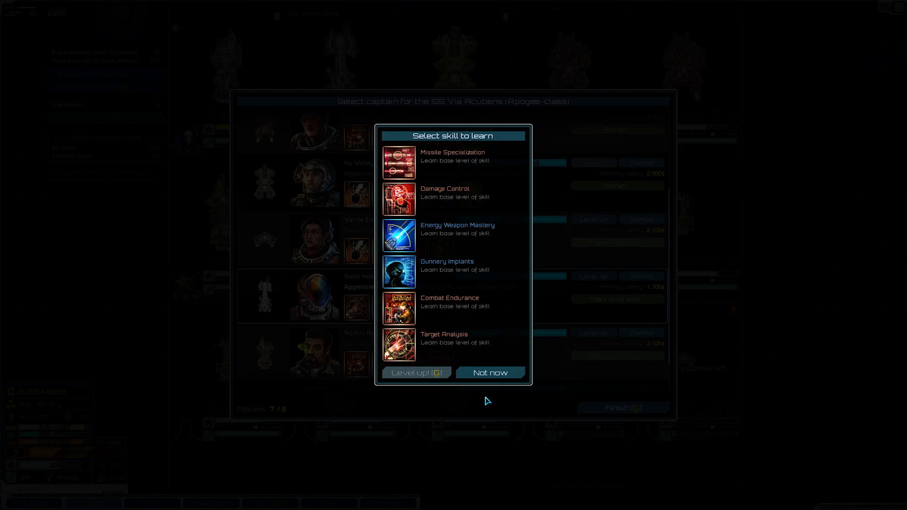
{"action": "mouse_move", "coordinate": [471, 345]}
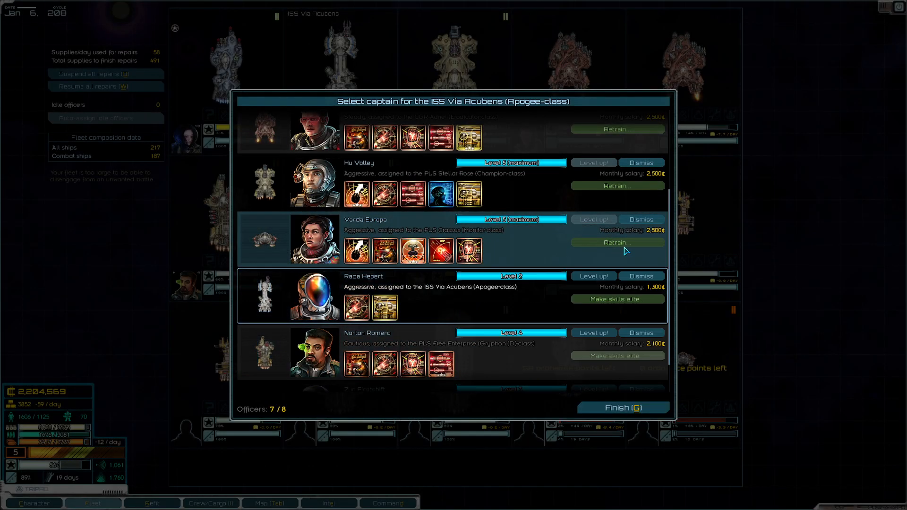
{"action": "mouse_move", "coordinate": [412, 251]}
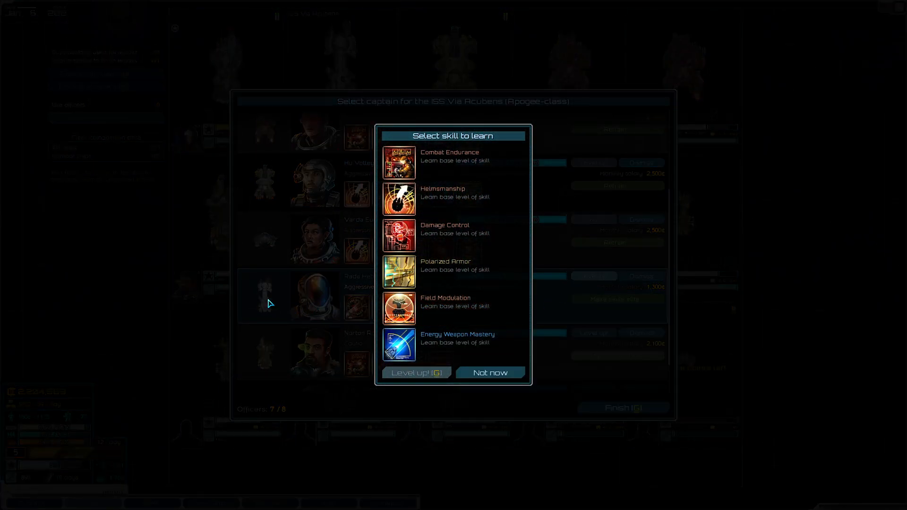
{"action": "mouse_move", "coordinate": [447, 309]}
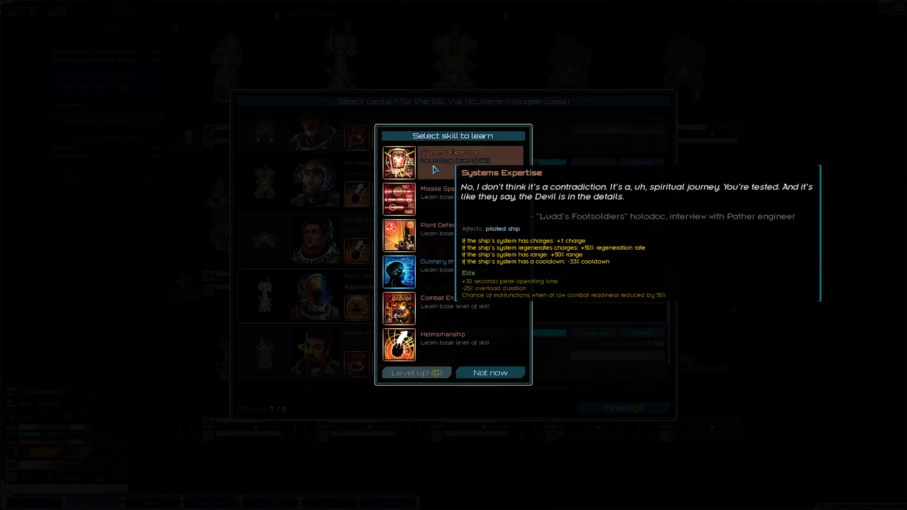
{"action": "mouse_move", "coordinate": [437, 203]}
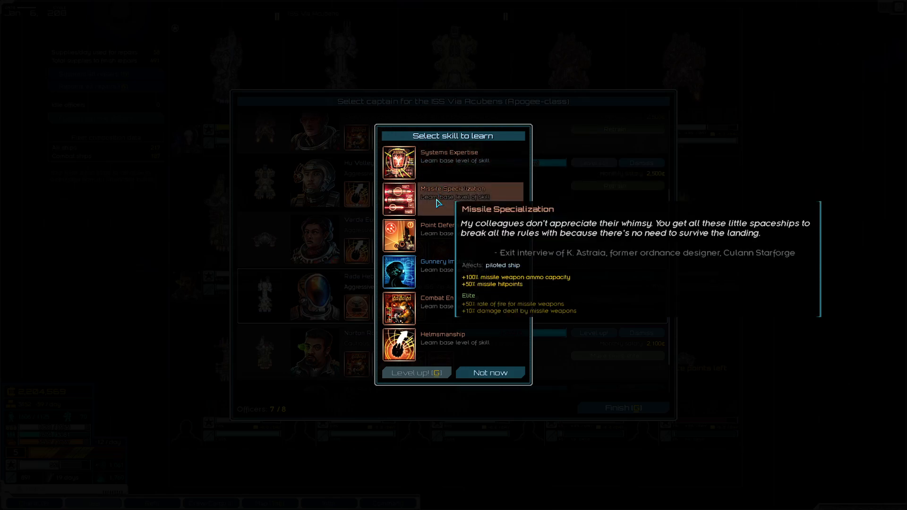
{"action": "mouse_move", "coordinate": [435, 211]}
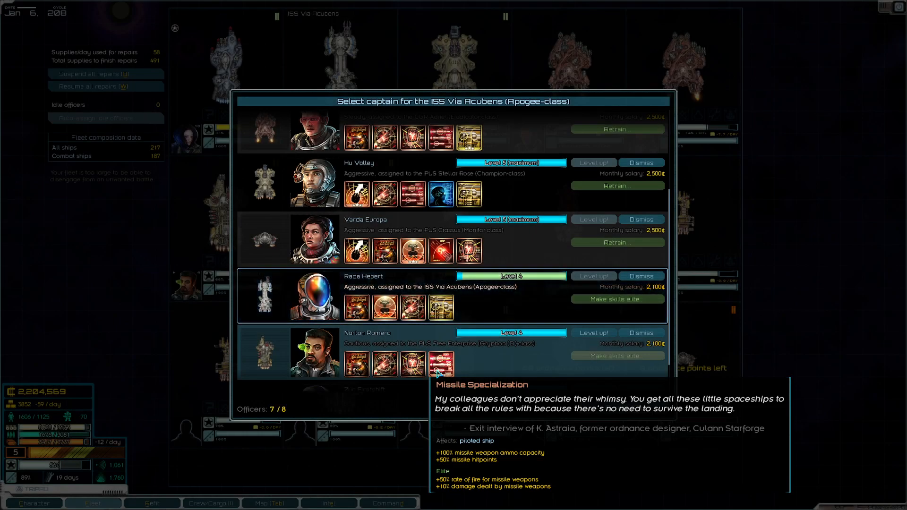
Teach one officer Helmsmanship and the other Systems Expertise, then finish with the officer list.
{"action": "left_click", "coordinate": [594, 333]}
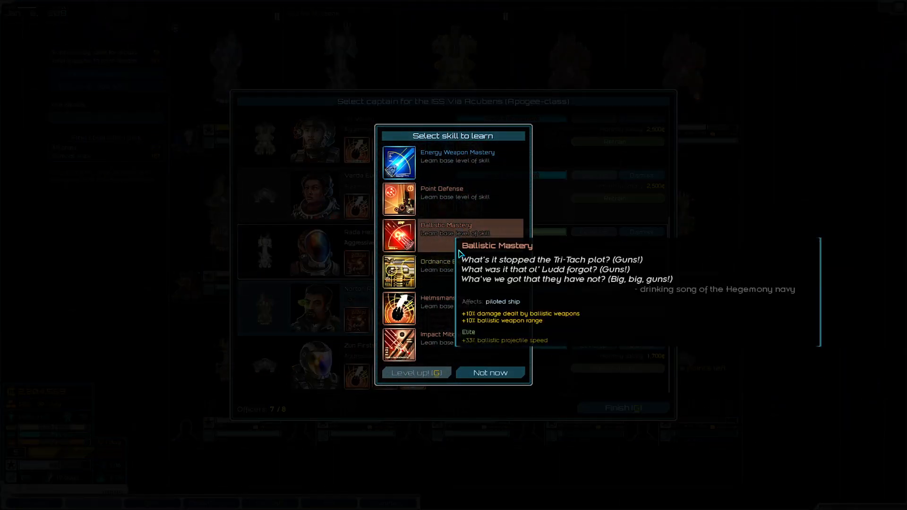
{"action": "mouse_move", "coordinate": [467, 193]}
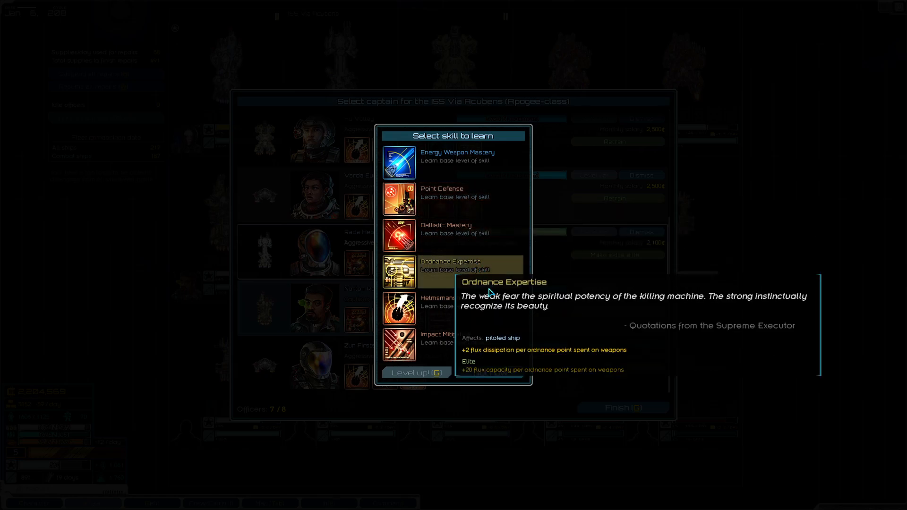
{"action": "mouse_move", "coordinate": [488, 304]}
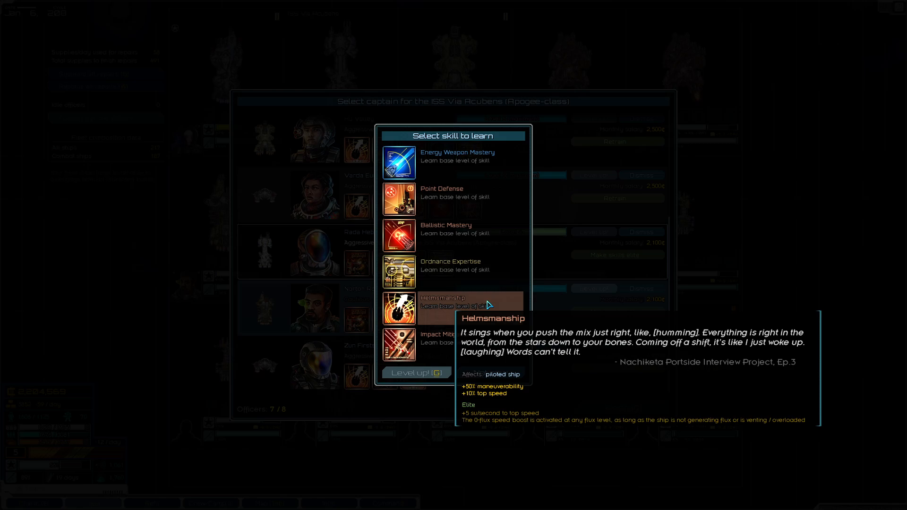
{"action": "mouse_move", "coordinate": [484, 271]}
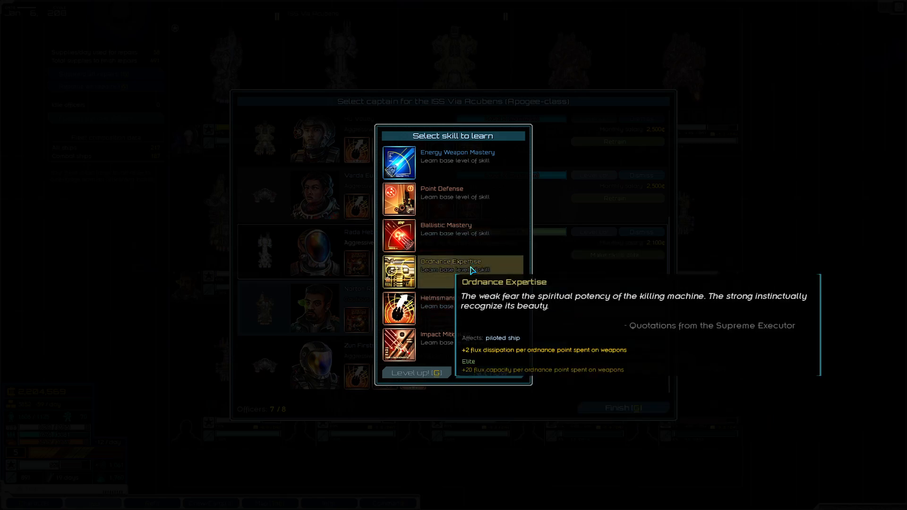
{"action": "mouse_move", "coordinate": [446, 314]}
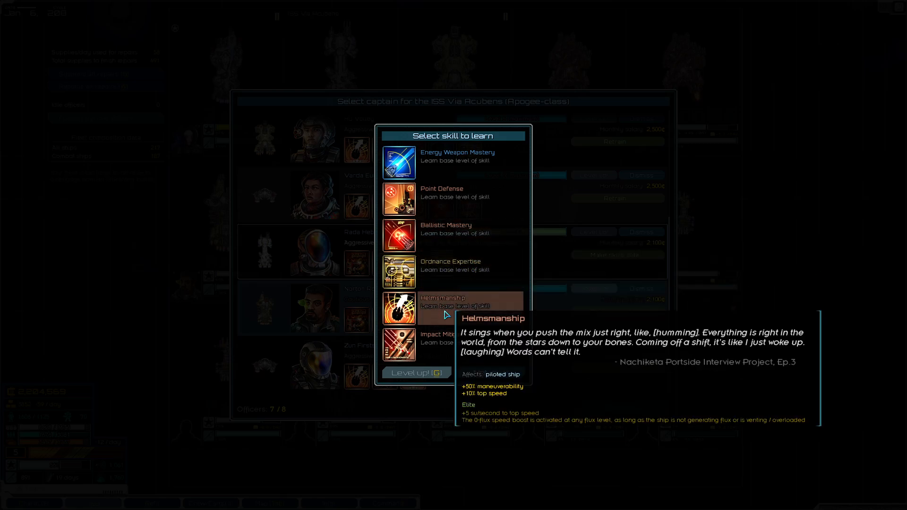
{"action": "left_click", "coordinate": [399, 308]}
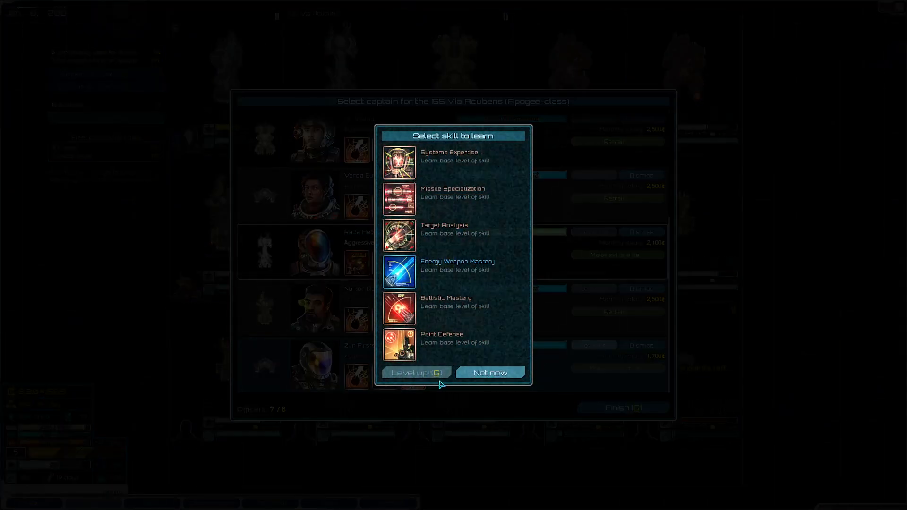
{"action": "mouse_move", "coordinate": [475, 216]}
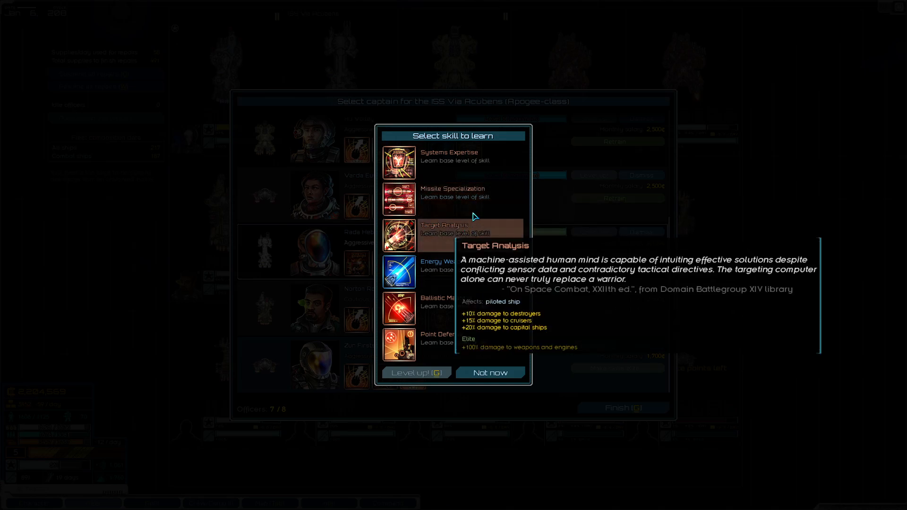
{"action": "mouse_move", "coordinate": [469, 331]}
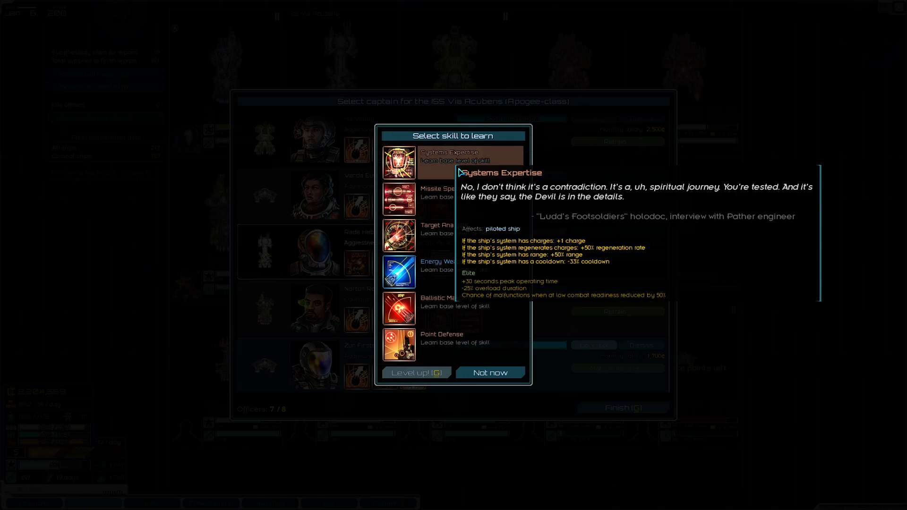
{"action": "left_click", "coordinate": [491, 373]}
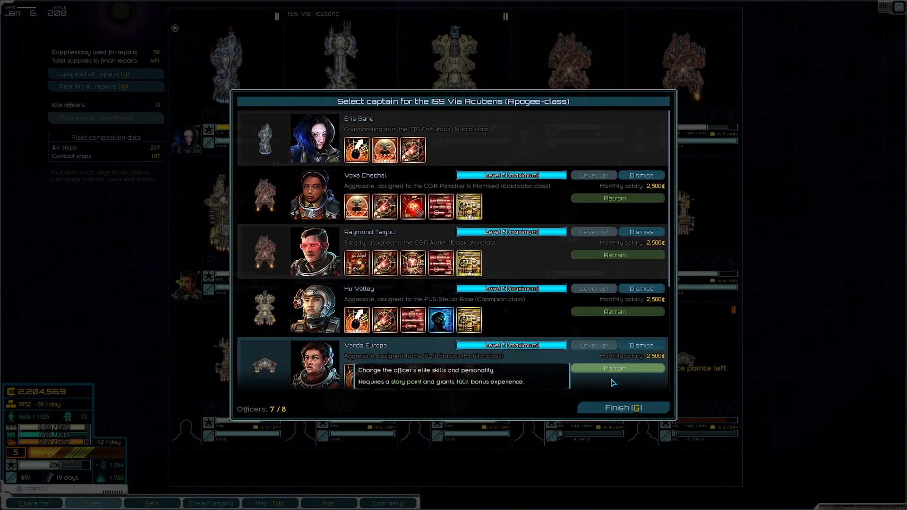
{"action": "left_click", "coordinate": [624, 408]}
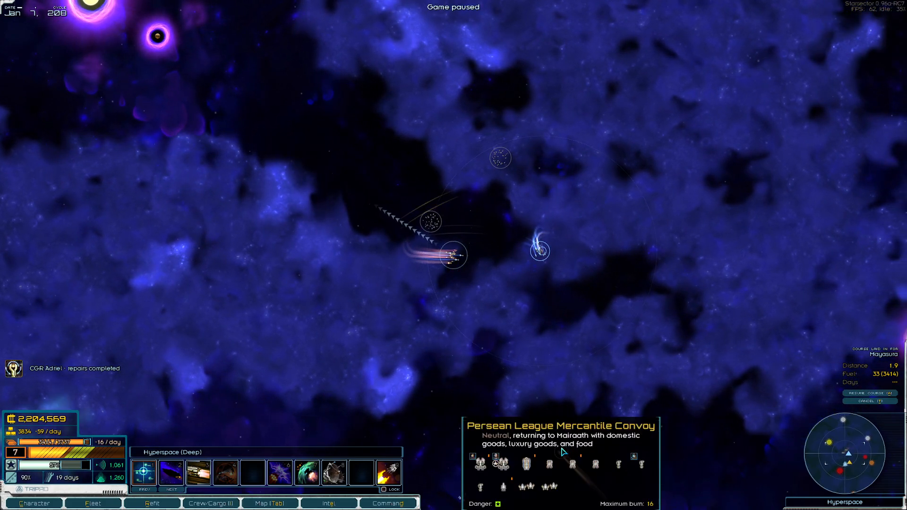
{"action": "mouse_move", "coordinate": [539, 255]}
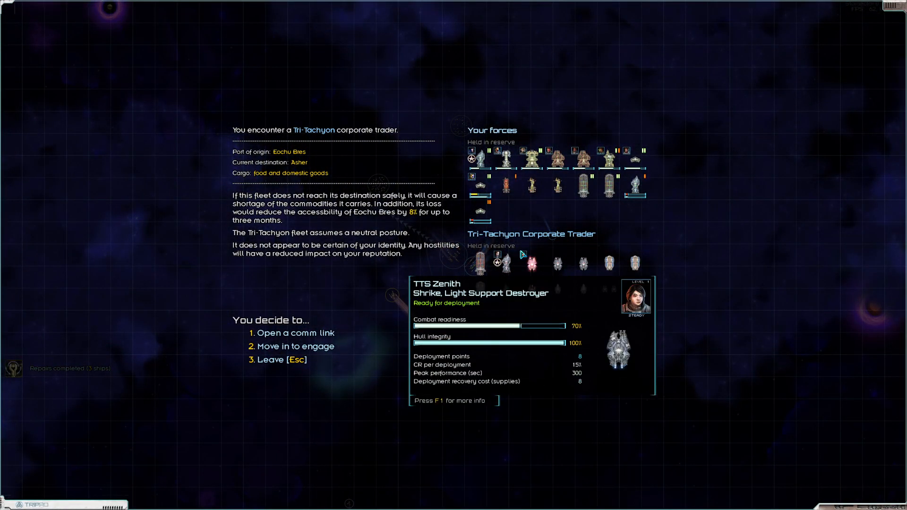
Move in to engage the neutral Tri-Tachyon corporate trader and continue into battle.
{"action": "left_click", "coordinate": [295, 346]}
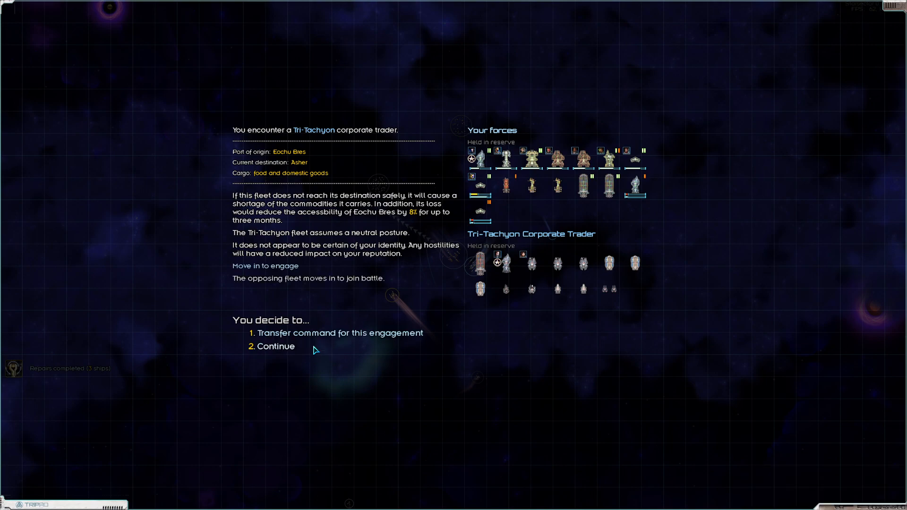
{"action": "mouse_move", "coordinate": [299, 348]}
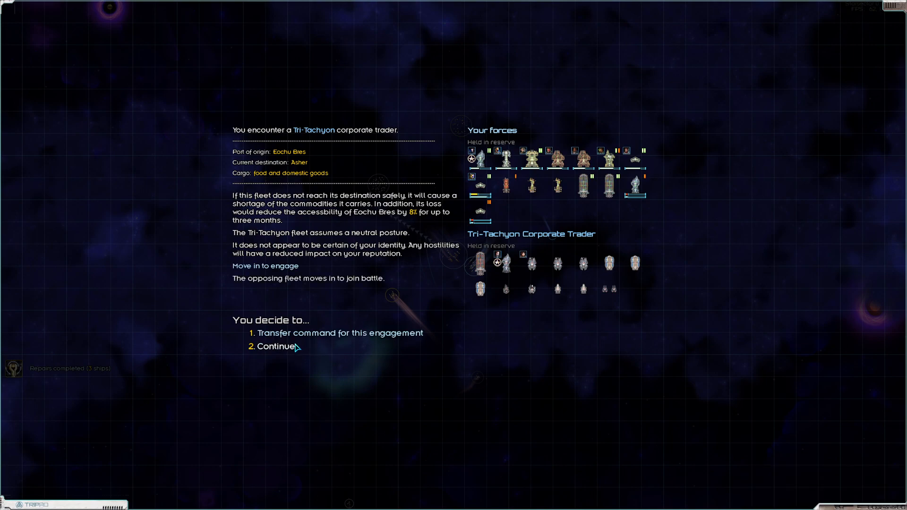
{"action": "left_click", "coordinate": [274, 346]}
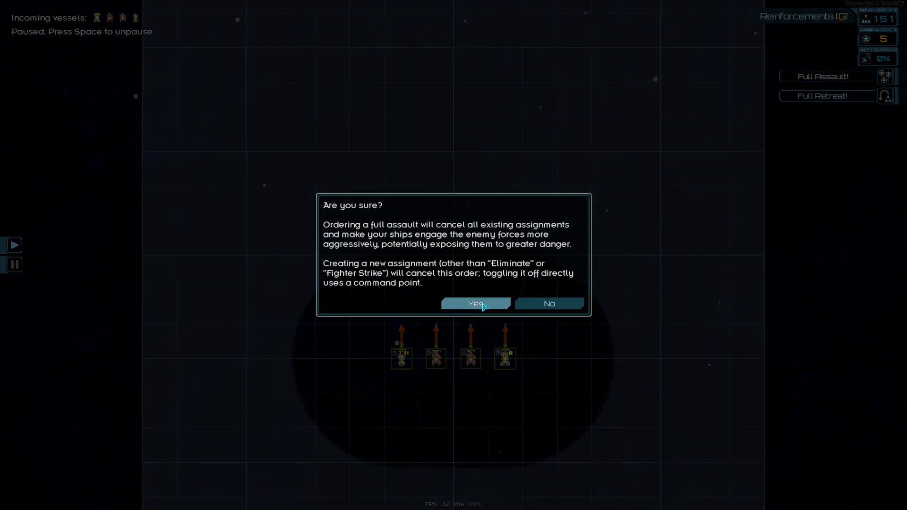
Confirm the Full Assault order and fight the trader's warships, pausing as needed.
{"action": "left_click", "coordinate": [476, 303]}
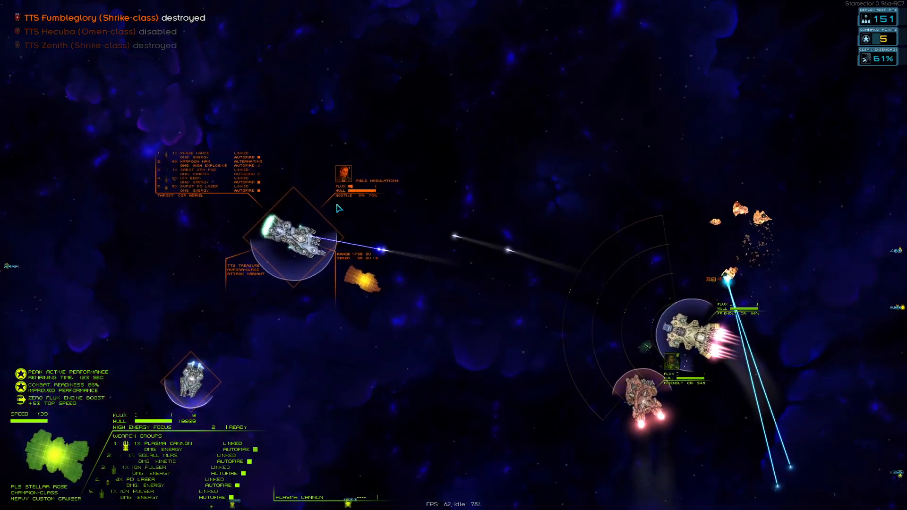
{"action": "key", "text": "tab"}
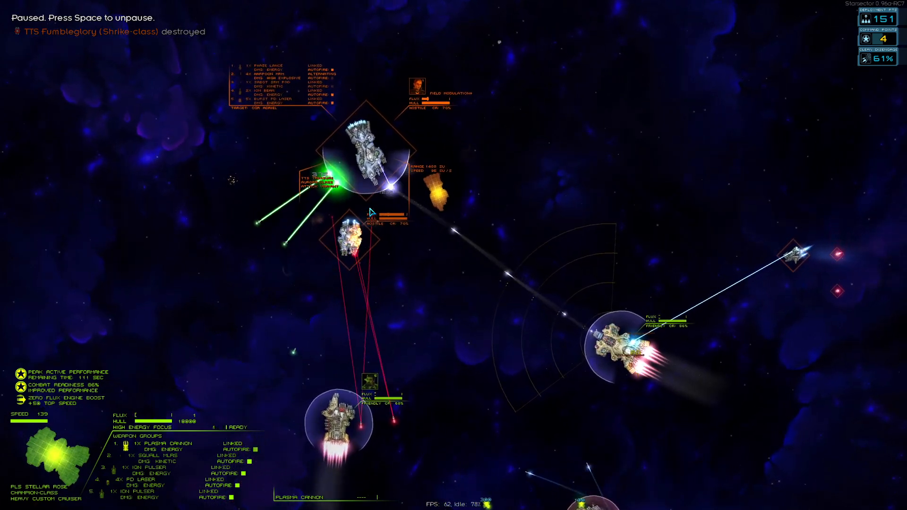
{"action": "key", "text": "Space"}
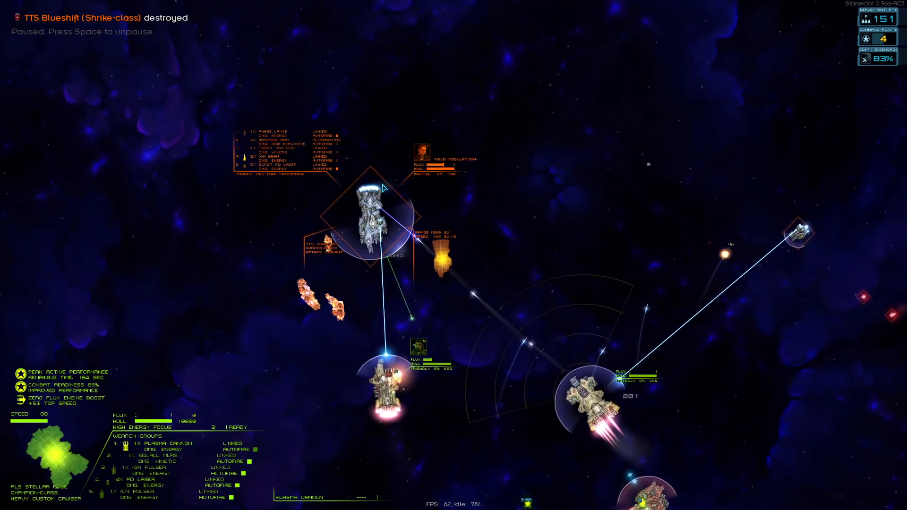
{"action": "key", "text": "Space"}
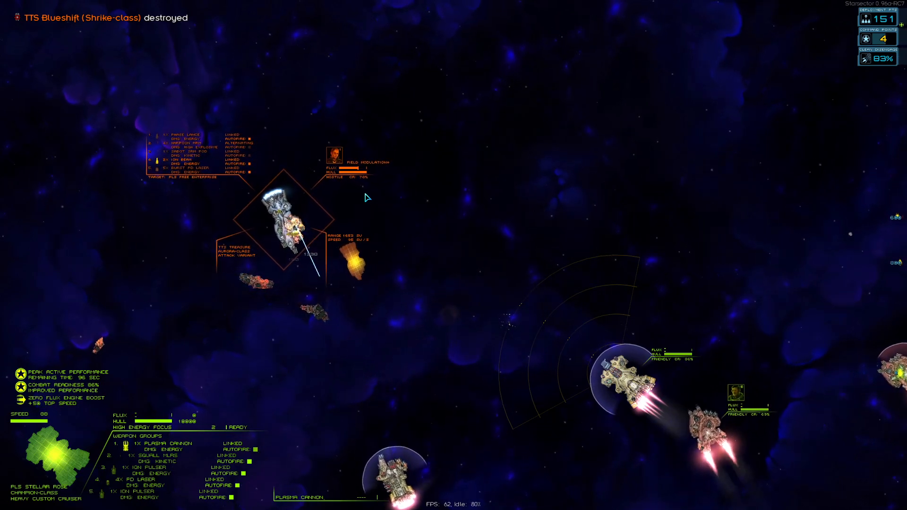
Check the command map, finish off the enemy and end the won battle.
{"action": "key", "text": "TAB"}
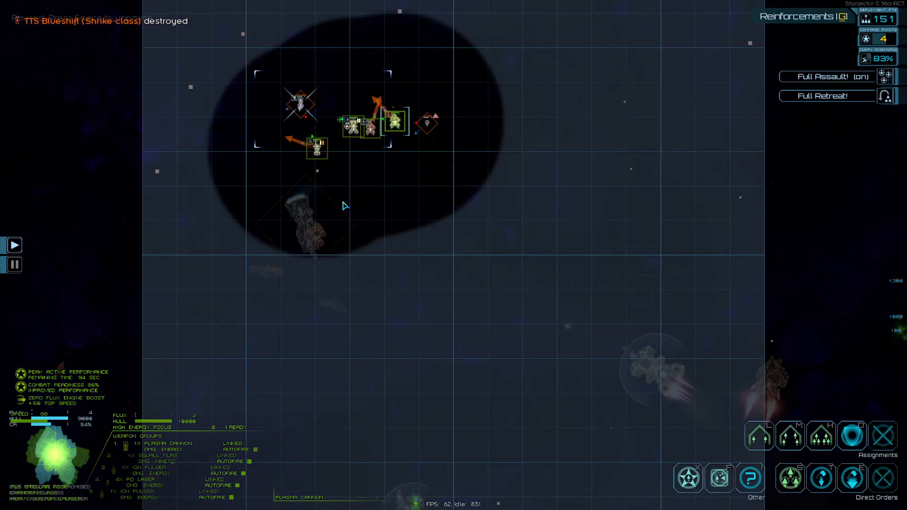
{"action": "key", "text": "space"}
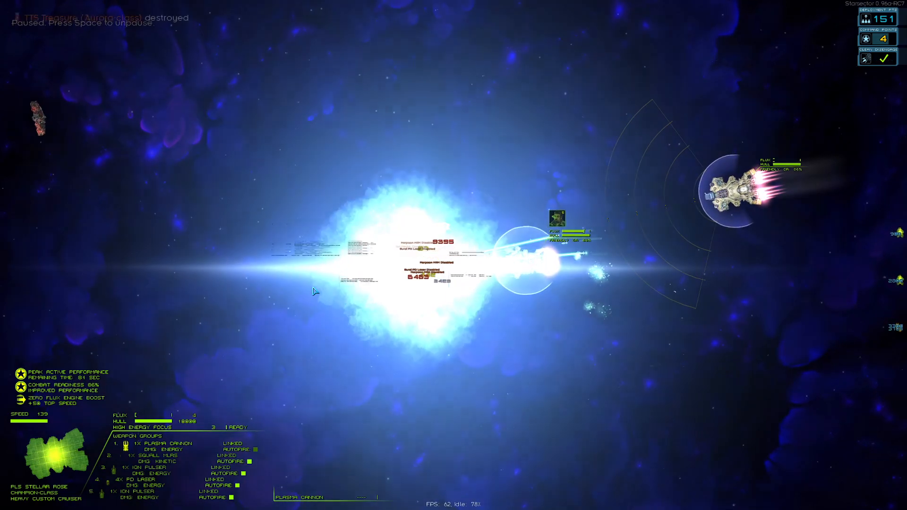
{"action": "key", "text": "Space"}
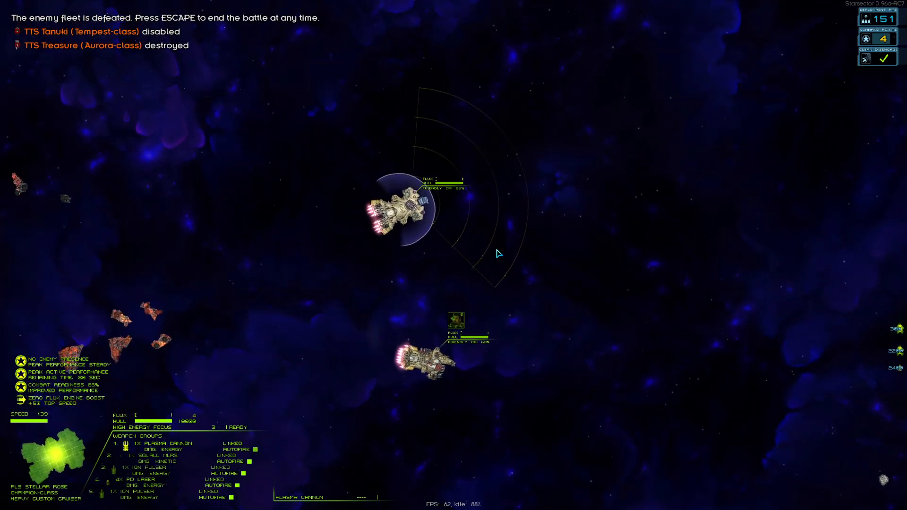
{"action": "key", "text": "Escape"}
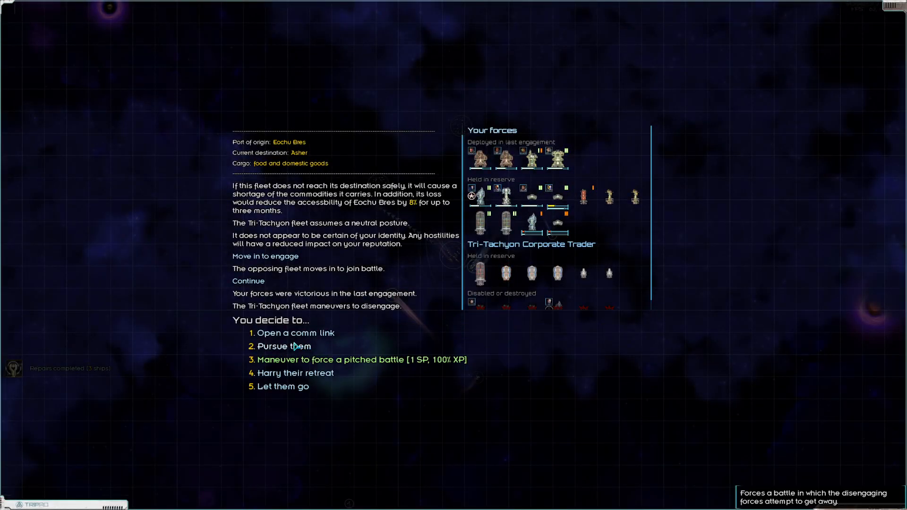
Pursue the disengaging trader fleet and recover one disabled enemy ship into the fleet.
{"action": "left_click", "coordinate": [284, 346]}
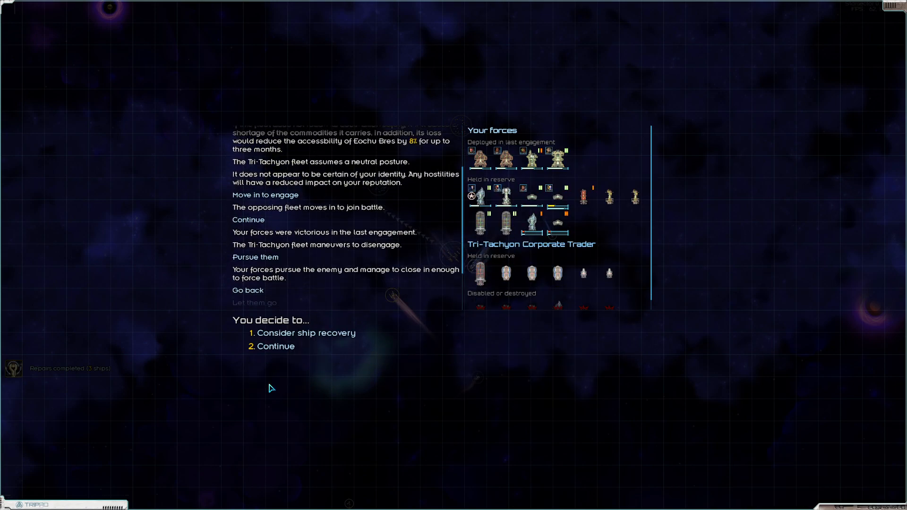
{"action": "left_click", "coordinate": [306, 332]}
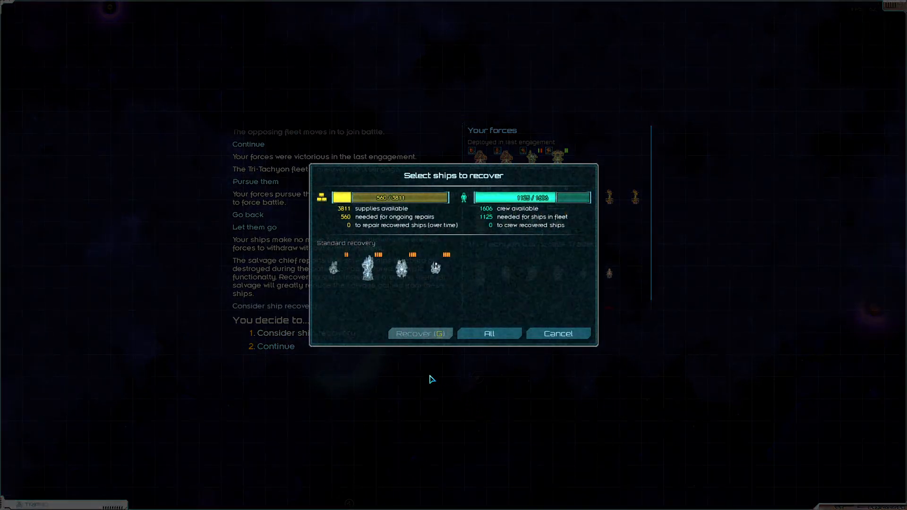
{"action": "left_click", "coordinate": [369, 267]}
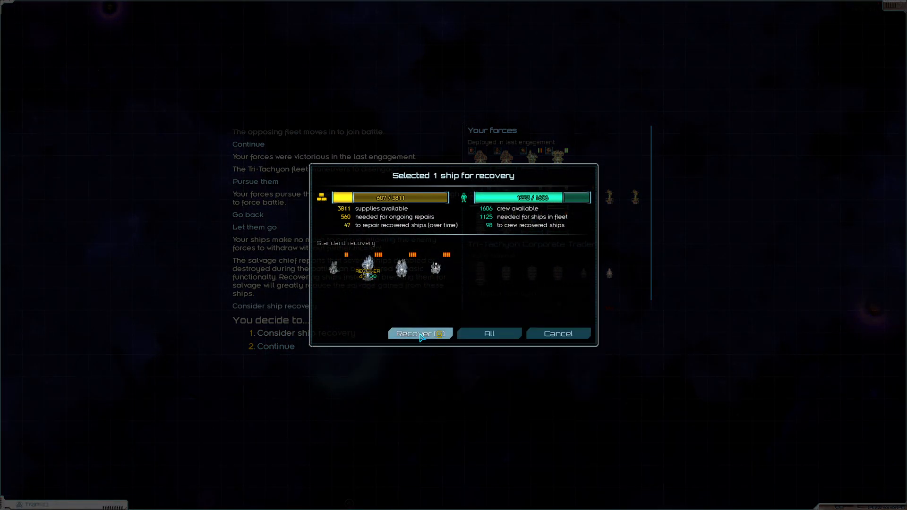
{"action": "left_click", "coordinate": [420, 333]}
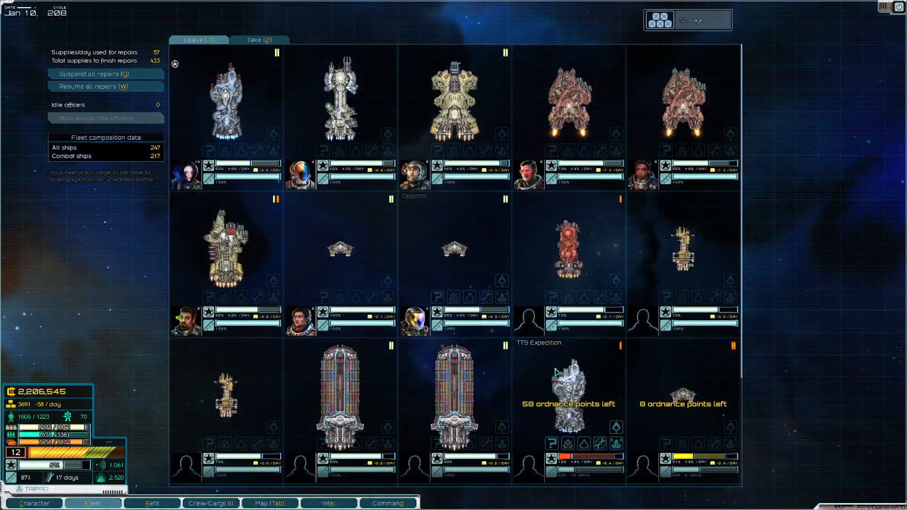
Arrange the recovered ships in the fleet's top row and mothball the TTS Treasure.
{"action": "scroll", "scroll_direction": "down", "scroll_amount": 3}
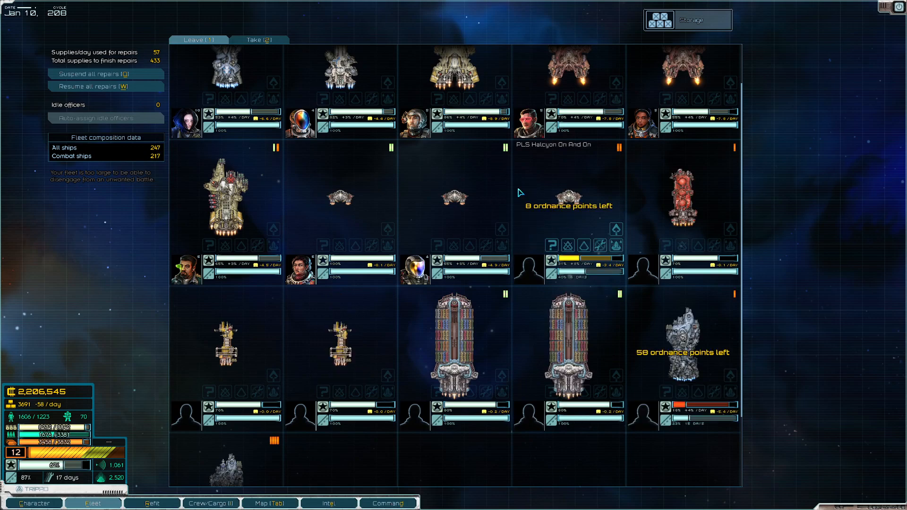
{"action": "mouse_move", "coordinate": [616, 229]}
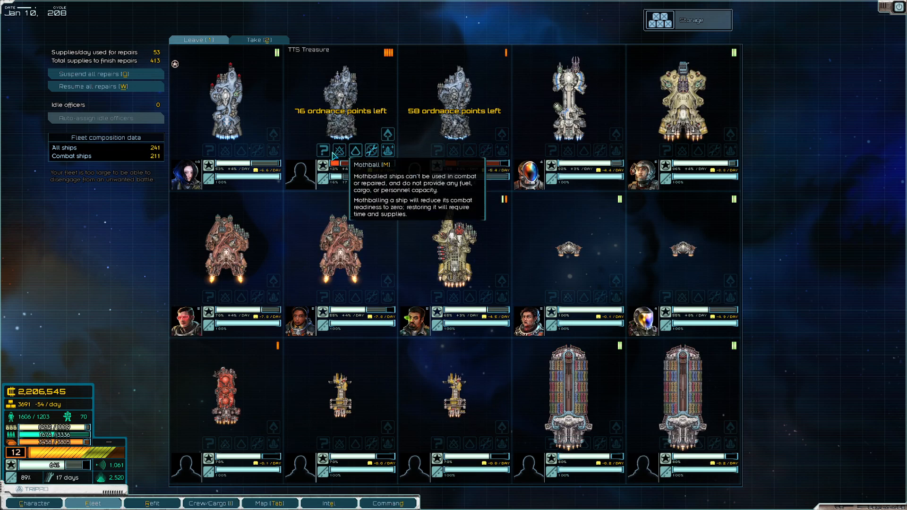
{"action": "left_click", "coordinate": [151, 503]}
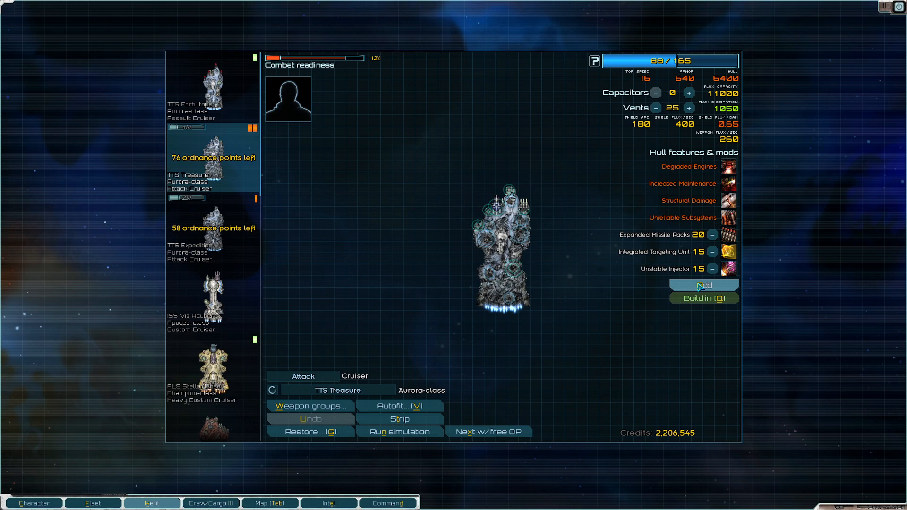
Swap TTS Treasure's unwanted hullmods for Hardened Shields and build them in with Expanded Missile Racks.
{"action": "left_click", "coordinate": [310, 432]}
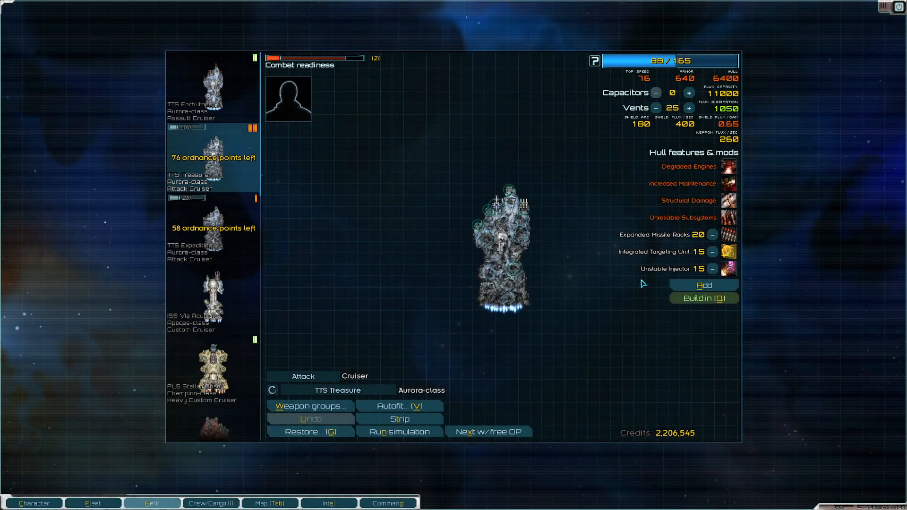
{"action": "mouse_move", "coordinate": [728, 235]}
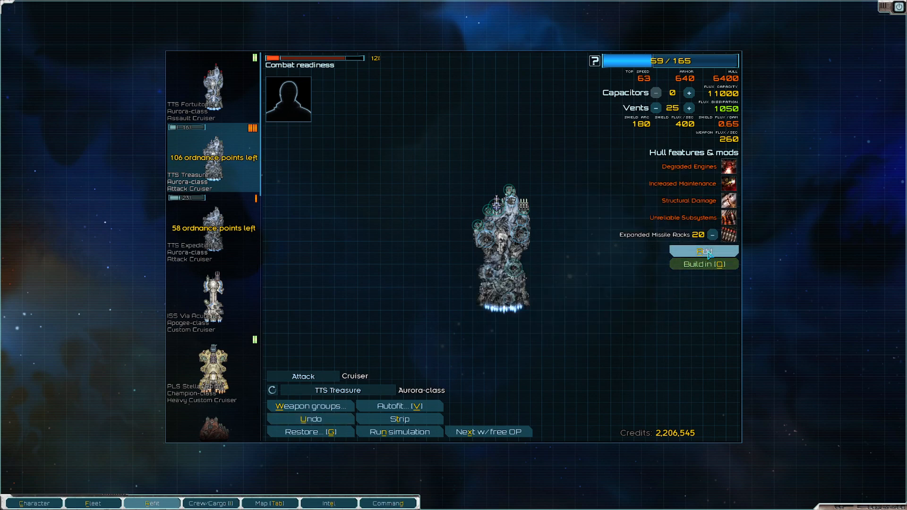
{"action": "left_click", "coordinate": [704, 251]}
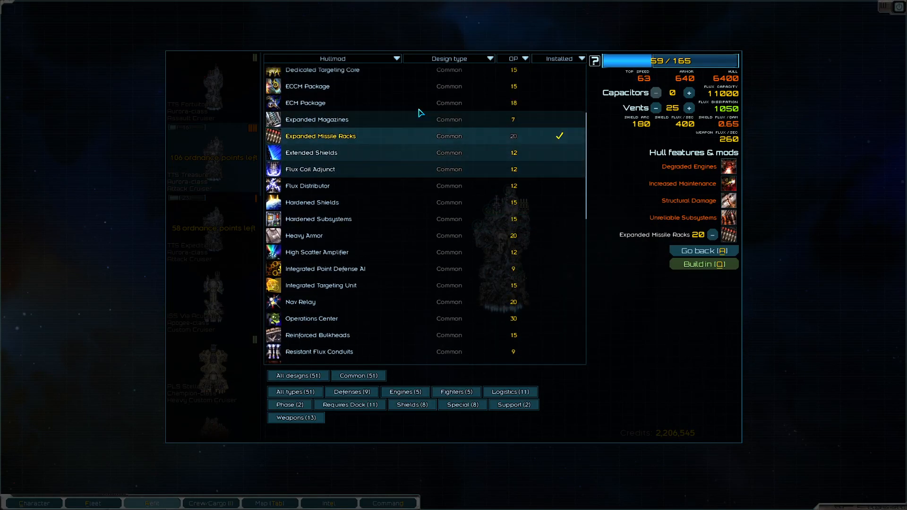
{"action": "left_click", "coordinate": [512, 58]}
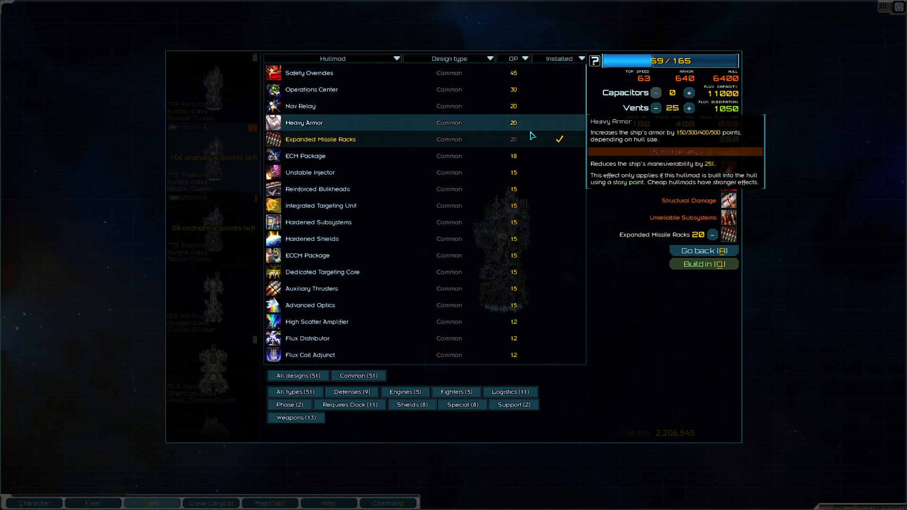
{"action": "mouse_move", "coordinate": [502, 245]}
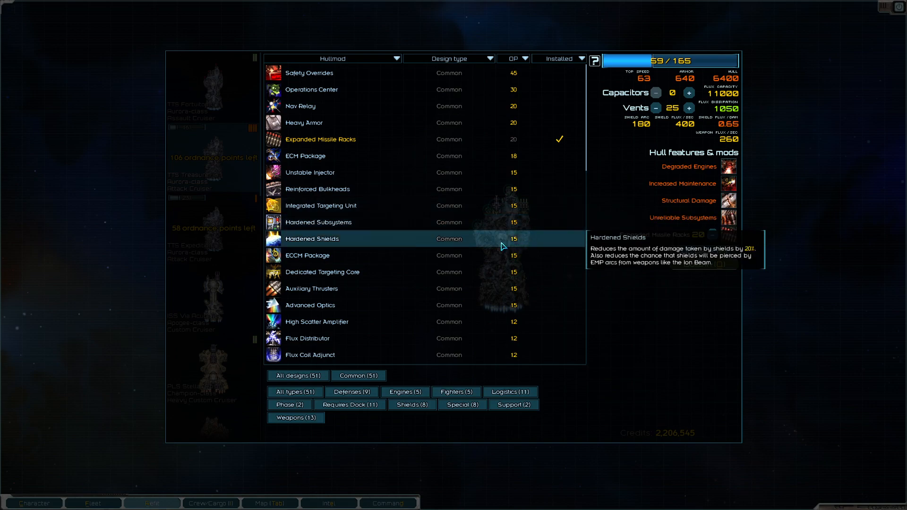
{"action": "left_click", "coordinate": [312, 239]}
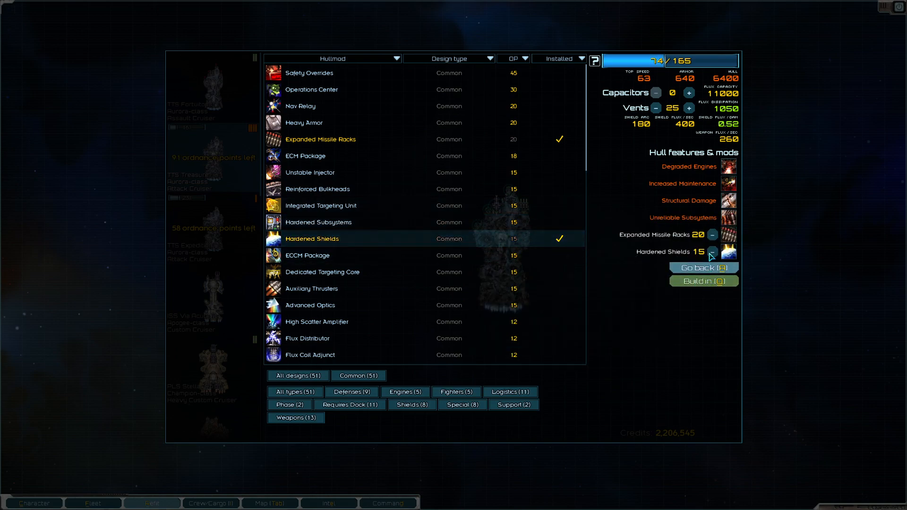
{"action": "left_click", "coordinate": [703, 281]}
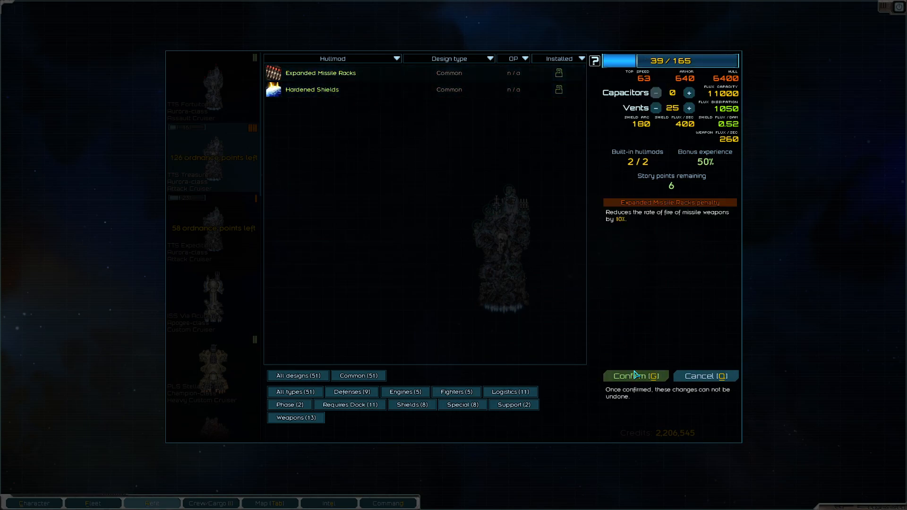
{"action": "left_click", "coordinate": [636, 376]}
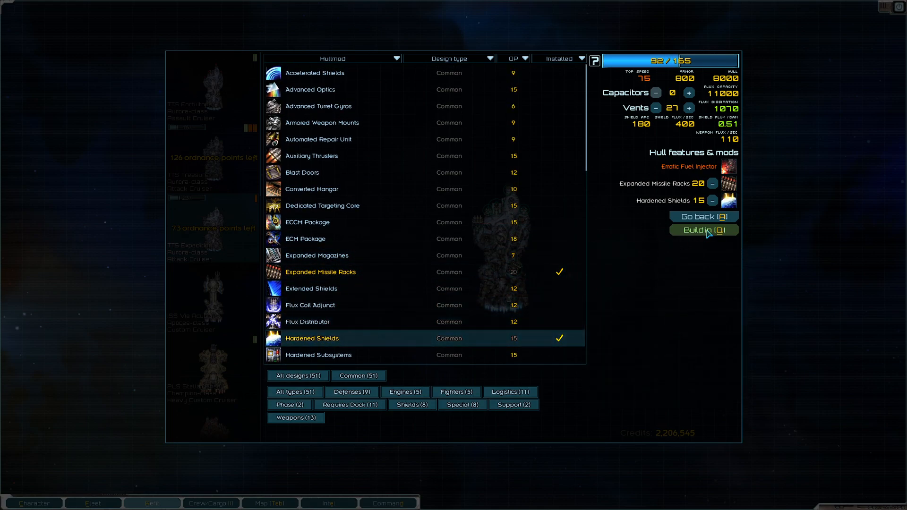
Build Hardened Shields and Expanded Missile Racks permanently into the TTS Expedition.
{"action": "left_click", "coordinate": [703, 230]}
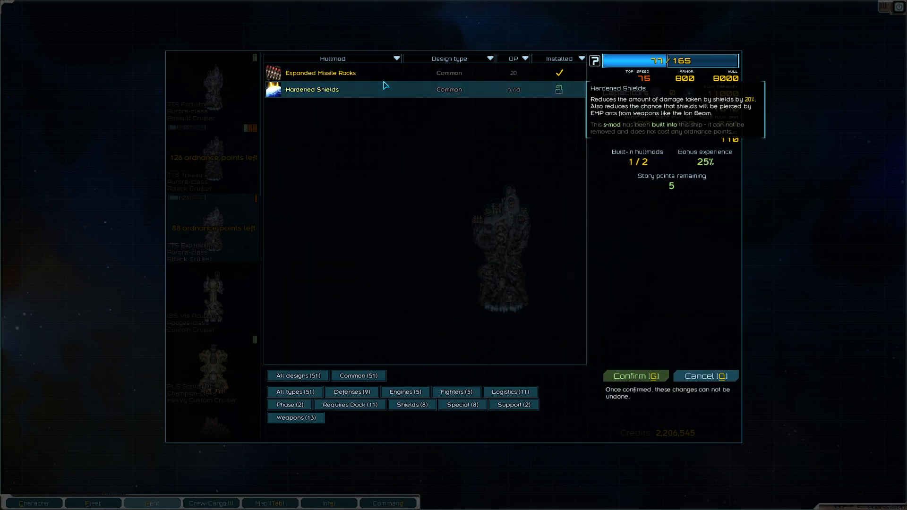
{"action": "left_click", "coordinate": [635, 376]}
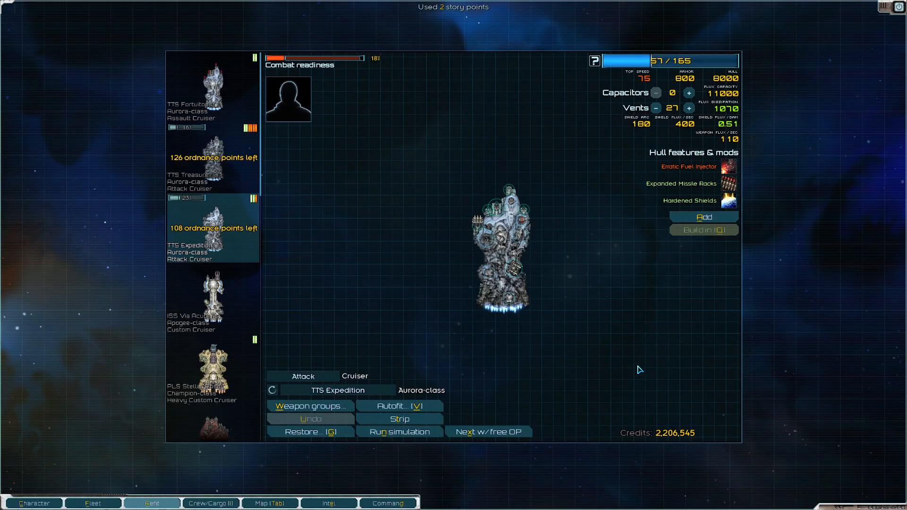
On TTS Fortuitous, toggle a weapon group's autofire-starts-enabled setting and confirm.
{"action": "left_click", "coordinate": [212, 90]}
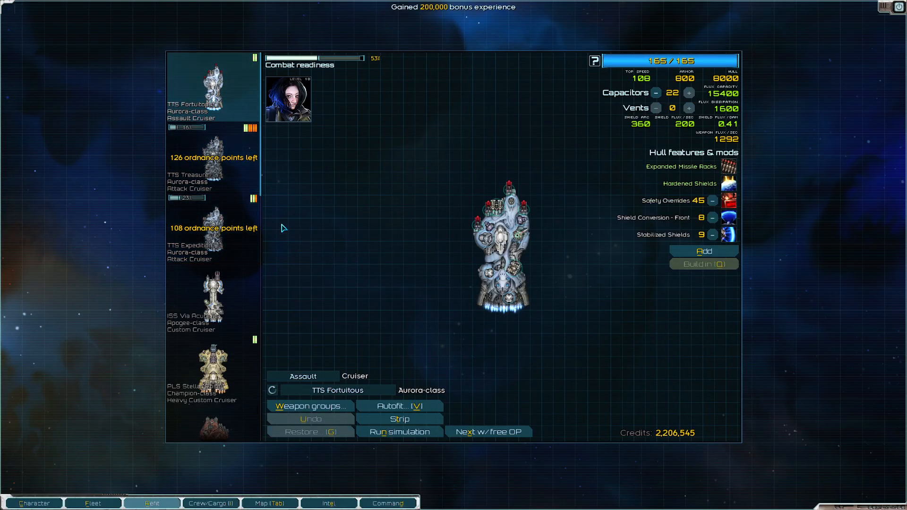
{"action": "mouse_move", "coordinate": [273, 289]}
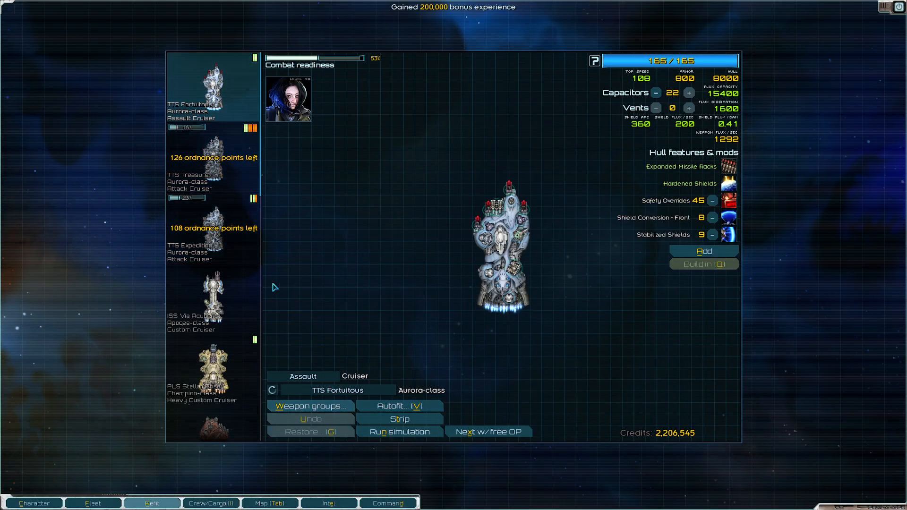
{"action": "left_click", "coordinate": [399, 407]}
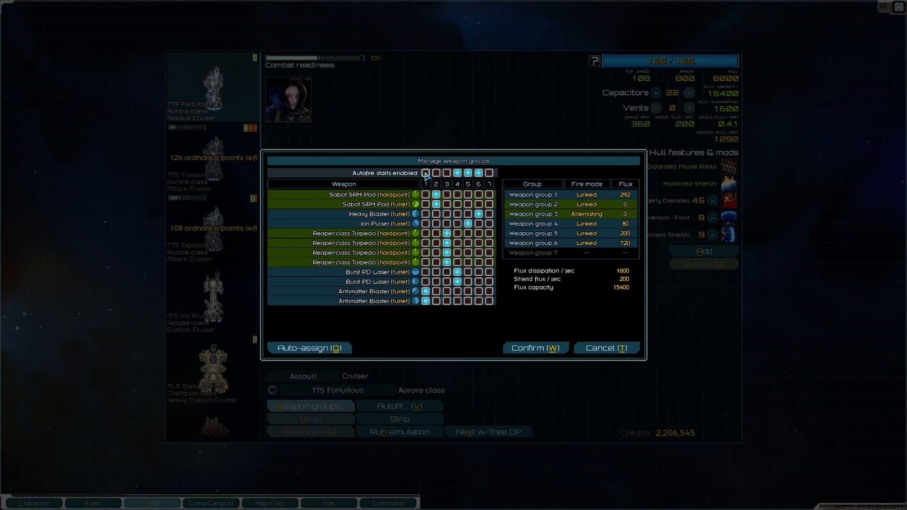
{"action": "left_click", "coordinate": [426, 173]}
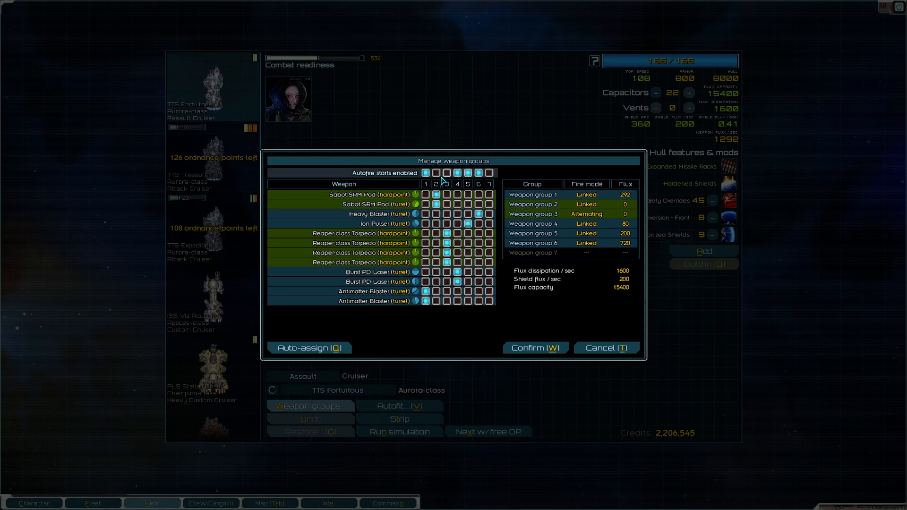
{"action": "left_click", "coordinate": [535, 348]}
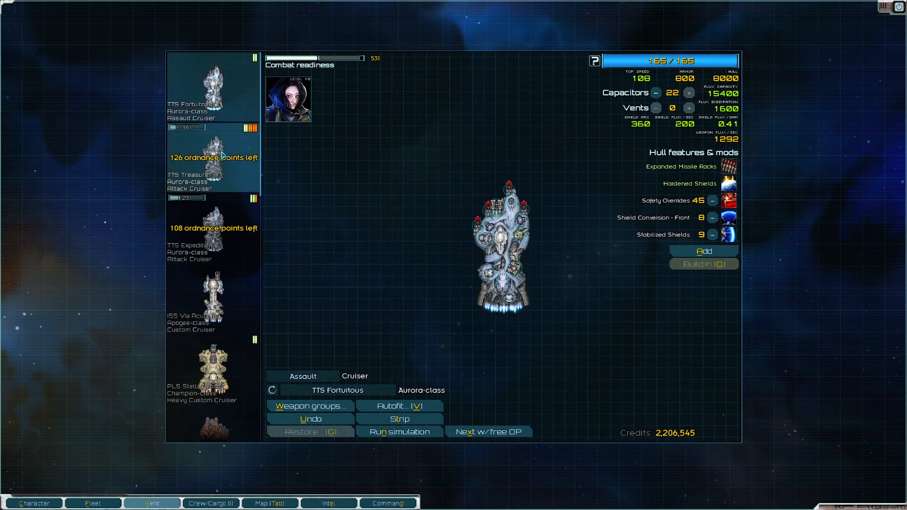
Autofit TTS Treasure and TTS Expedition to the flagship's Assault loadout and return to the fleet roster.
{"action": "left_click", "coordinate": [399, 406]}
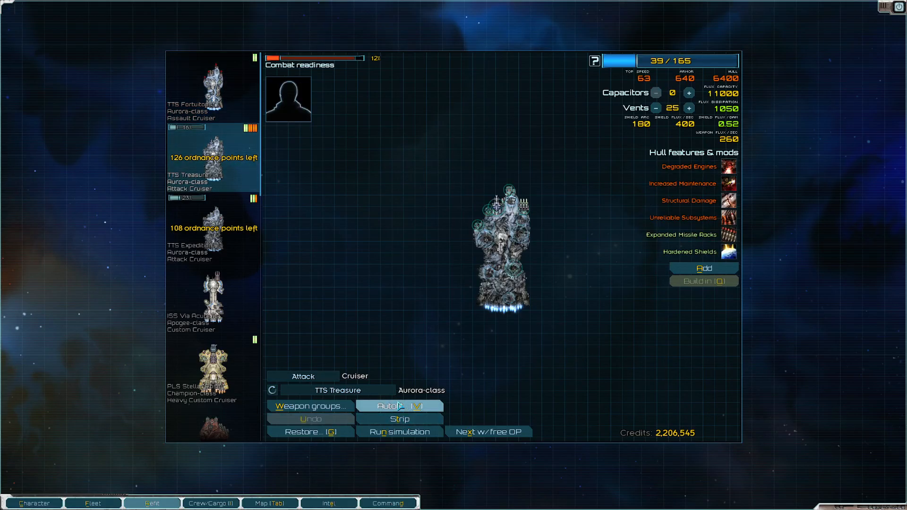
{"action": "left_click", "coordinate": [399, 406]}
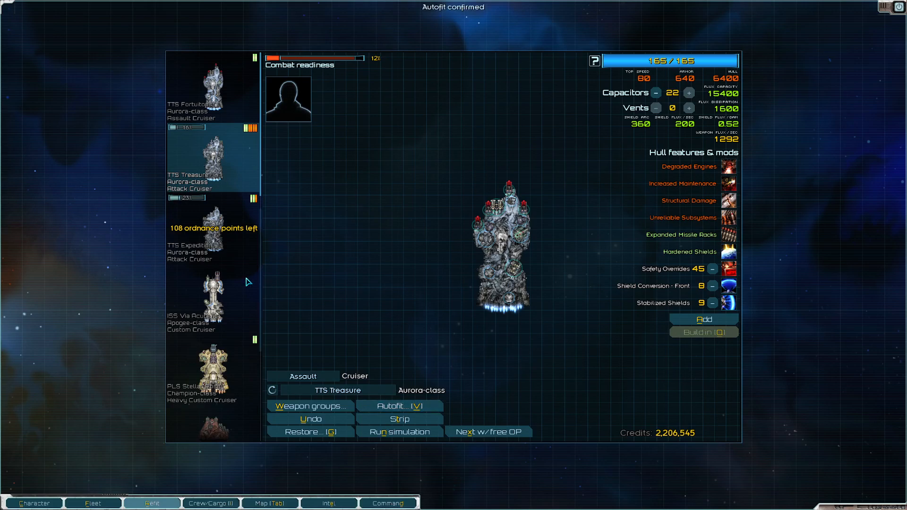
{"action": "left_click", "coordinate": [400, 407]}
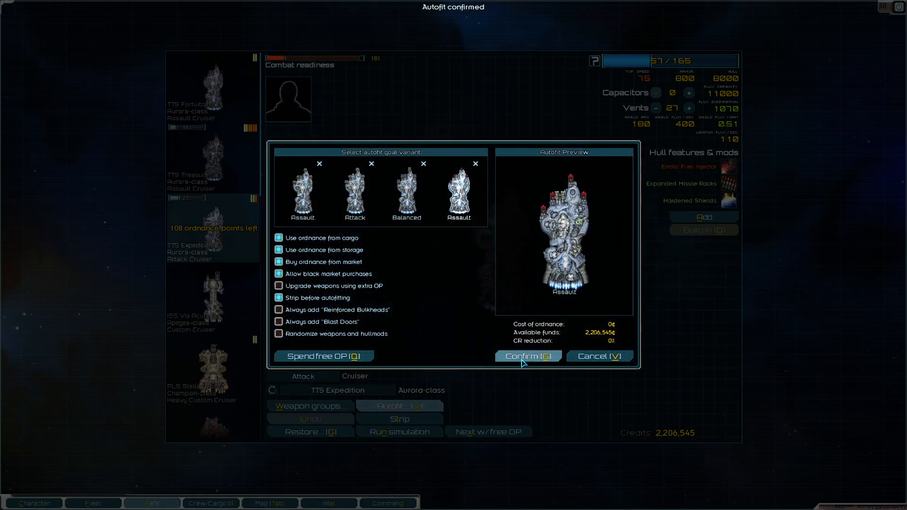
{"action": "left_click", "coordinate": [529, 356]}
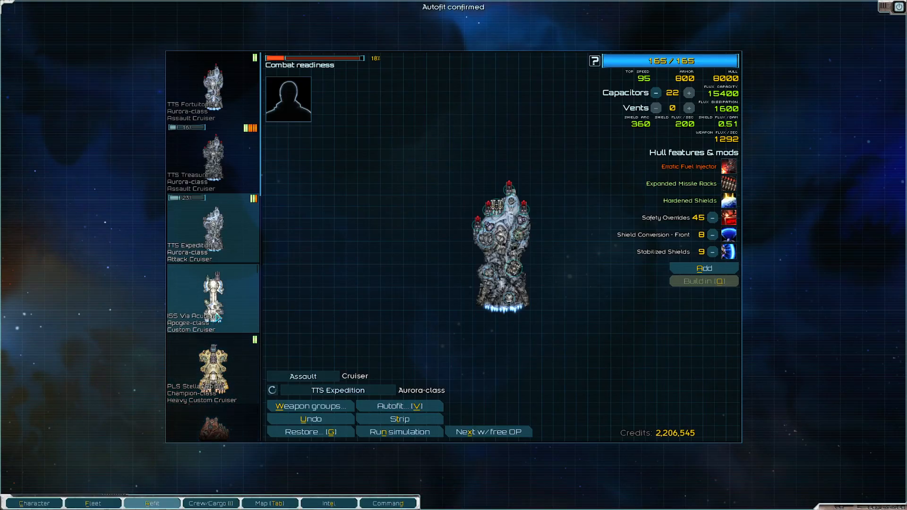
{"action": "left_click", "coordinate": [90, 504]}
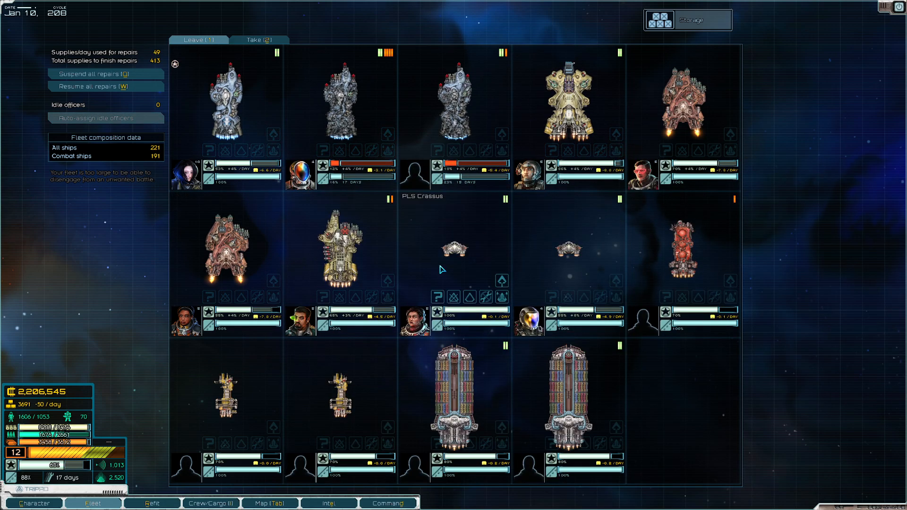
{"action": "mouse_move", "coordinate": [431, 267]}
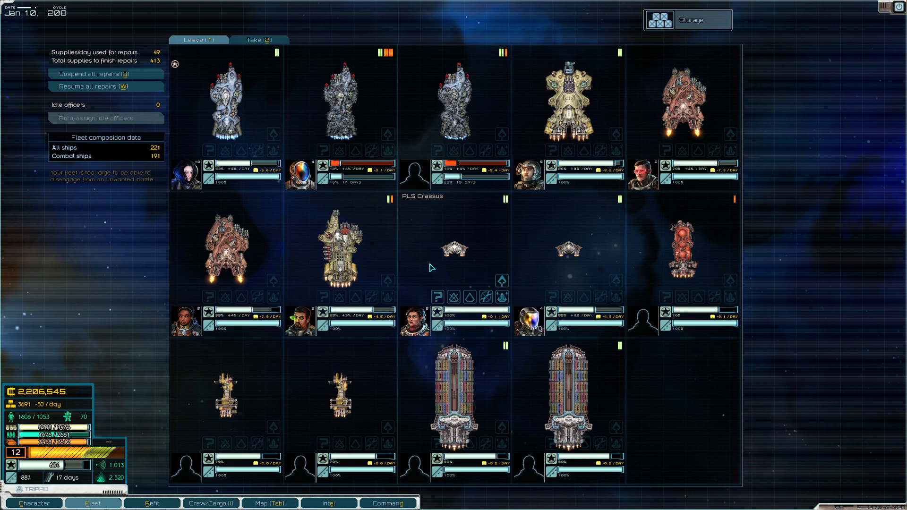
{"action": "mouse_move", "coordinate": [446, 241]}
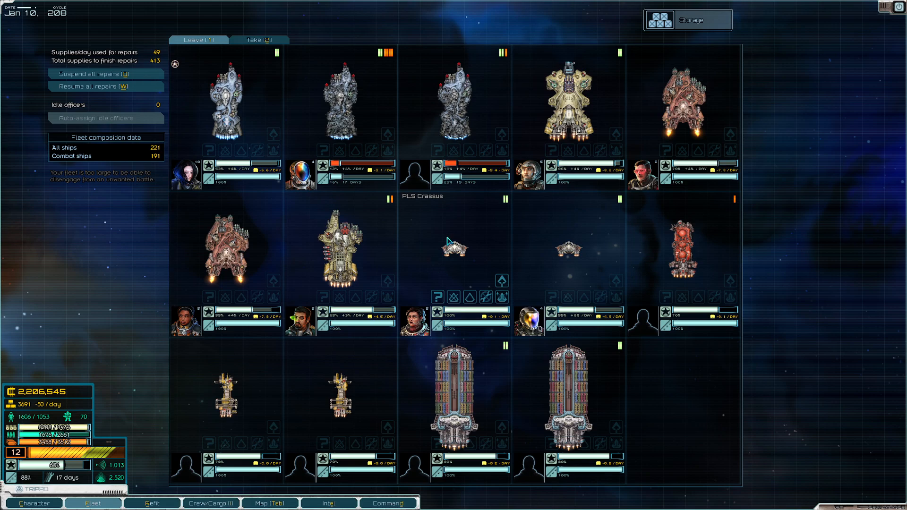
{"action": "mouse_move", "coordinate": [300, 174]}
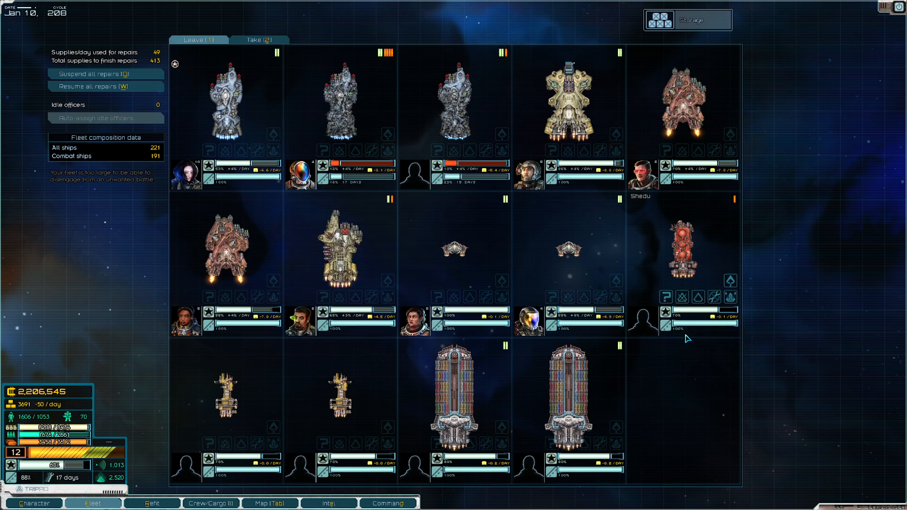
{"action": "mouse_move", "coordinate": [691, 316]}
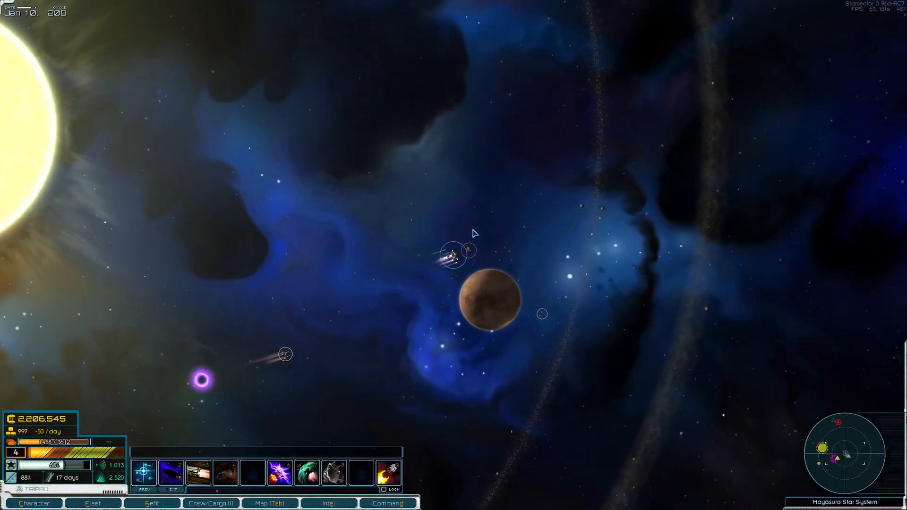
Lay in a course to Delta Pabti on the sector map and fly until pirate raiders intercept.
{"action": "left_click", "coordinate": [270, 502]}
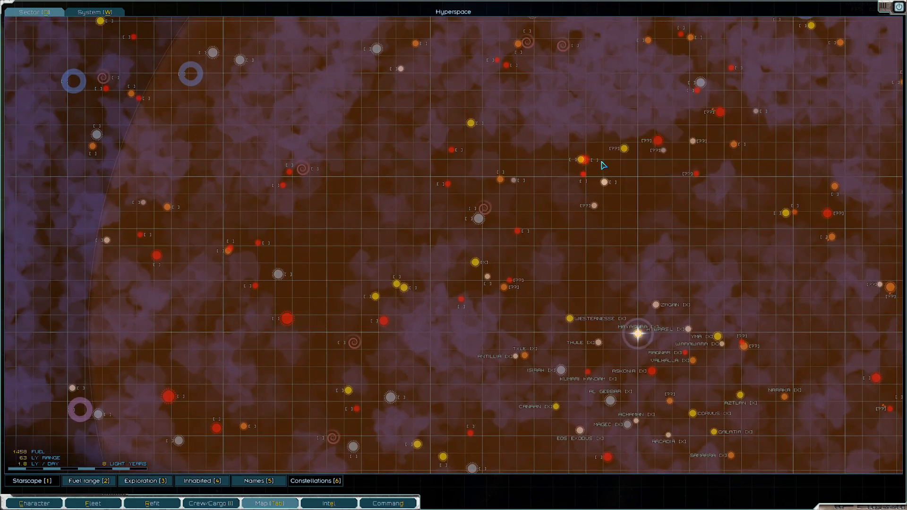
{"action": "left_click", "coordinate": [581, 160]}
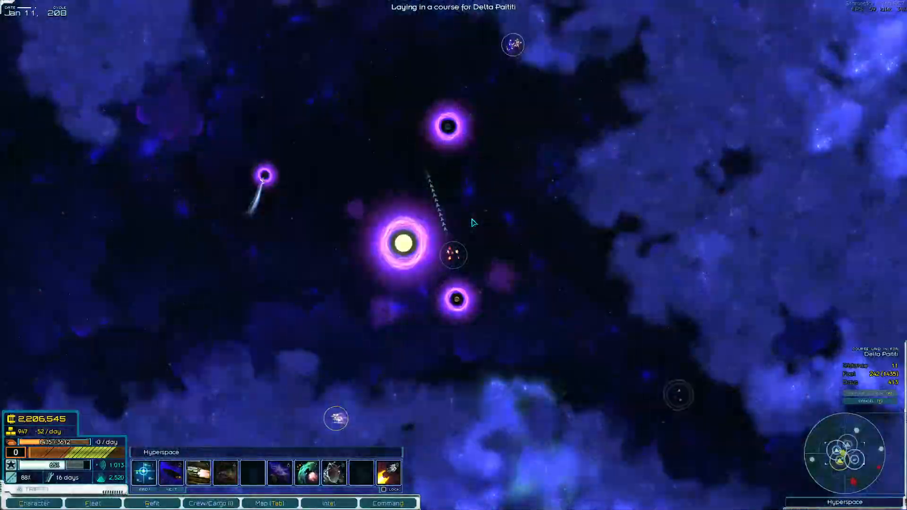
{"action": "key", "text": "space"}
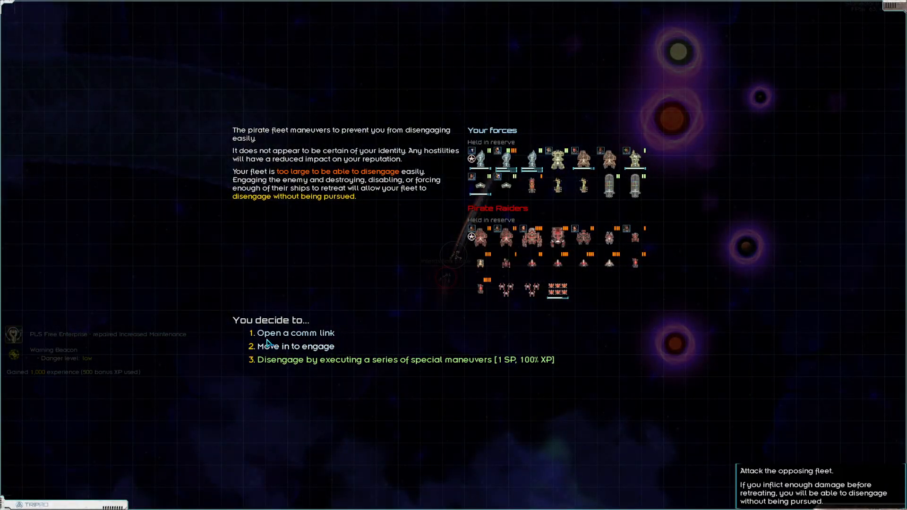
Move in to engage the pirate raiders and continue to the deployment screen.
{"action": "left_click", "coordinate": [295, 346]}
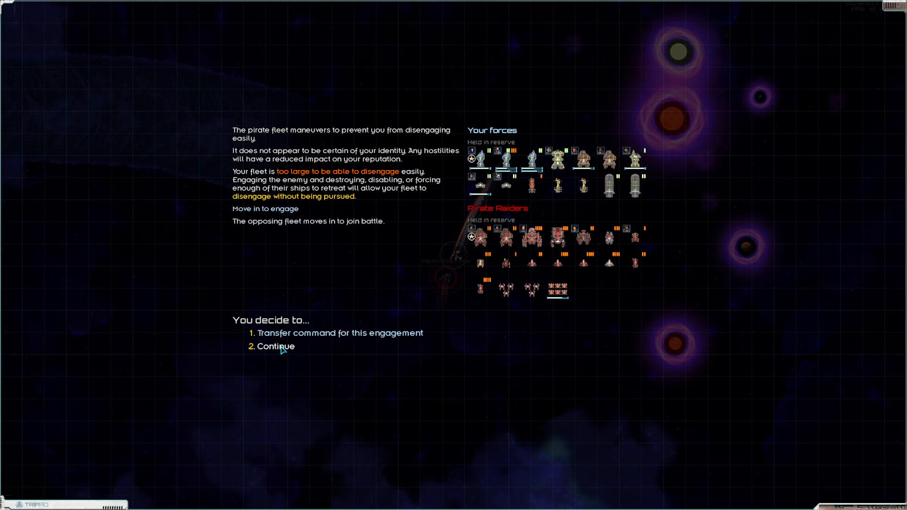
{"action": "left_click", "coordinate": [275, 346]}
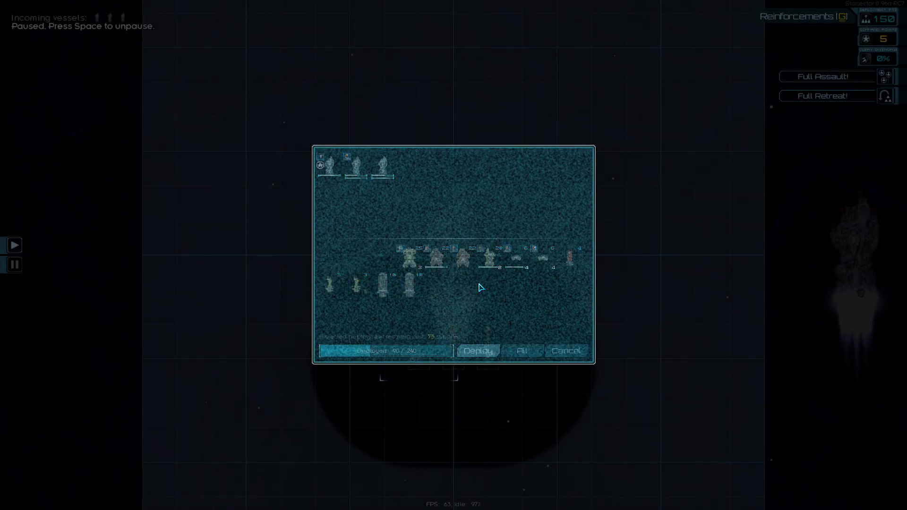
Deploy the fleet's ships into the battle against the pirate raiders.
{"action": "left_click", "coordinate": [479, 350]}
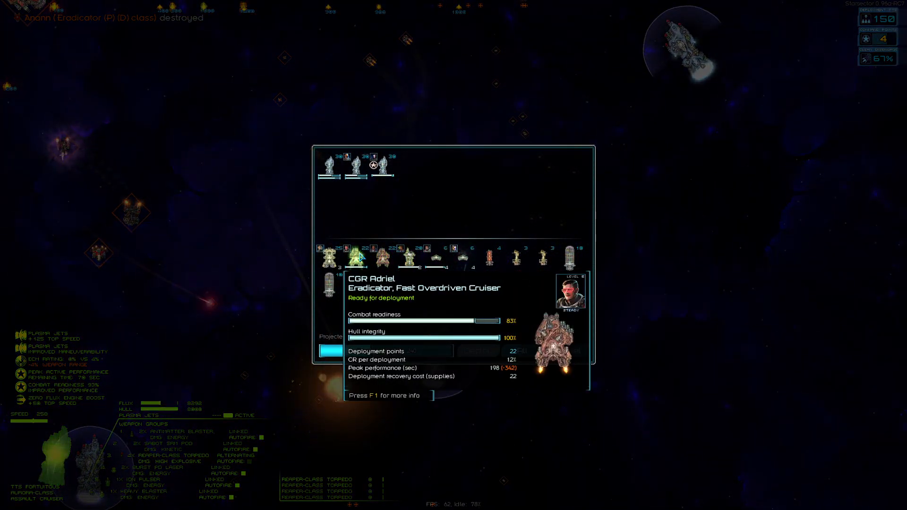
Add the Eradicator cruiser CGR Adriel to the reinforcements and deploy them.
{"action": "left_click", "coordinate": [357, 259]}
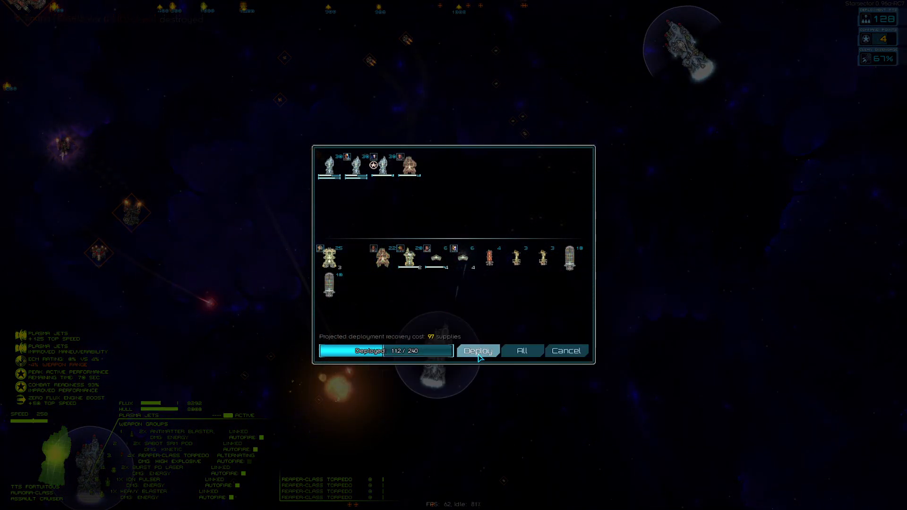
{"action": "left_click", "coordinate": [478, 351]}
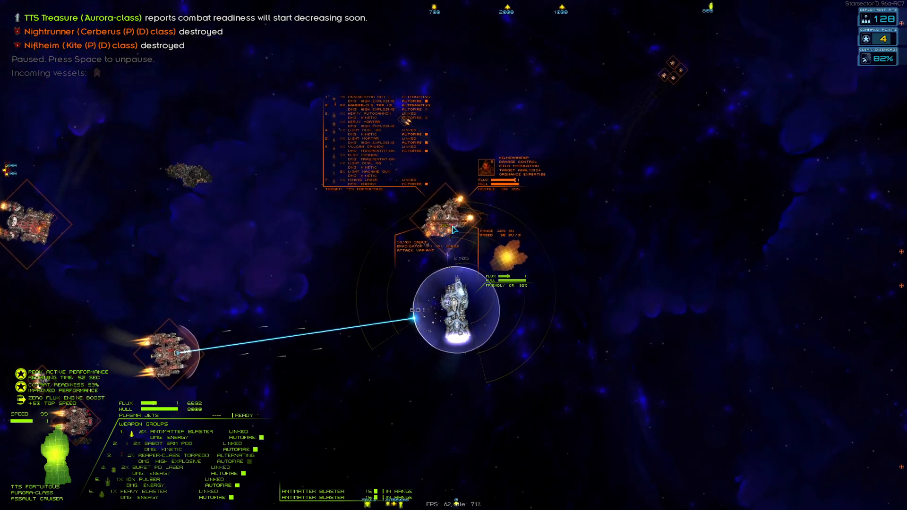
Fight the battle to the pirates' defeat and end it, returning to the encounter choices.
{"action": "key", "text": "Space"}
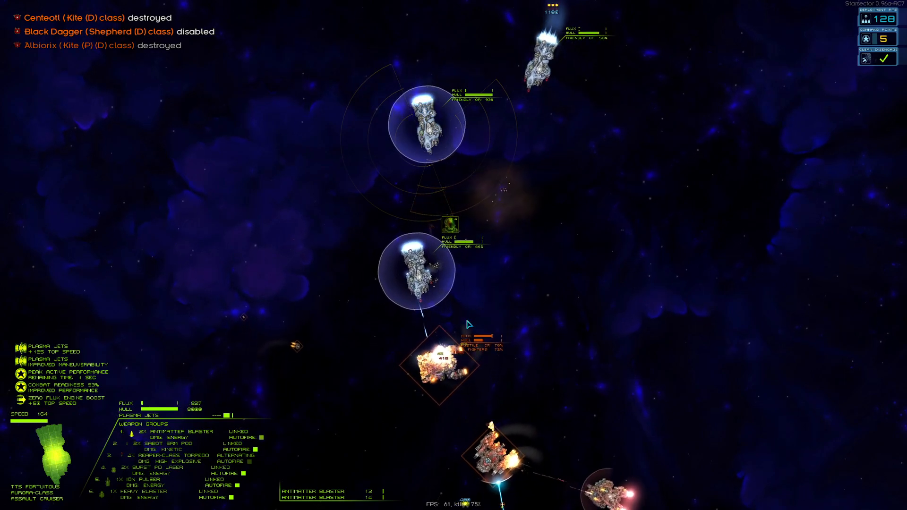
{"action": "key", "text": "space"}
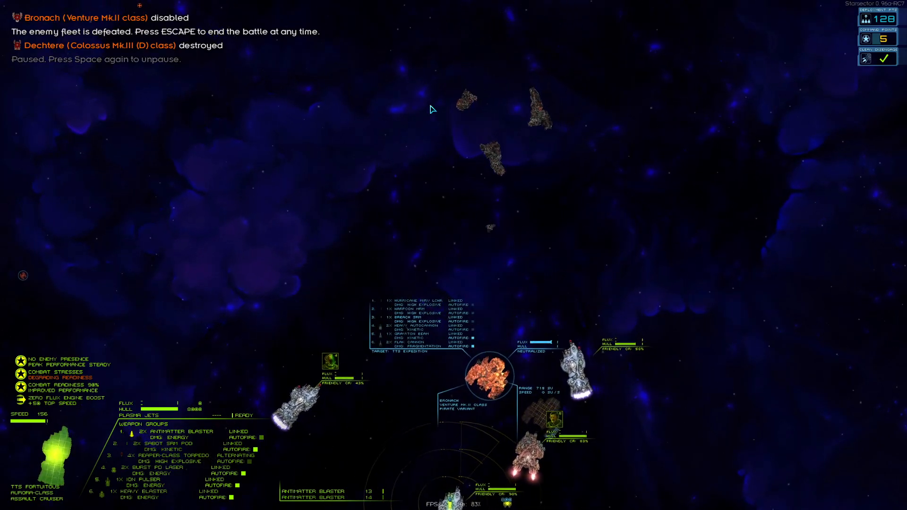
{"action": "key", "text": "Escape"}
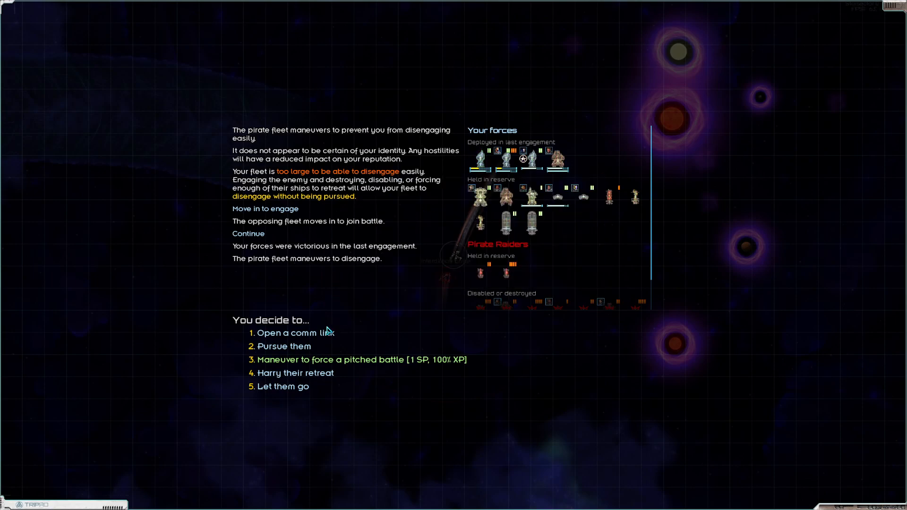
Let the pirate fleet withdraw, keep the battle salvage and return to hyperspace.
{"action": "left_click", "coordinate": [282, 387]}
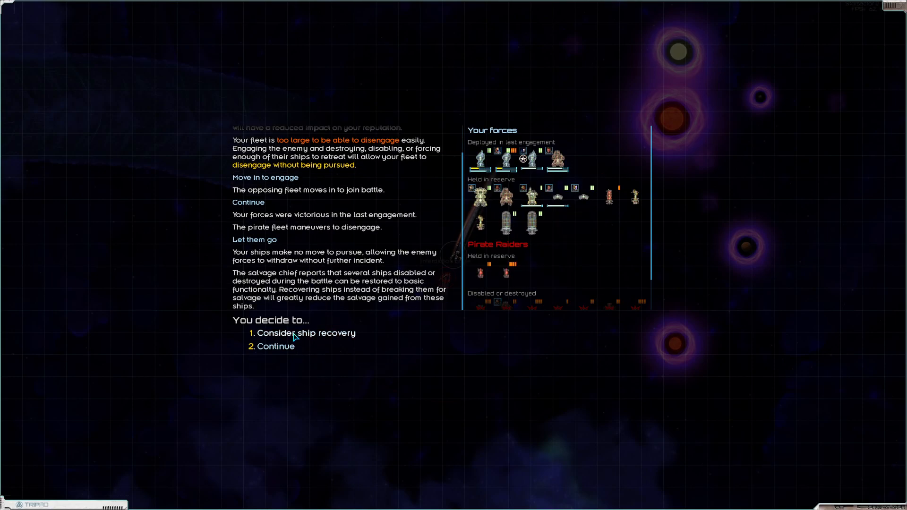
{"action": "left_click", "coordinate": [307, 333]}
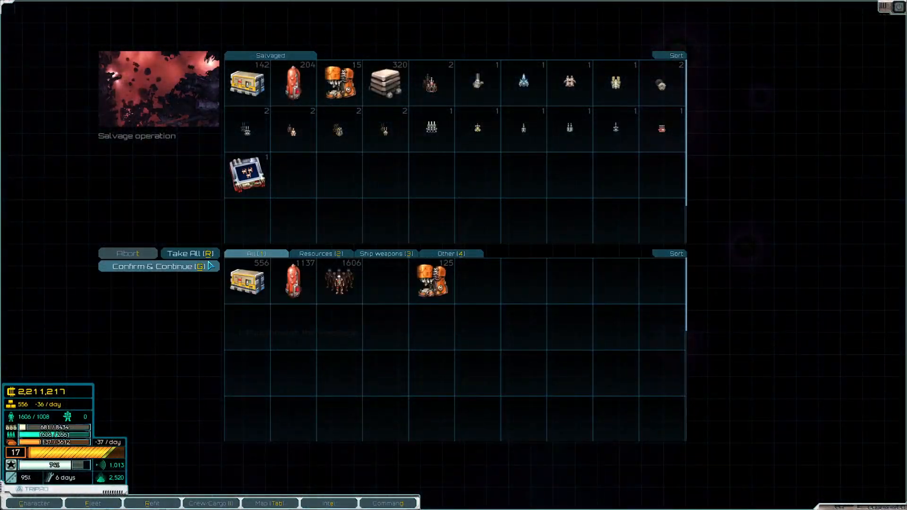
{"action": "left_click", "coordinate": [159, 266]}
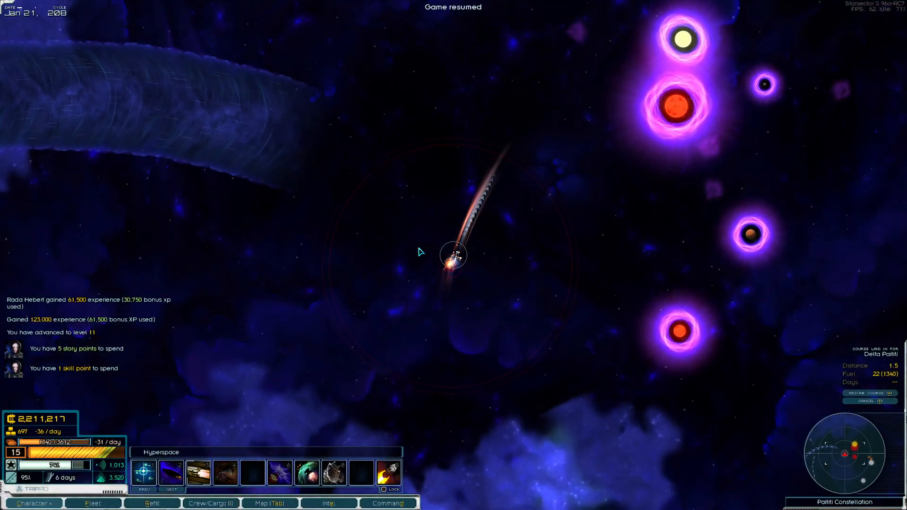
Browse Eris Bane's Combat and Leadership skills, leaving the skill point unspent.
{"action": "left_click", "coordinate": [33, 502]}
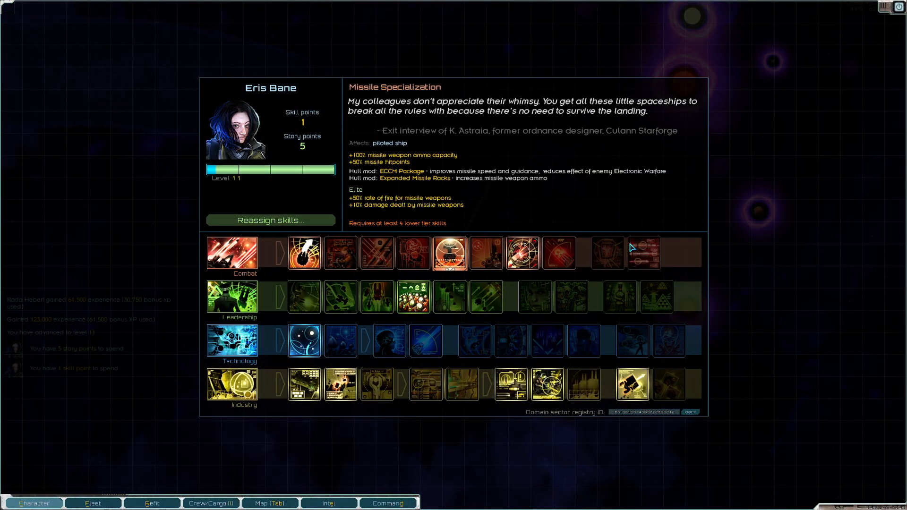
{"action": "mouse_move", "coordinate": [645, 253]}
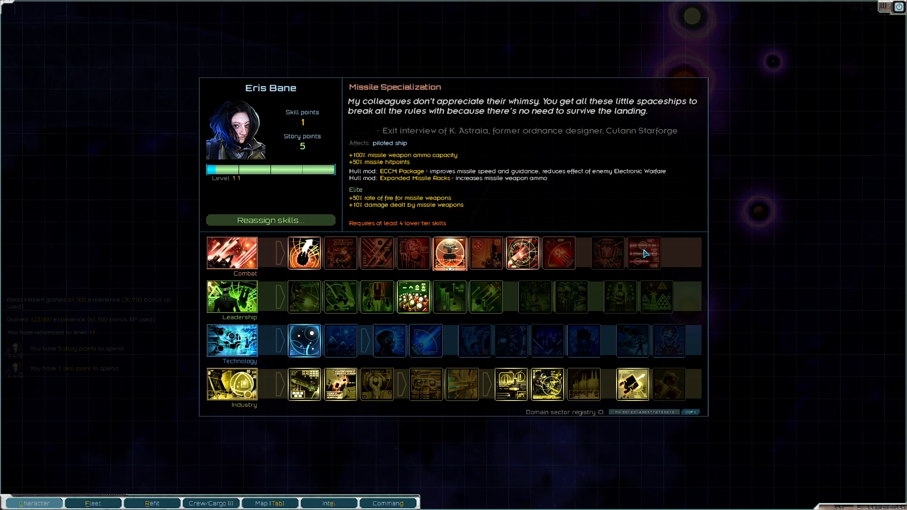
{"action": "mouse_move", "coordinate": [414, 253]}
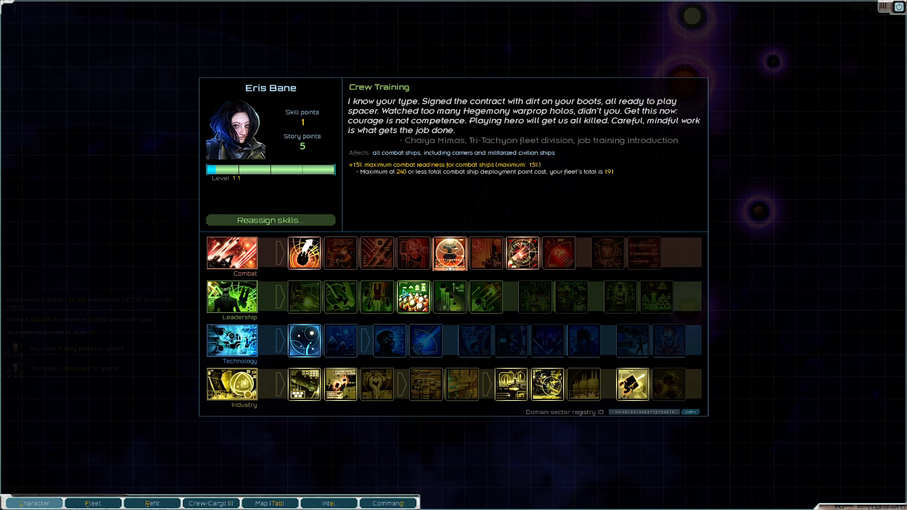
{"action": "mouse_move", "coordinate": [341, 297]}
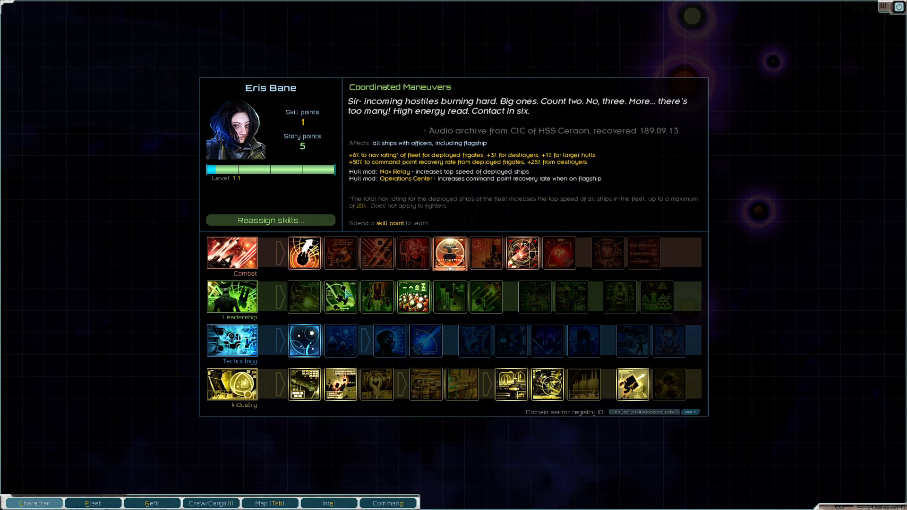
{"action": "mouse_move", "coordinate": [450, 297]}
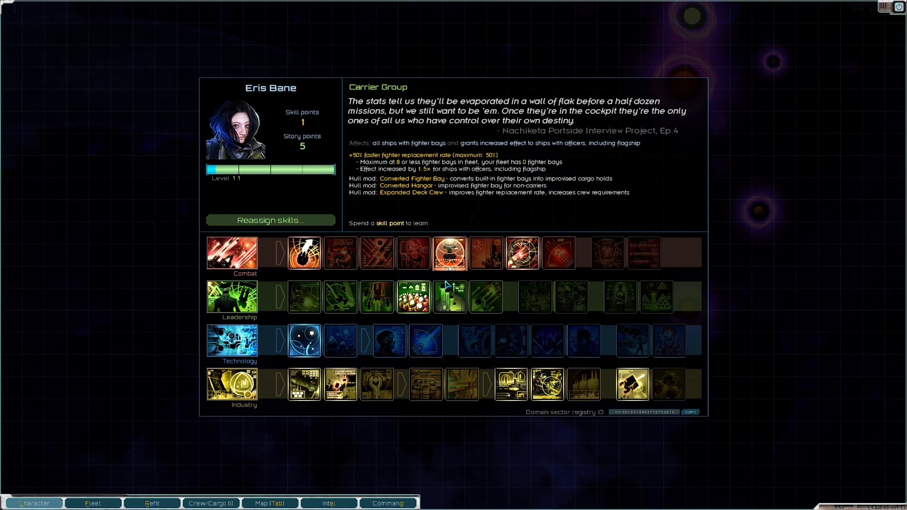
{"action": "mouse_move", "coordinate": [346, 257]}
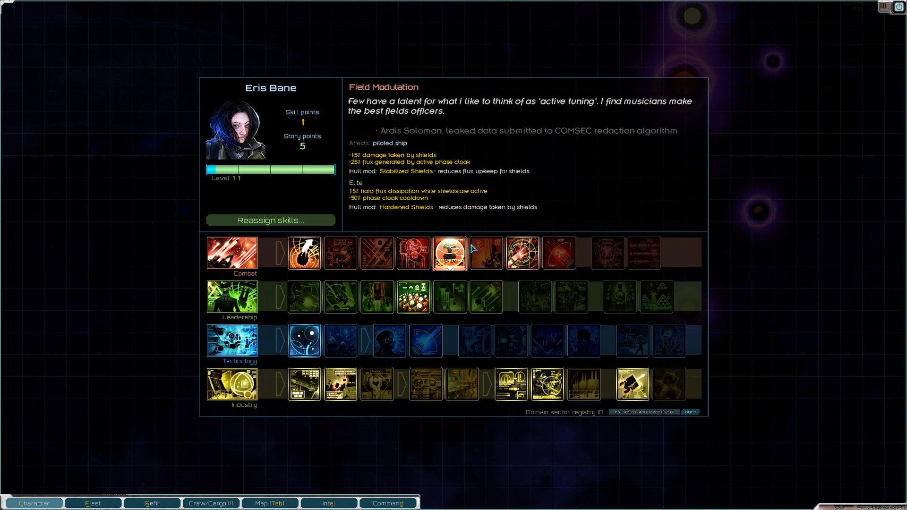
{"action": "mouse_move", "coordinate": [559, 253]}
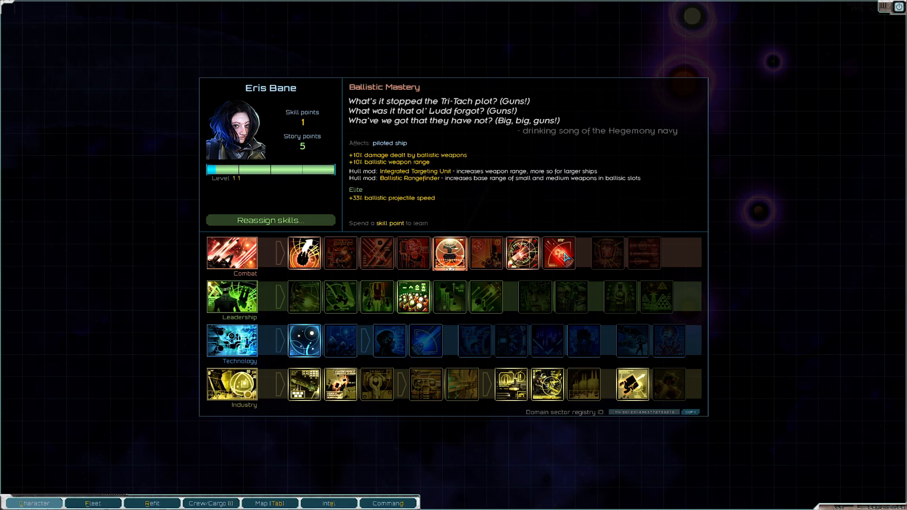
{"action": "left_click", "coordinate": [340, 253]}
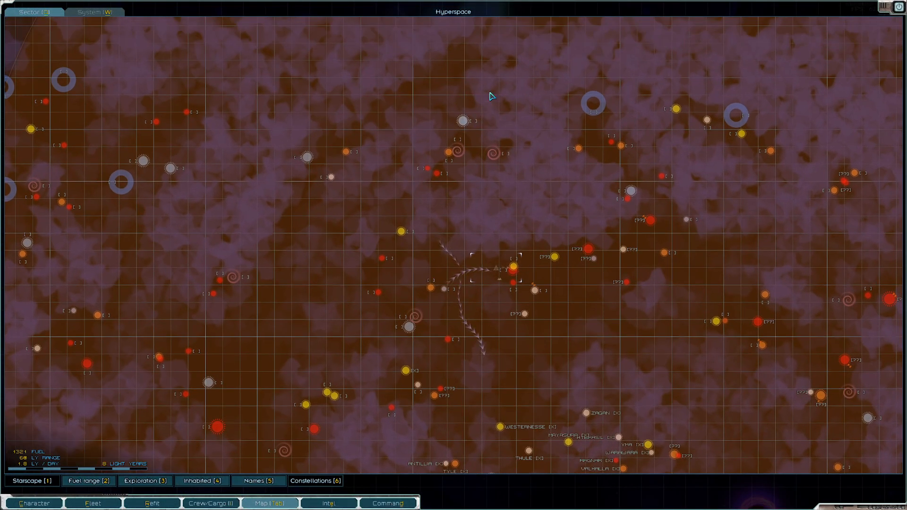
{"action": "mouse_move", "coordinate": [612, 269]}
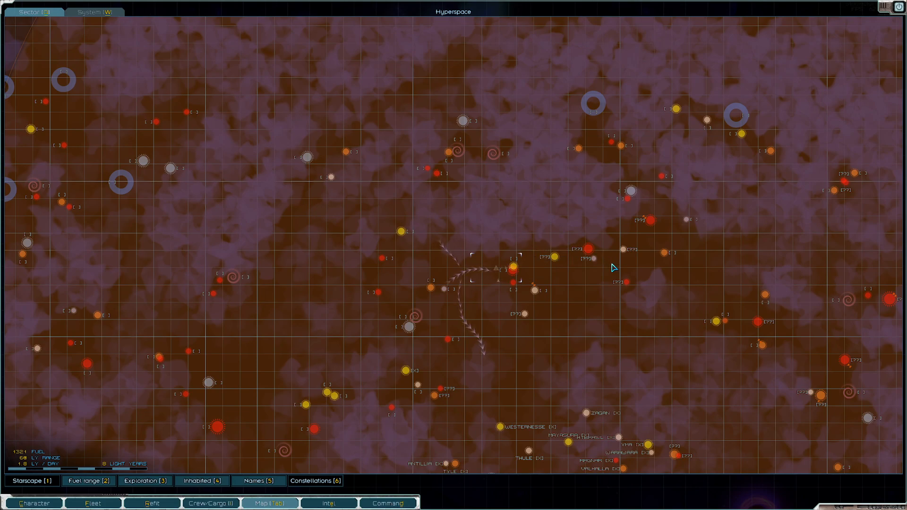
{"action": "mouse_move", "coordinate": [581, 149]}
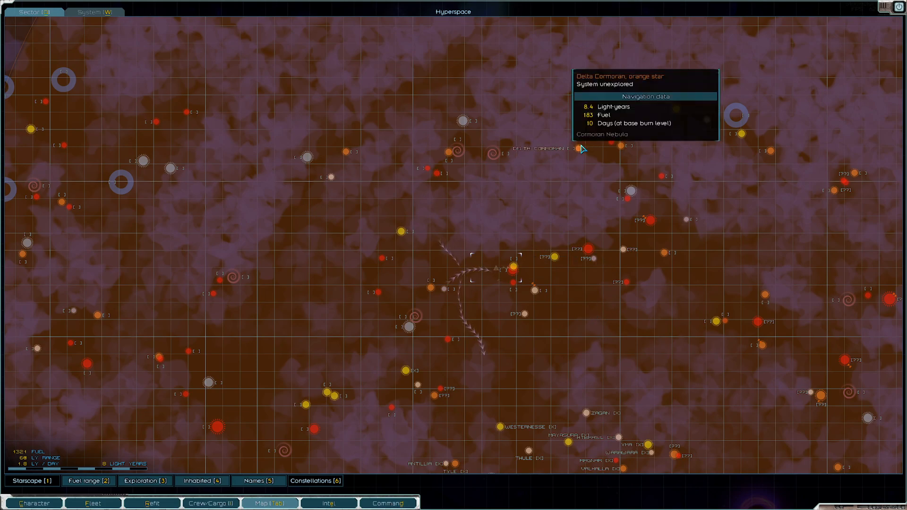
{"action": "mouse_move", "coordinate": [648, 226]}
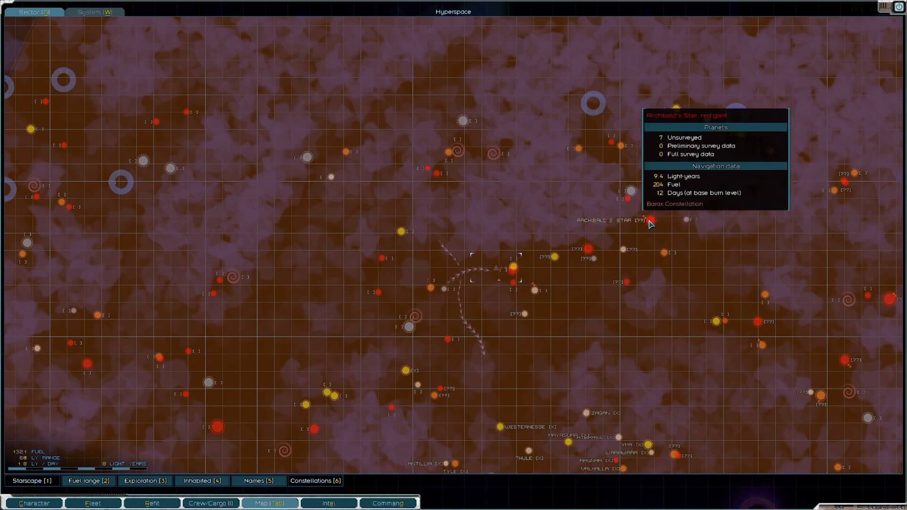
{"action": "mouse_move", "coordinate": [648, 221]}
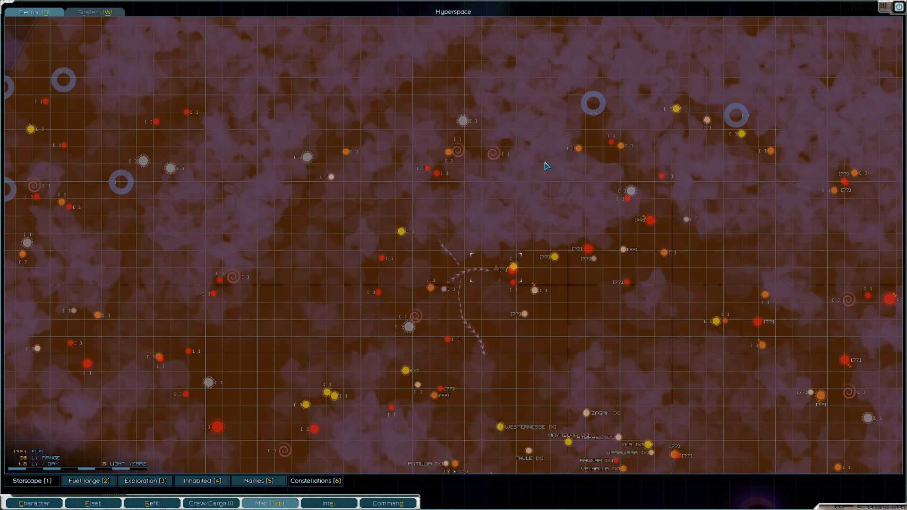
{"action": "mouse_move", "coordinate": [601, 236]}
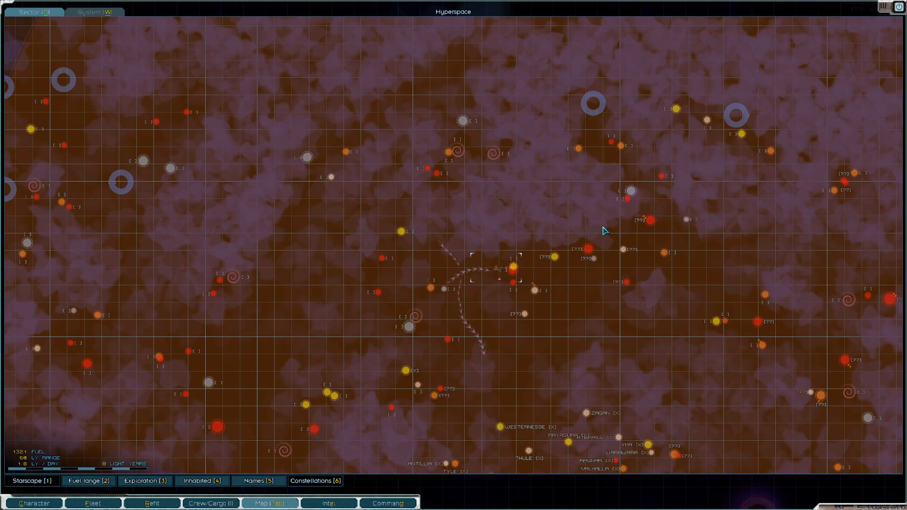
{"action": "mouse_move", "coordinate": [451, 156]}
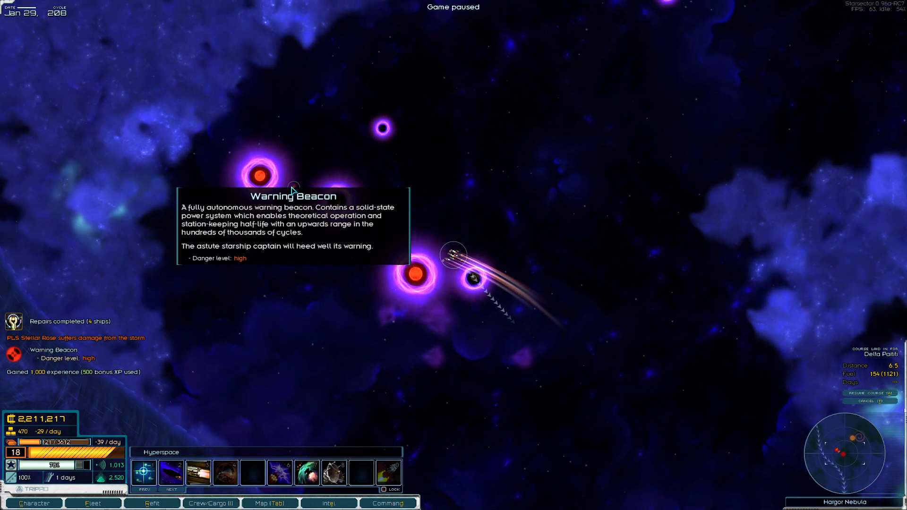
{"action": "mouse_move", "coordinate": [331, 187]}
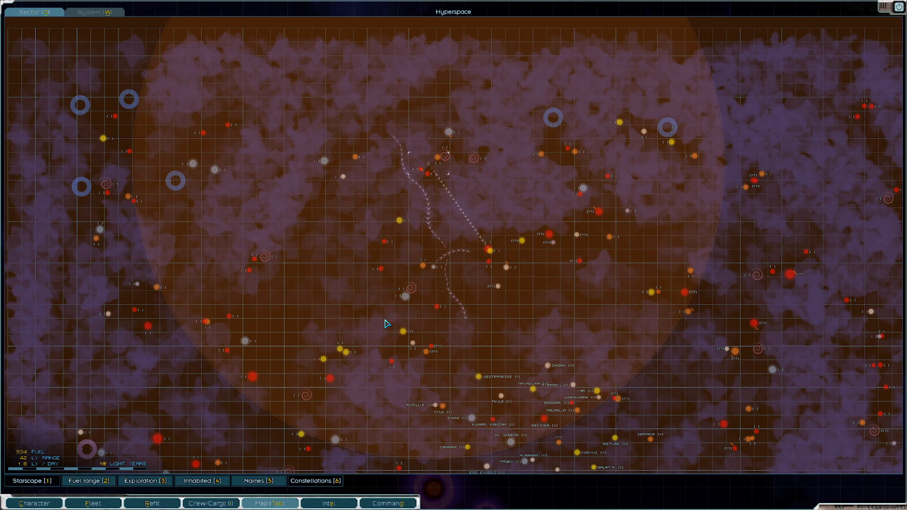
{"action": "mouse_move", "coordinate": [476, 295]}
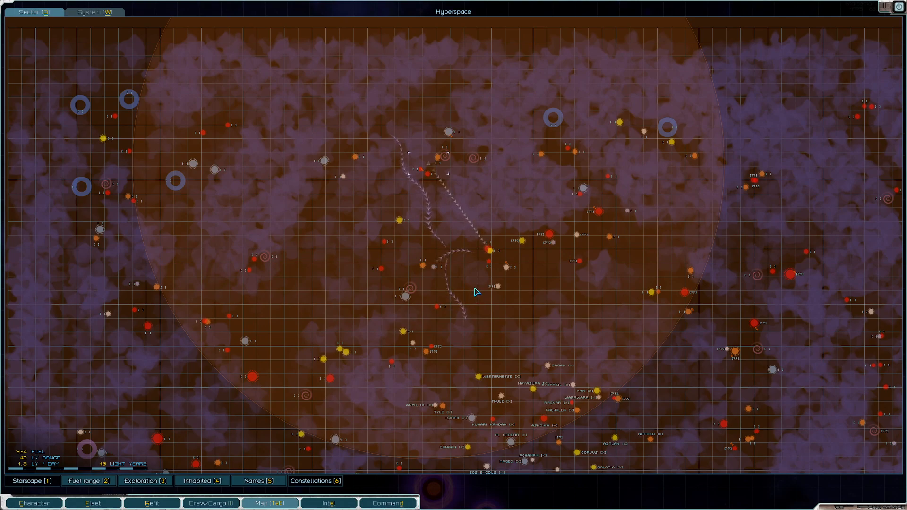
{"action": "mouse_move", "coordinate": [453, 229]}
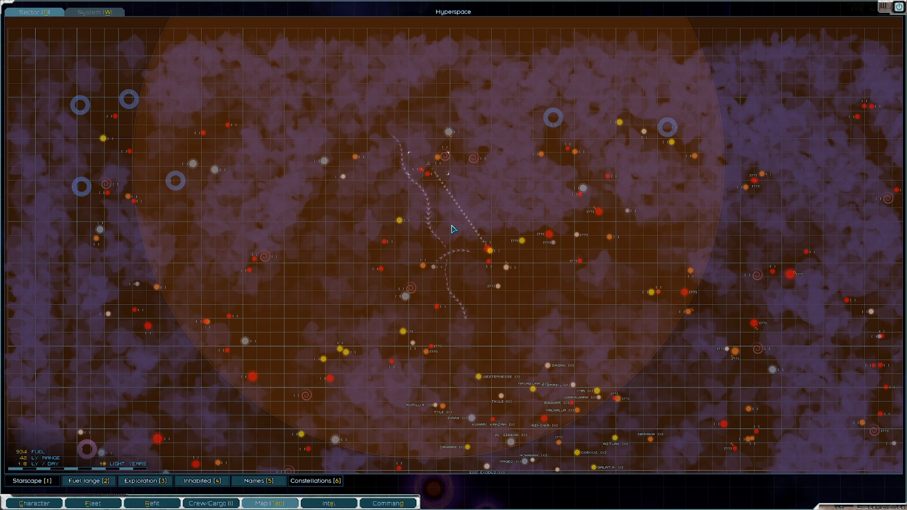